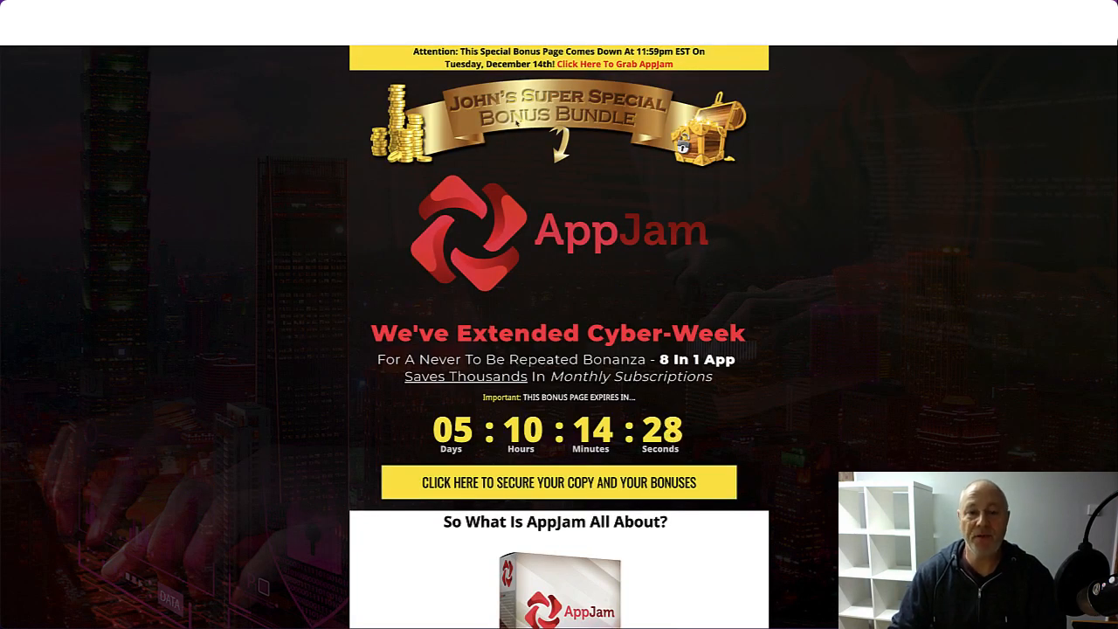
pyautogui.moveTo(619, 145)
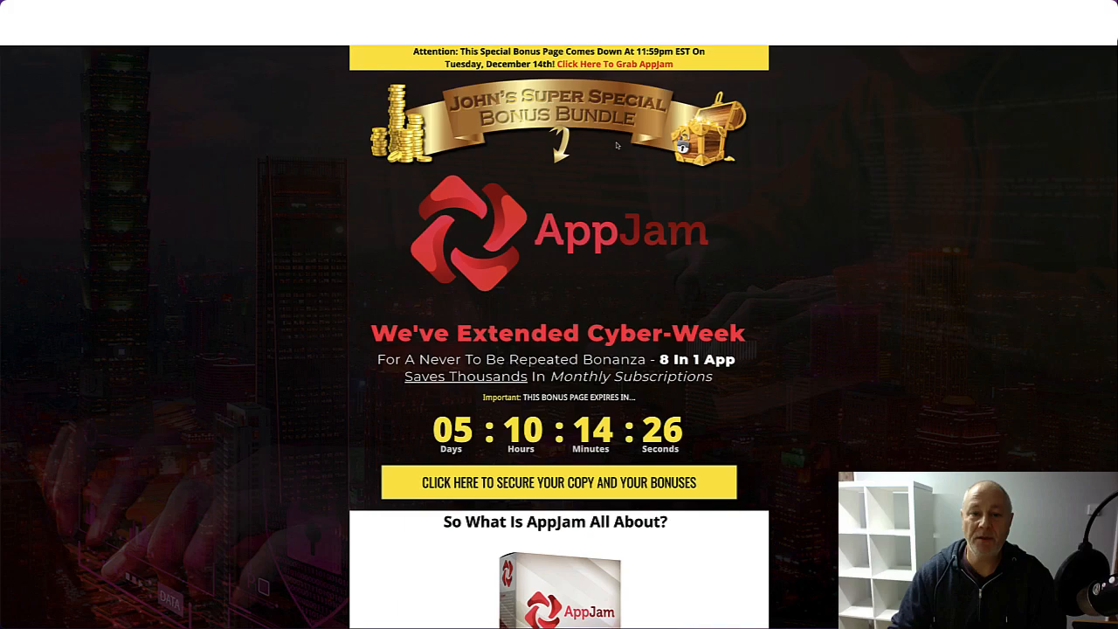
# Scroll the bonus page past pricing to the Key Benefits list and first bonus listing
pyautogui.scroll(-3)
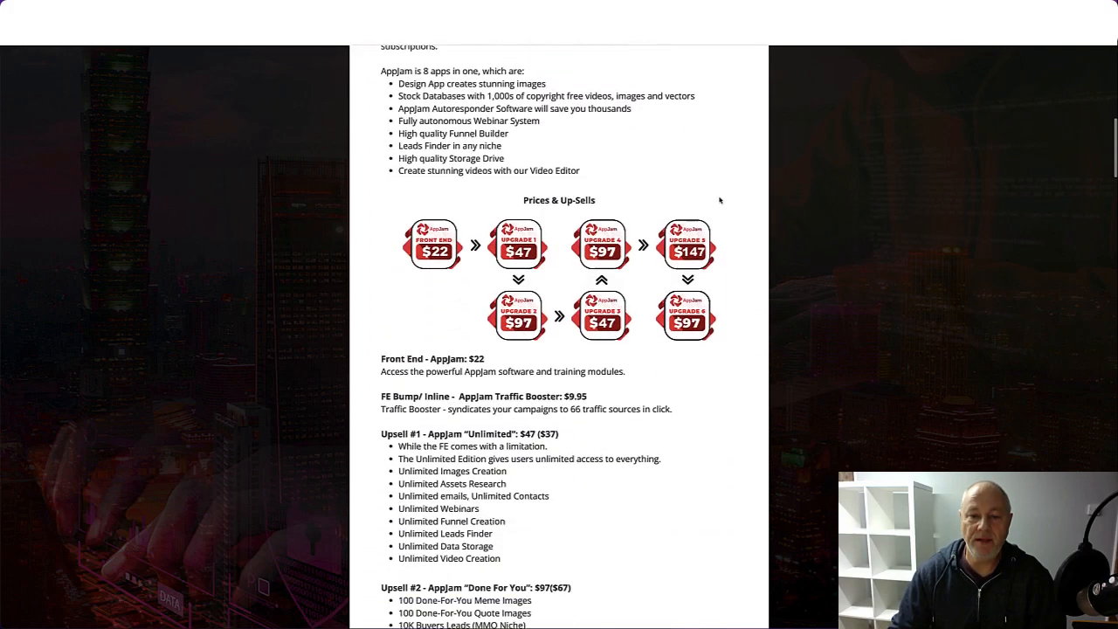
pyautogui.scroll(-3)
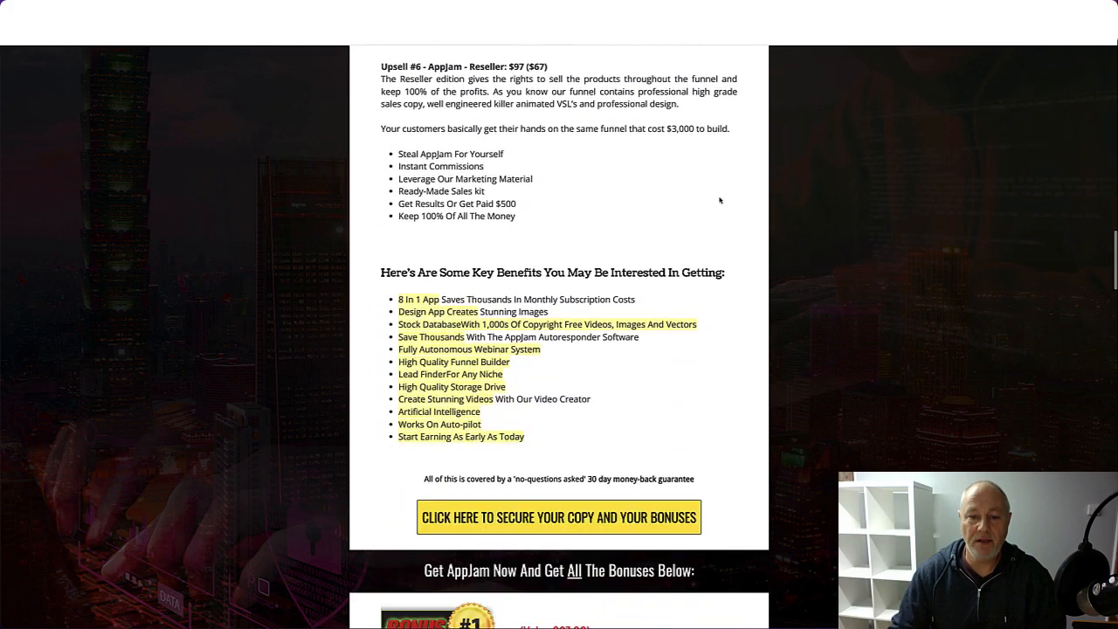
pyautogui.scroll(-3)
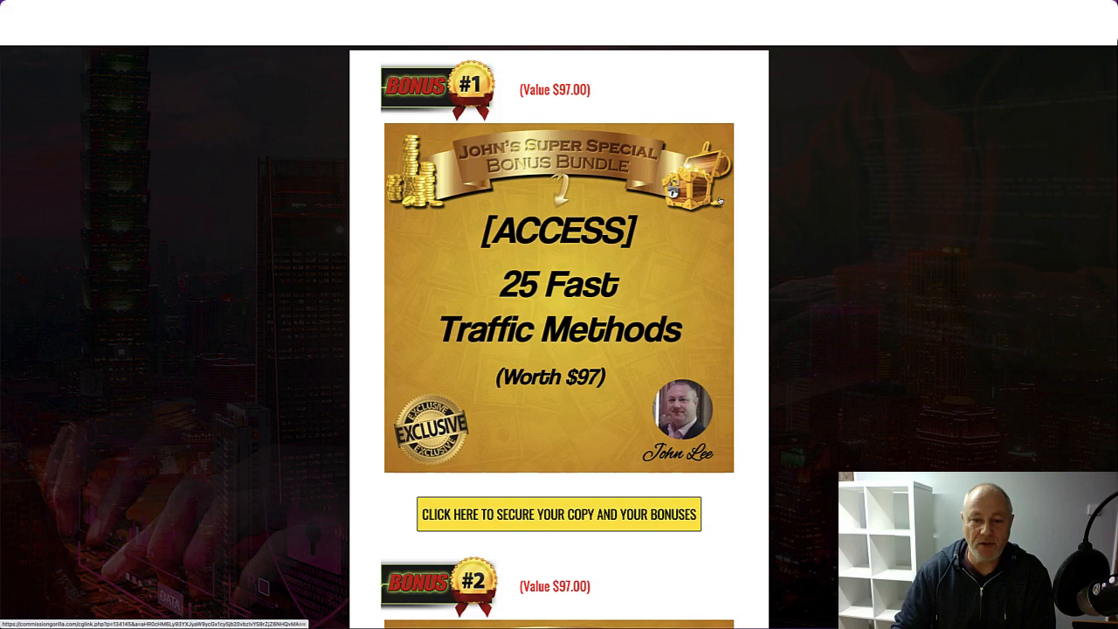
# Scroll through Bonus #1 to Bonus #5 Piggyback Cash System down to the claim countdown
pyautogui.scroll(-3)
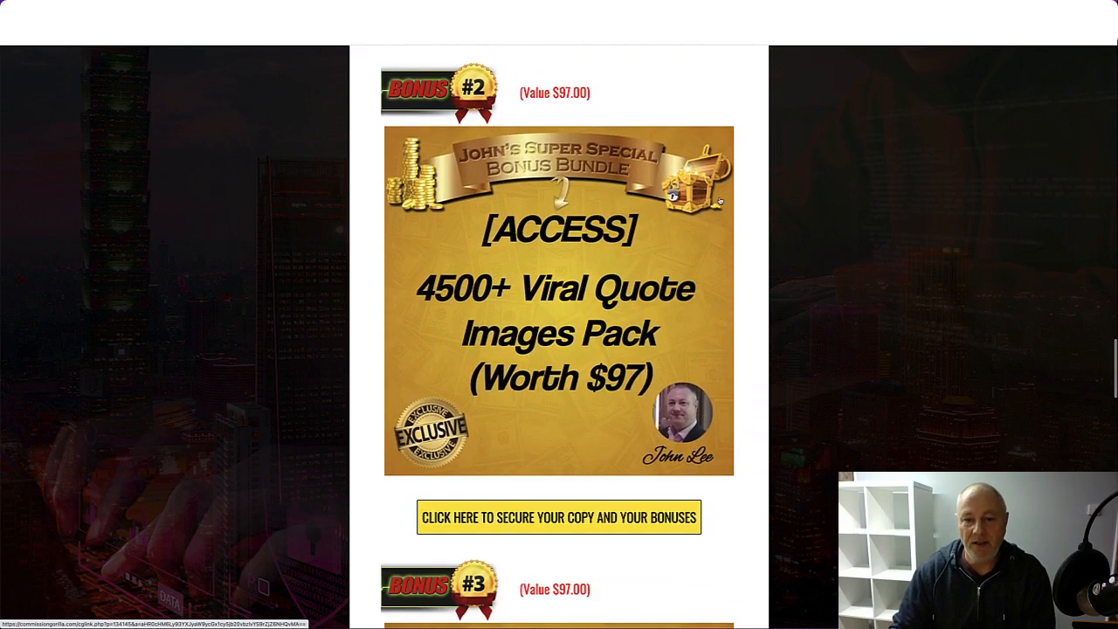
pyautogui.scroll(-3)
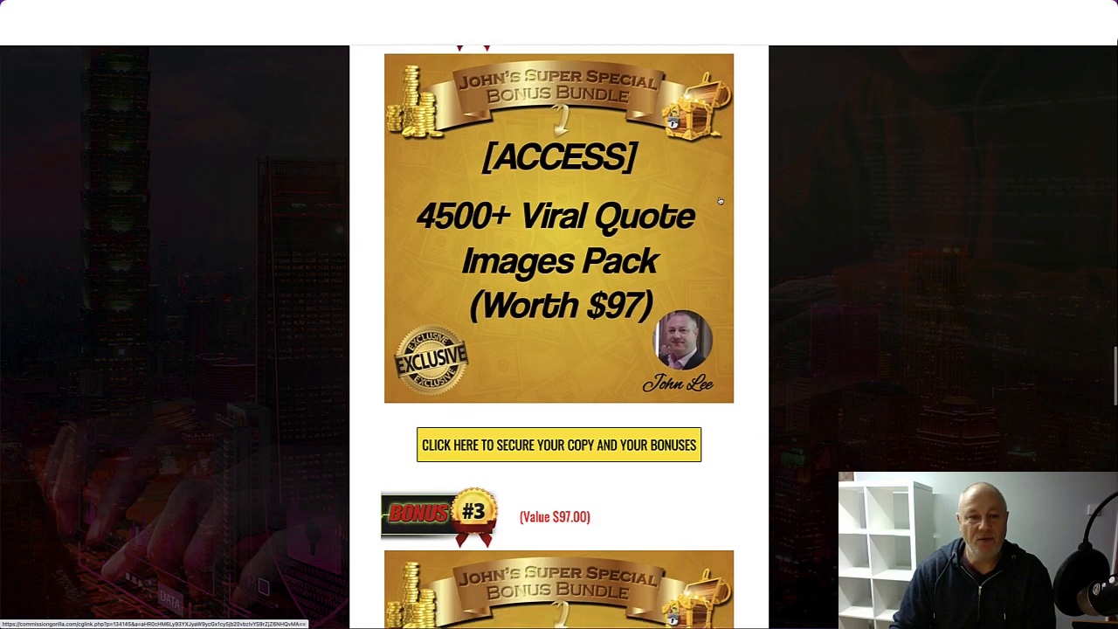
pyautogui.scroll(-3)
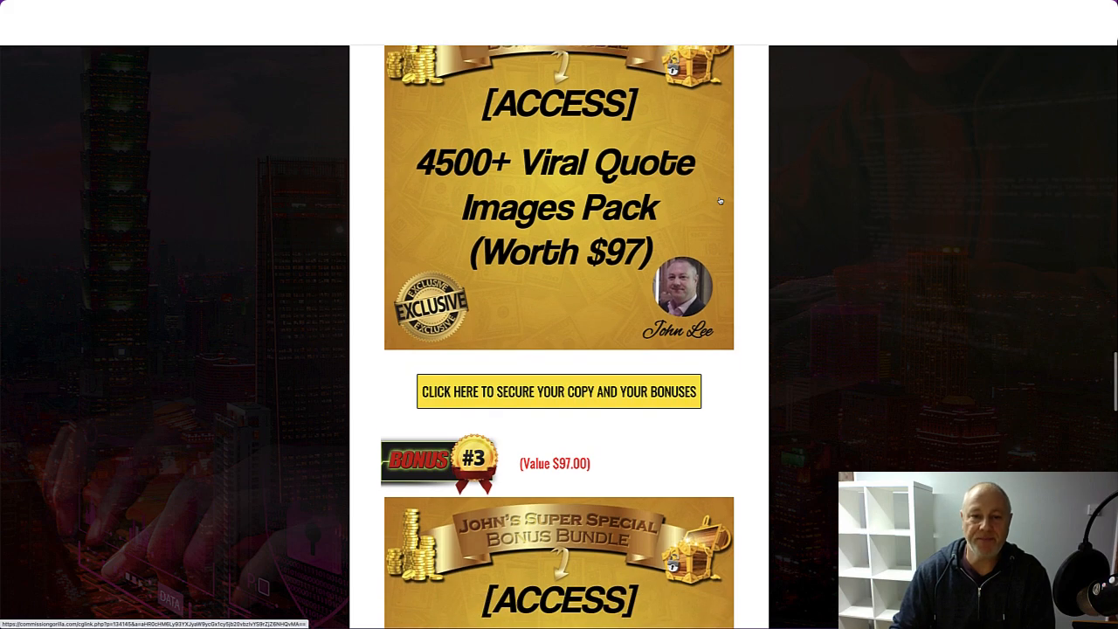
pyautogui.scroll(-3)
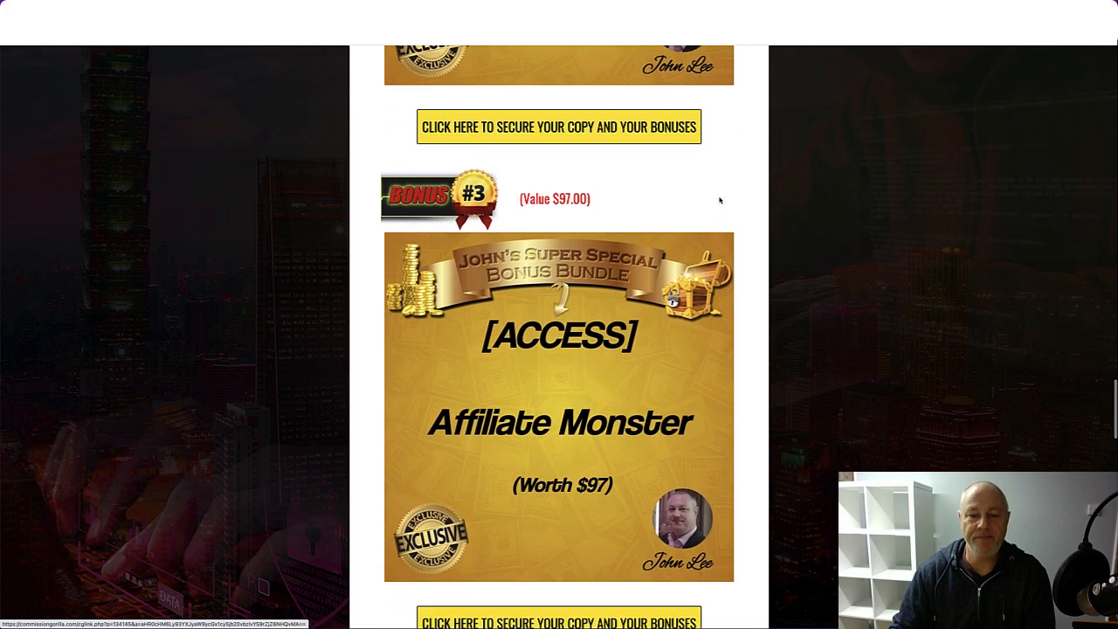
pyautogui.scroll(-3)
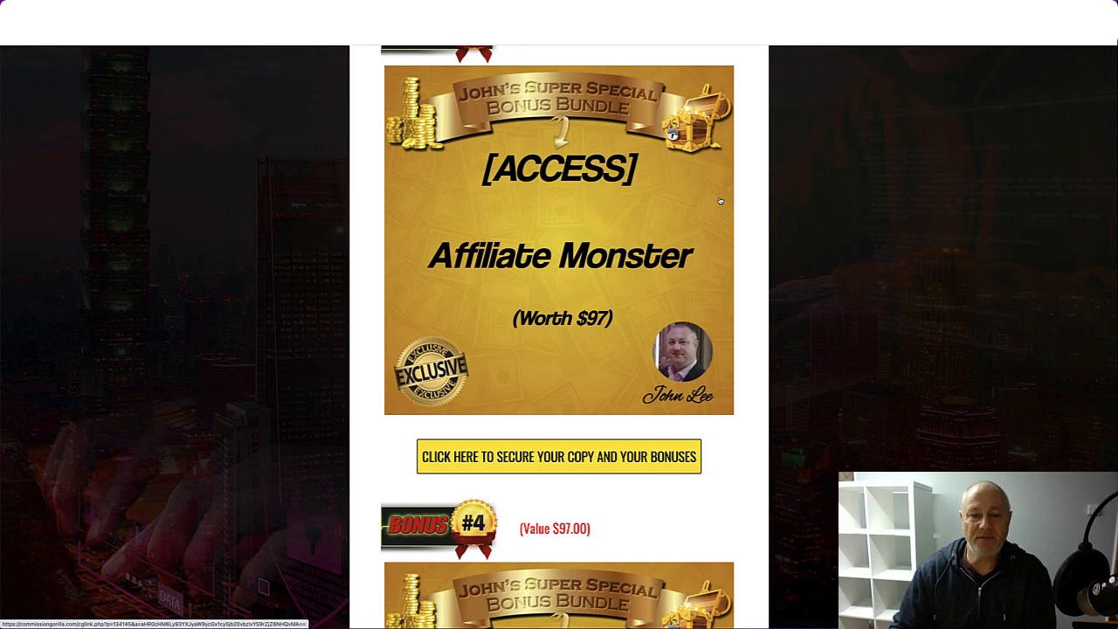
pyautogui.scroll(-3)
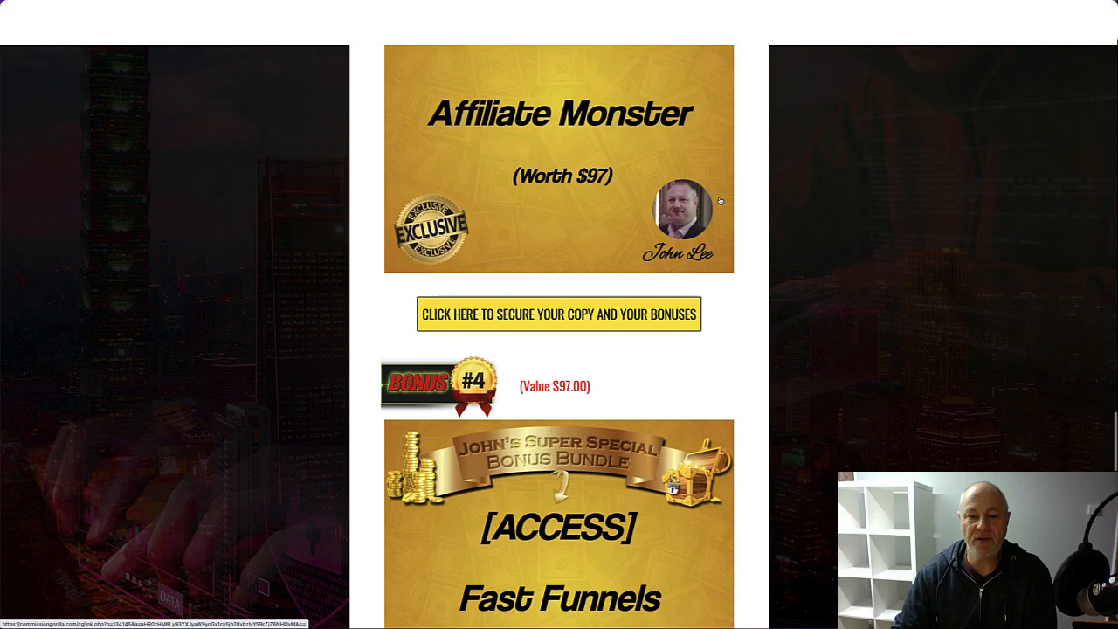
pyautogui.scroll(-3)
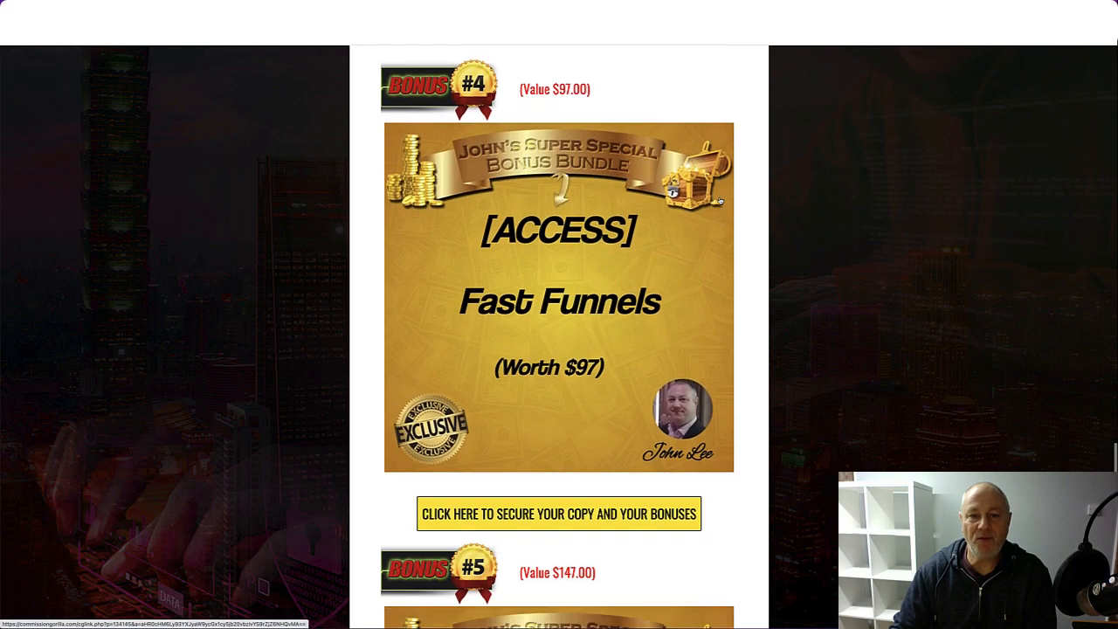
pyautogui.scroll(-3)
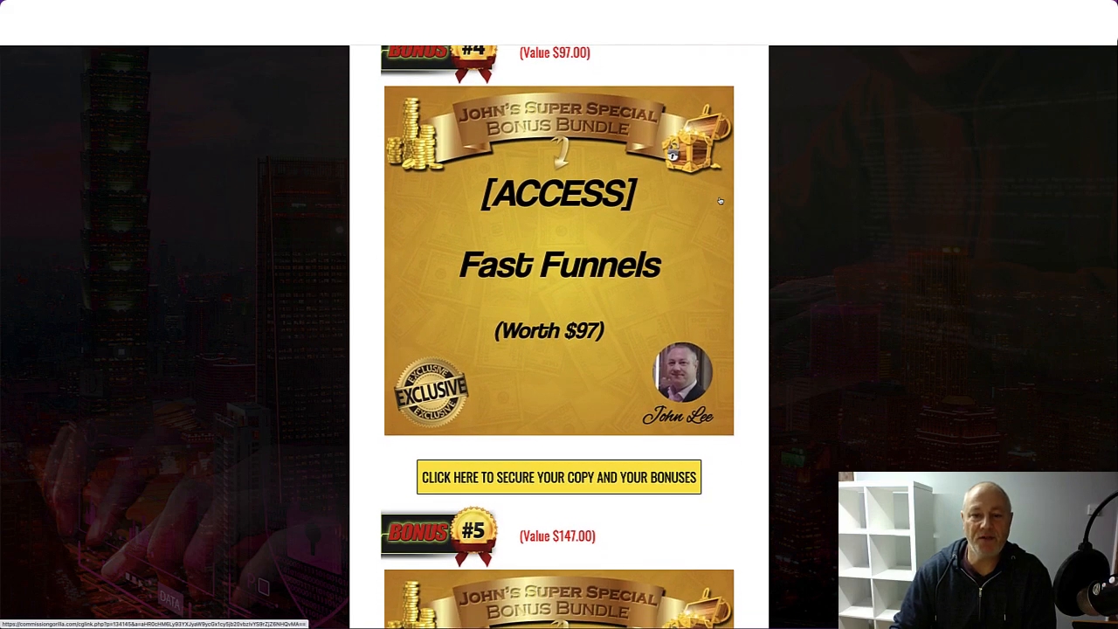
pyautogui.scroll(-3)
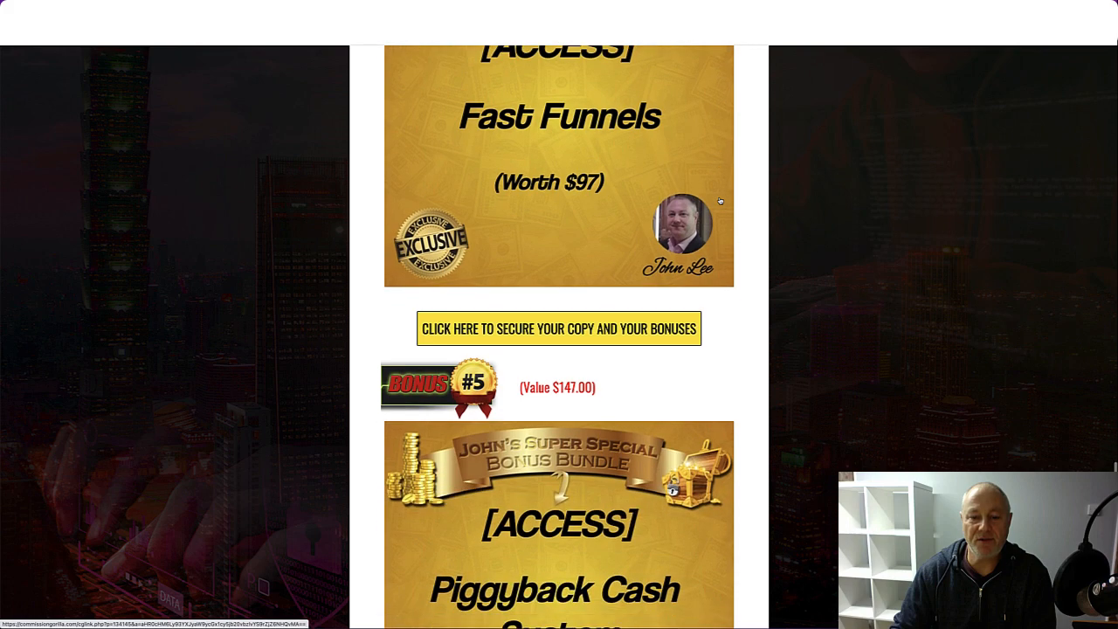
pyautogui.scroll(-3)
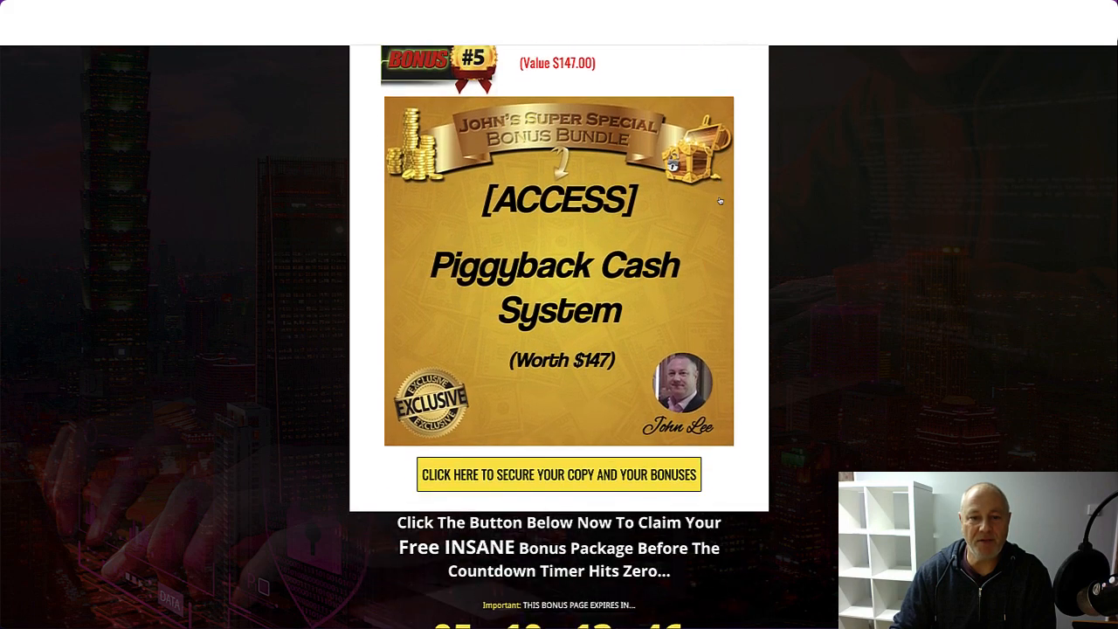
pyautogui.scroll(-3)
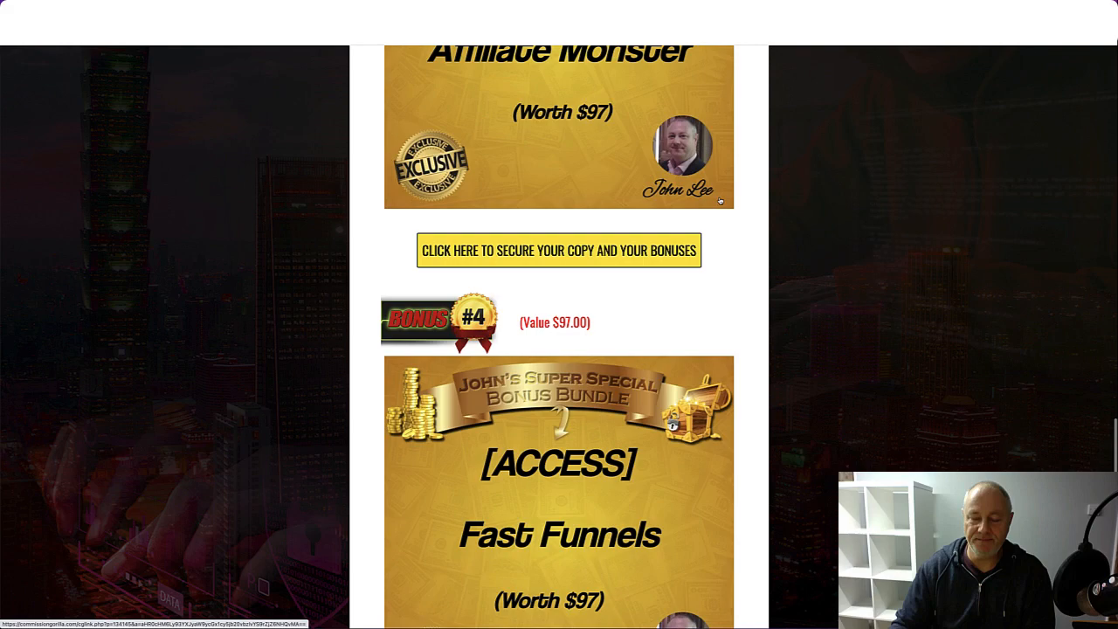
# Scroll from the Fast Funnels bonus down to the countdown timer and bonus delivery instructions
pyautogui.scroll(-3)
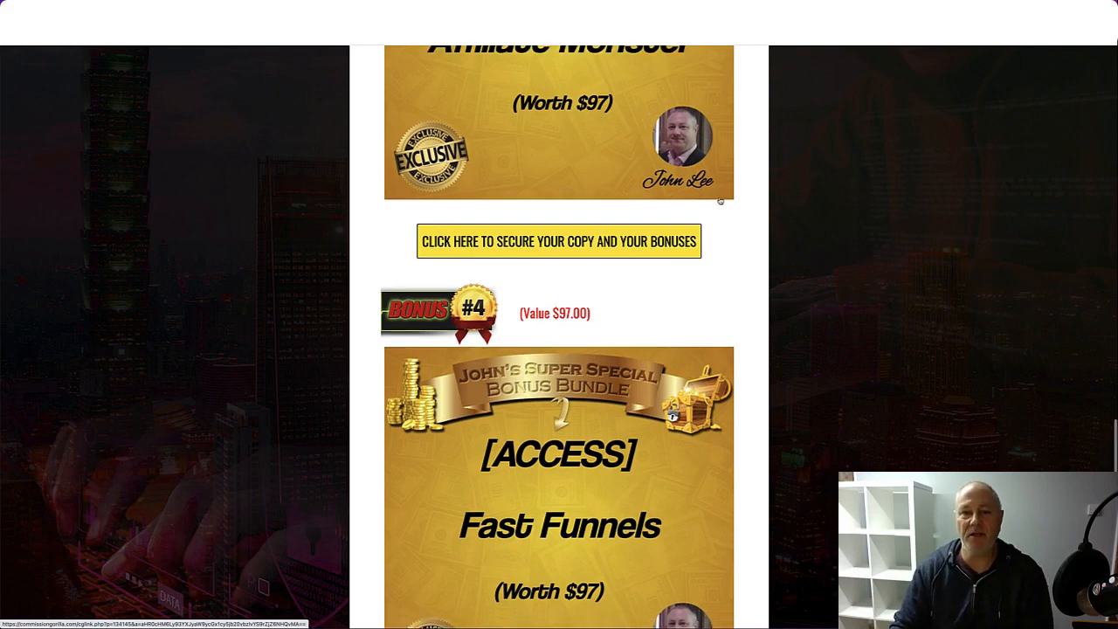
pyautogui.scroll(-3)
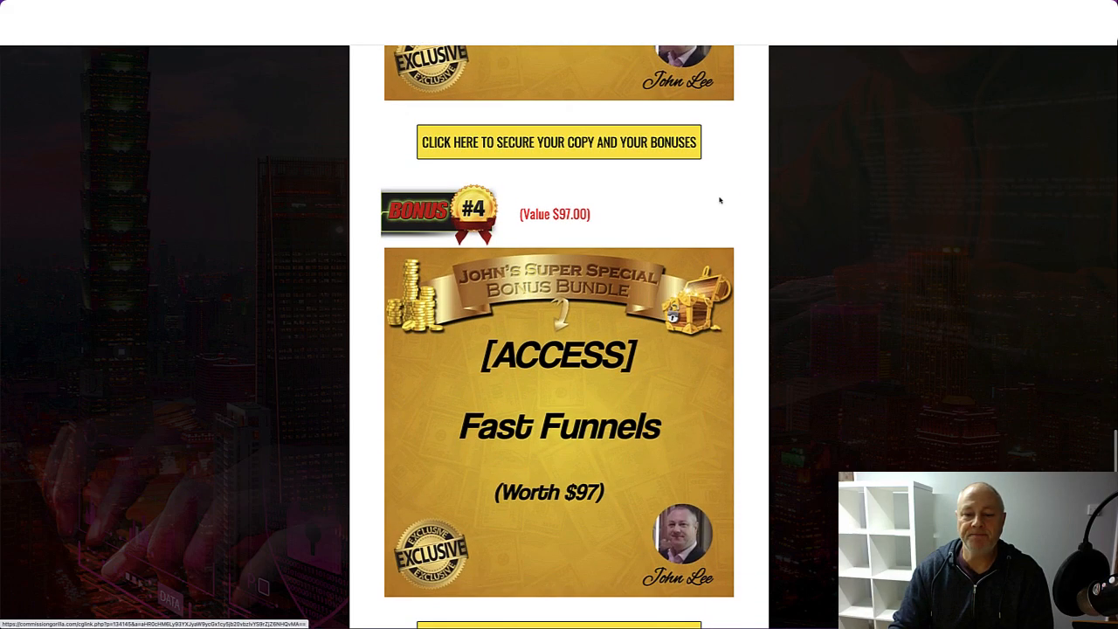
pyautogui.scroll(-3)
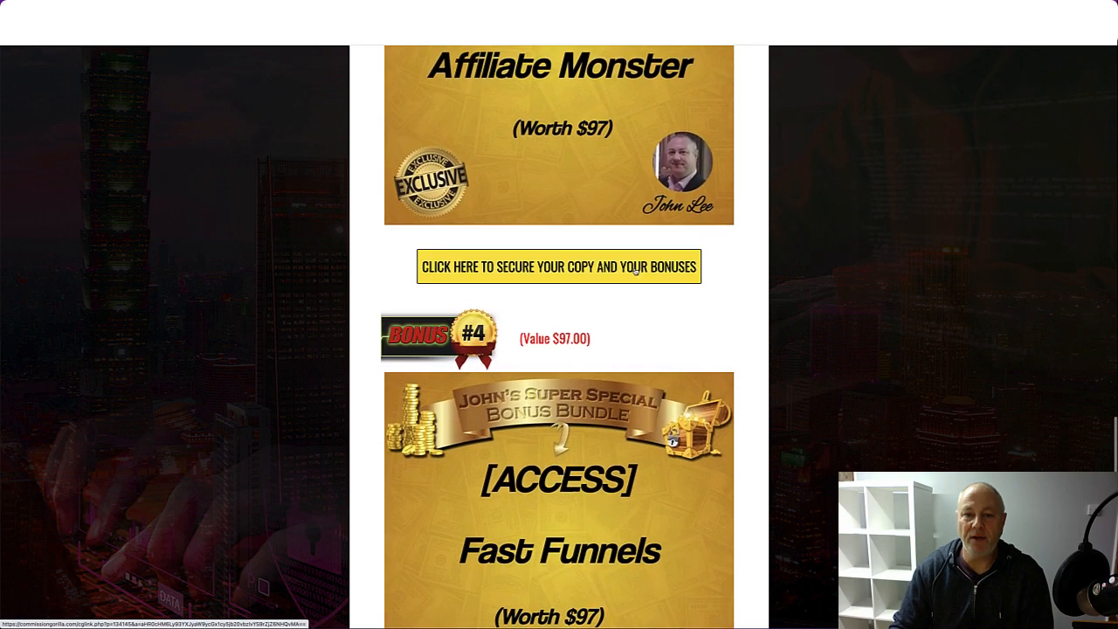
pyautogui.scroll(-3)
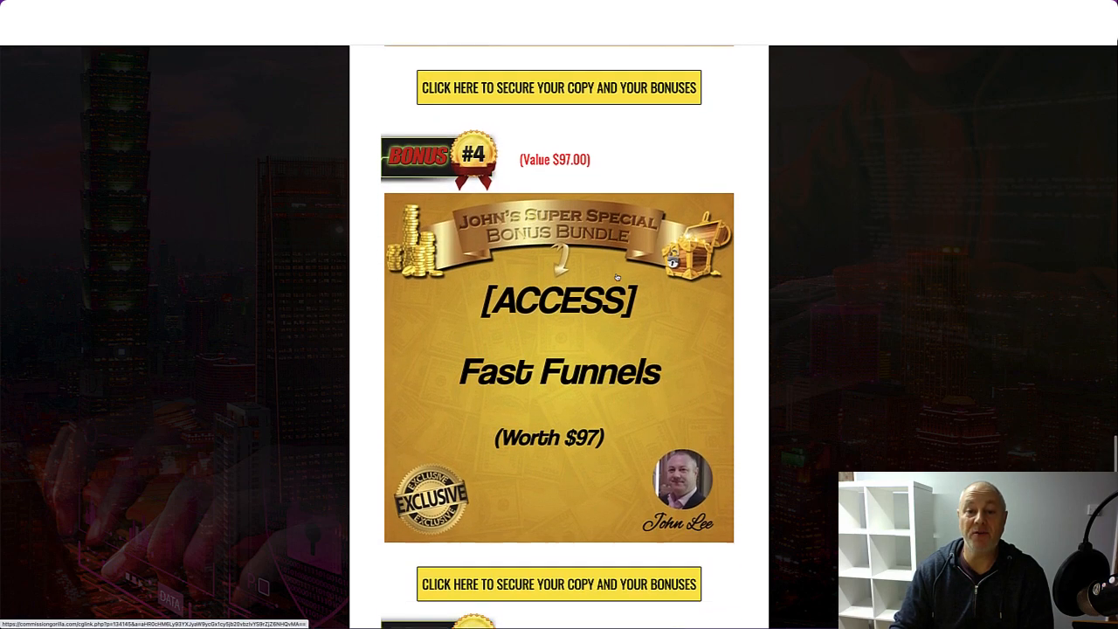
pyautogui.scroll(-3)
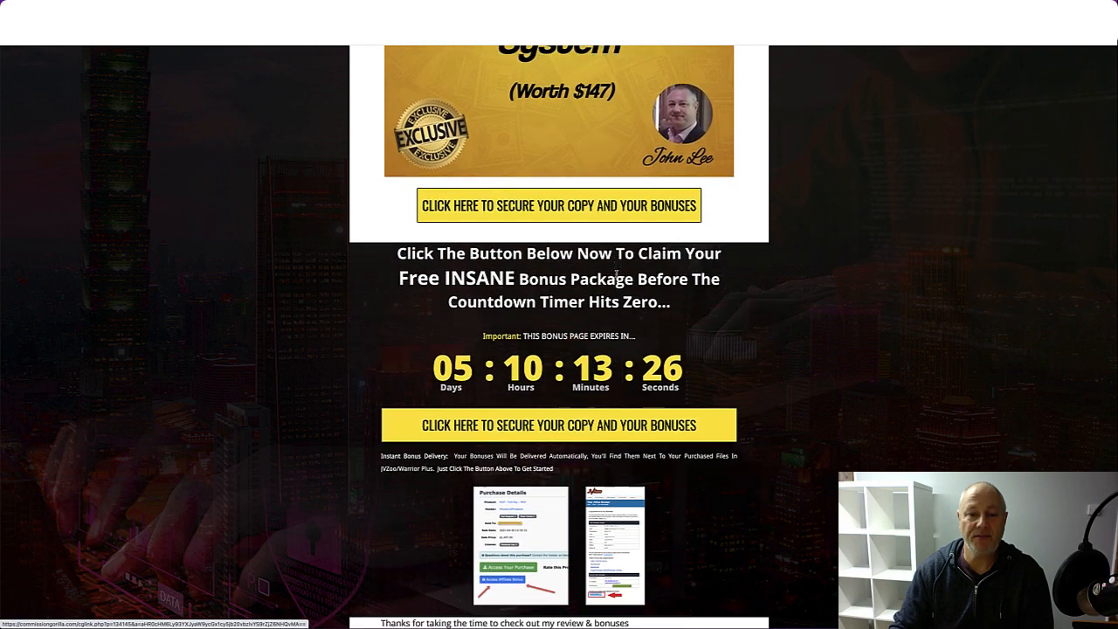
pyautogui.scroll(-3)
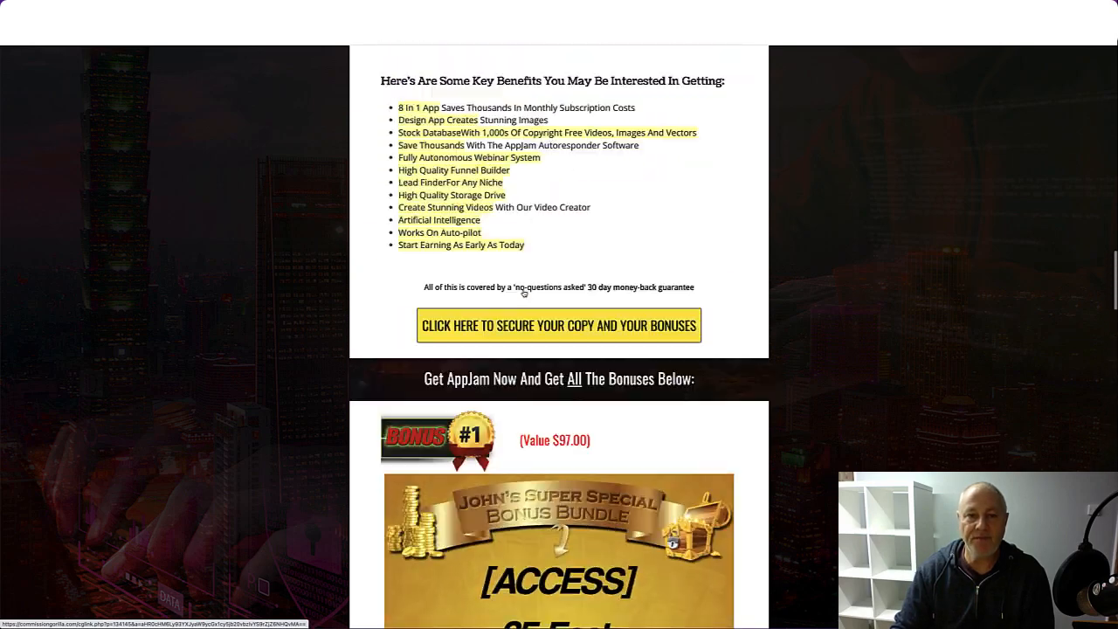
# Scroll to the 'So What Is AppJam All About?' section and its Prices & Up-Sells chart
pyautogui.scroll(-3)
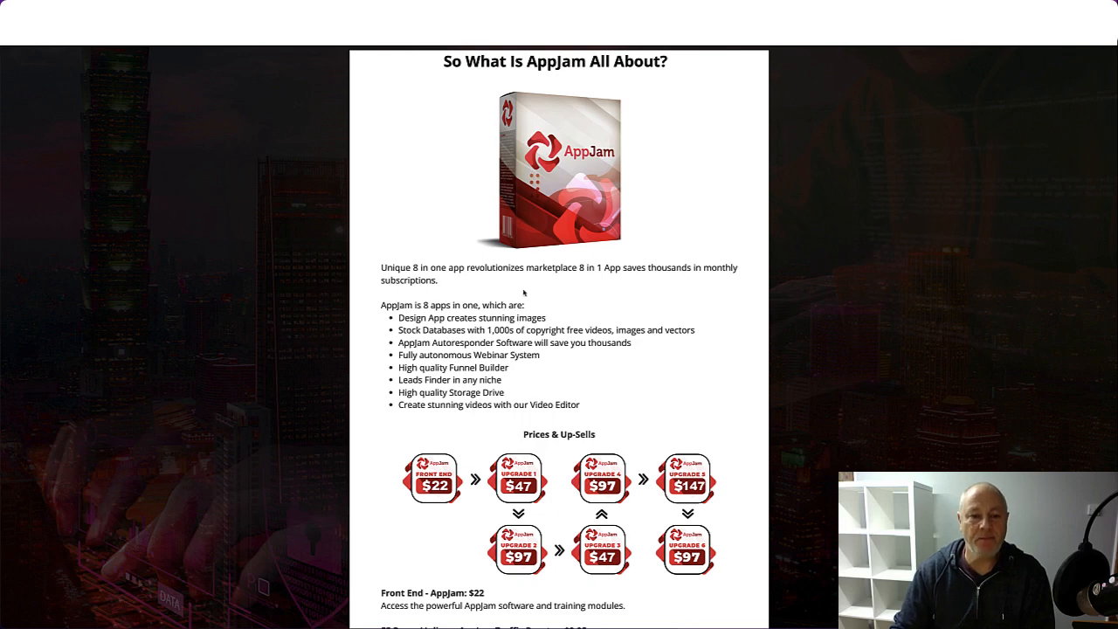
pyautogui.scroll(-3)
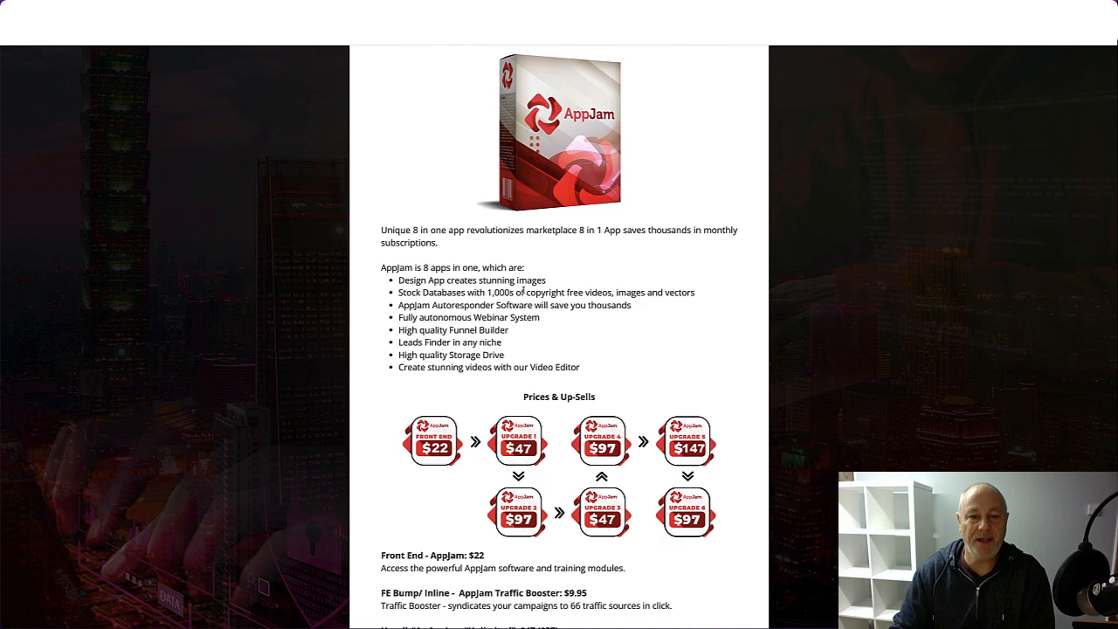
pyautogui.scroll(-3)
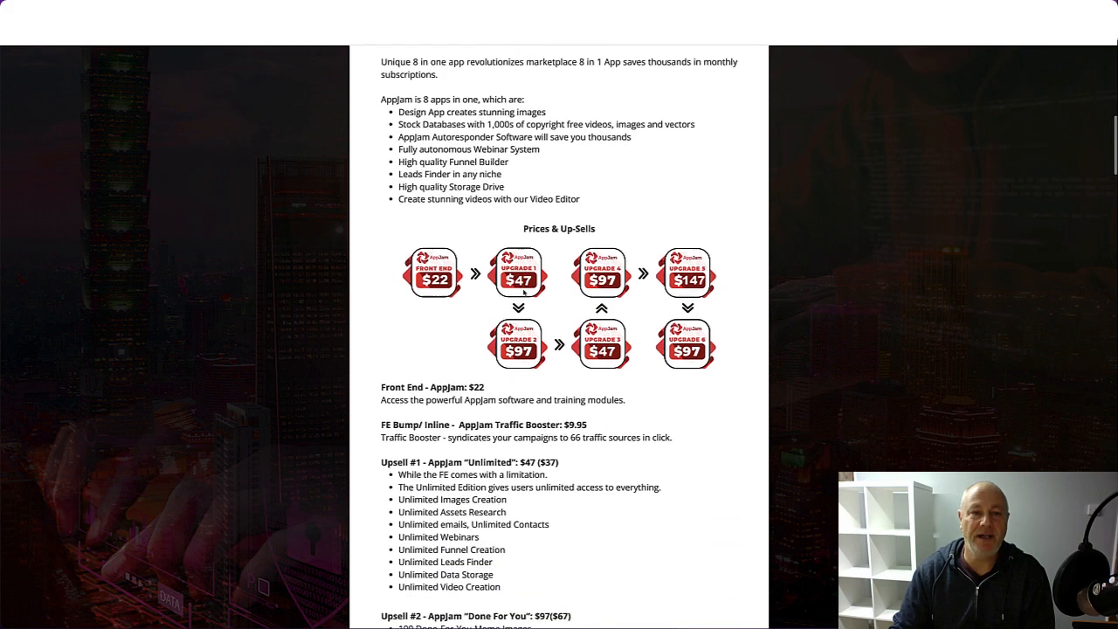
pyautogui.scroll(-3)
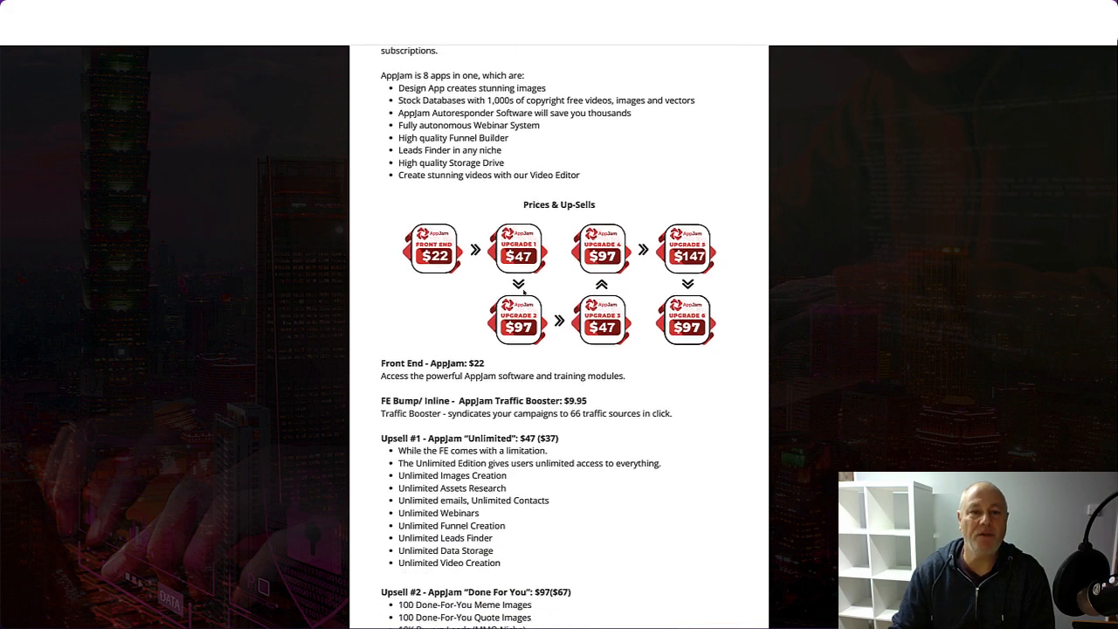
pyautogui.scroll(-3)
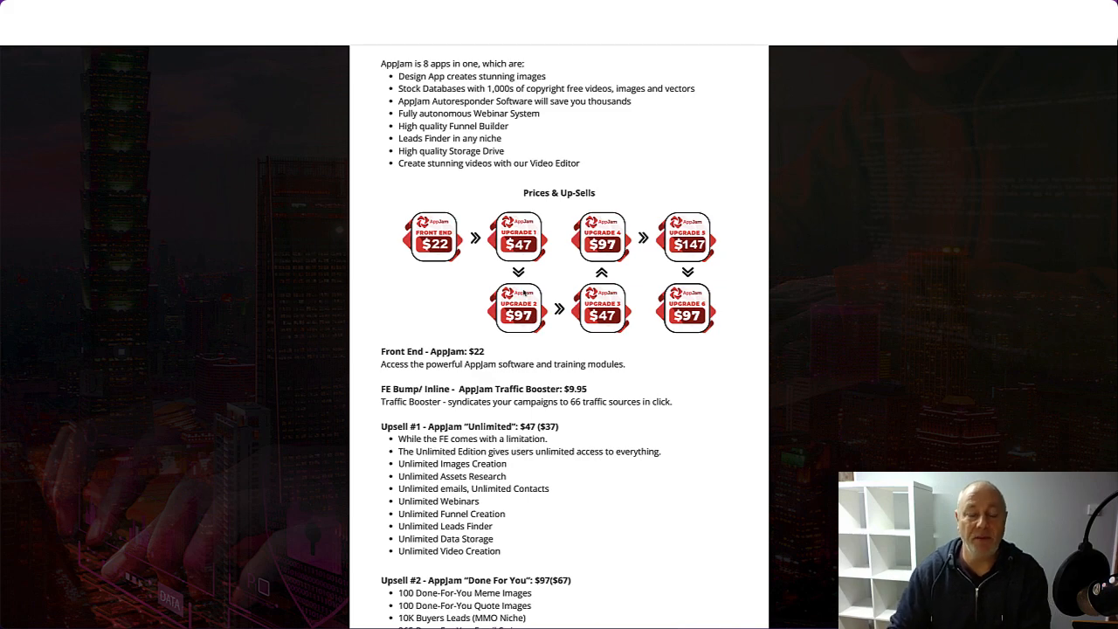
# Scroll past the front end and bump offer to the Upsell #1–#4 feature lists, reaching Multiplier at $97
pyautogui.scroll(-3)
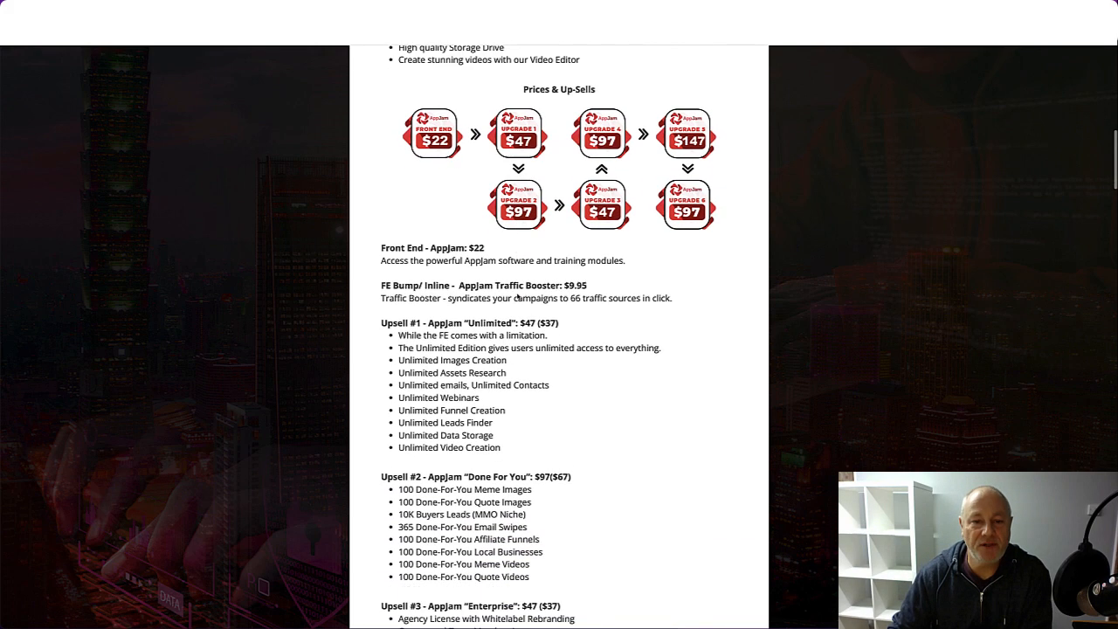
pyautogui.scroll(-3)
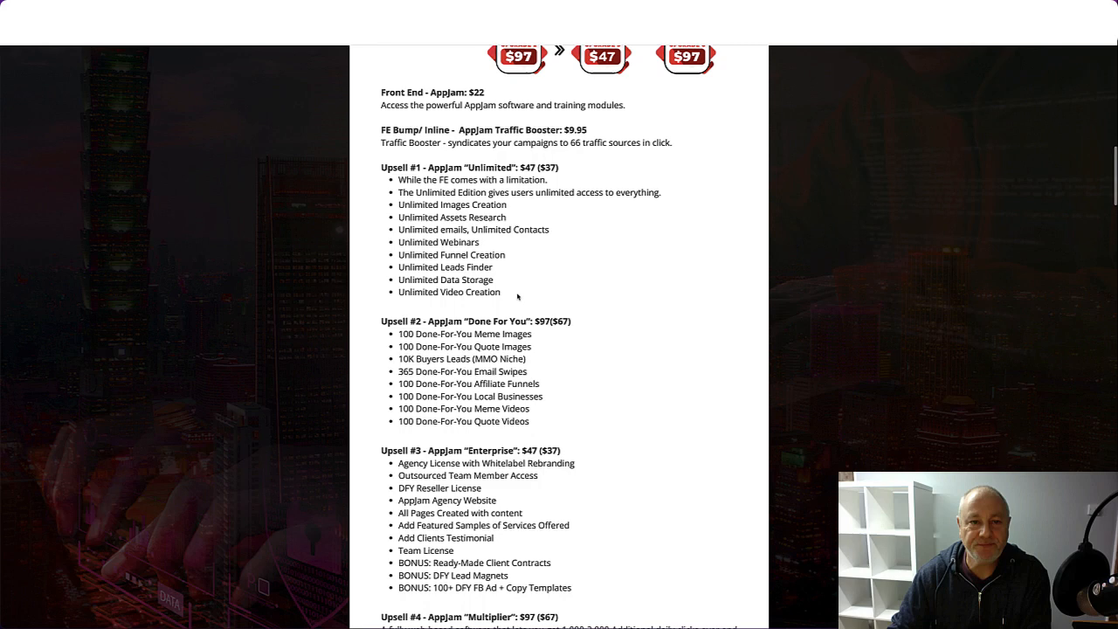
pyautogui.scroll(-3)
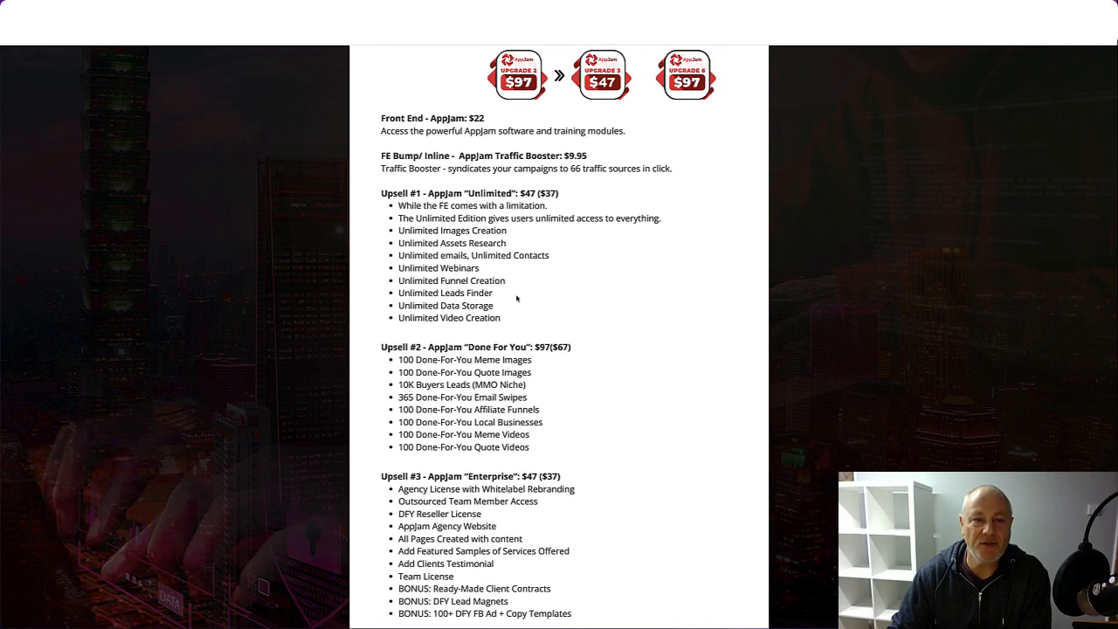
pyautogui.moveTo(490, 144)
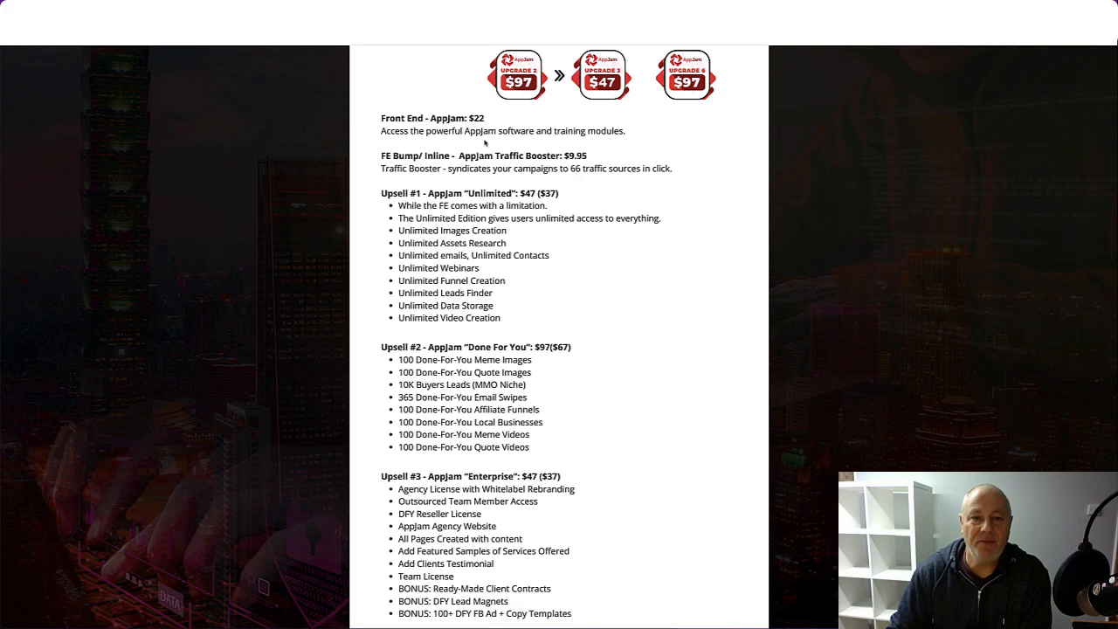
pyautogui.scroll(-3)
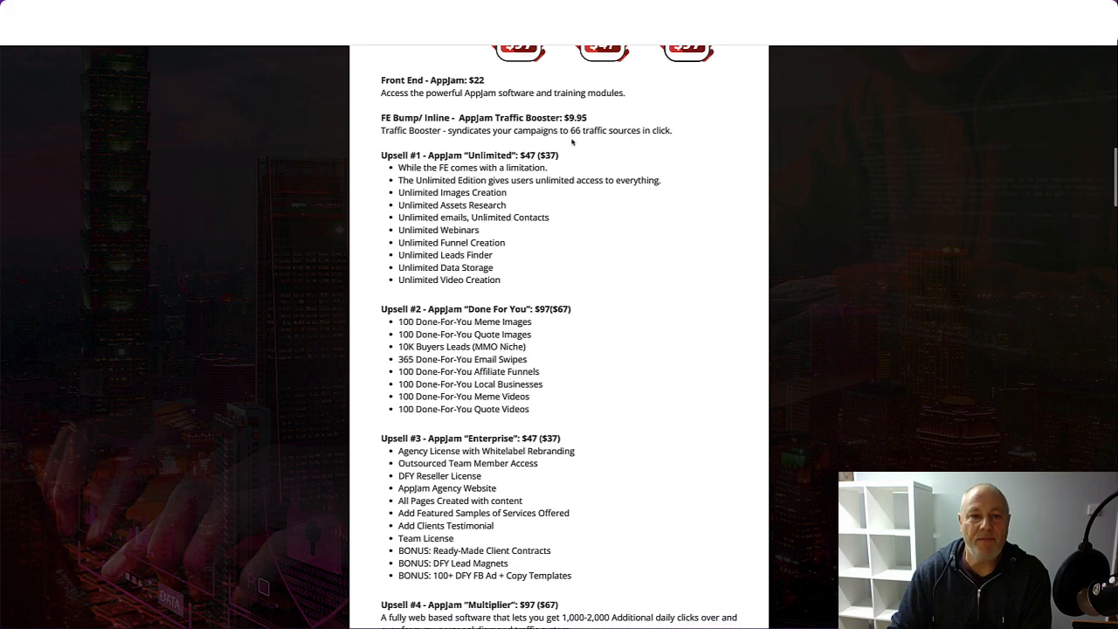
pyautogui.scroll(-3)
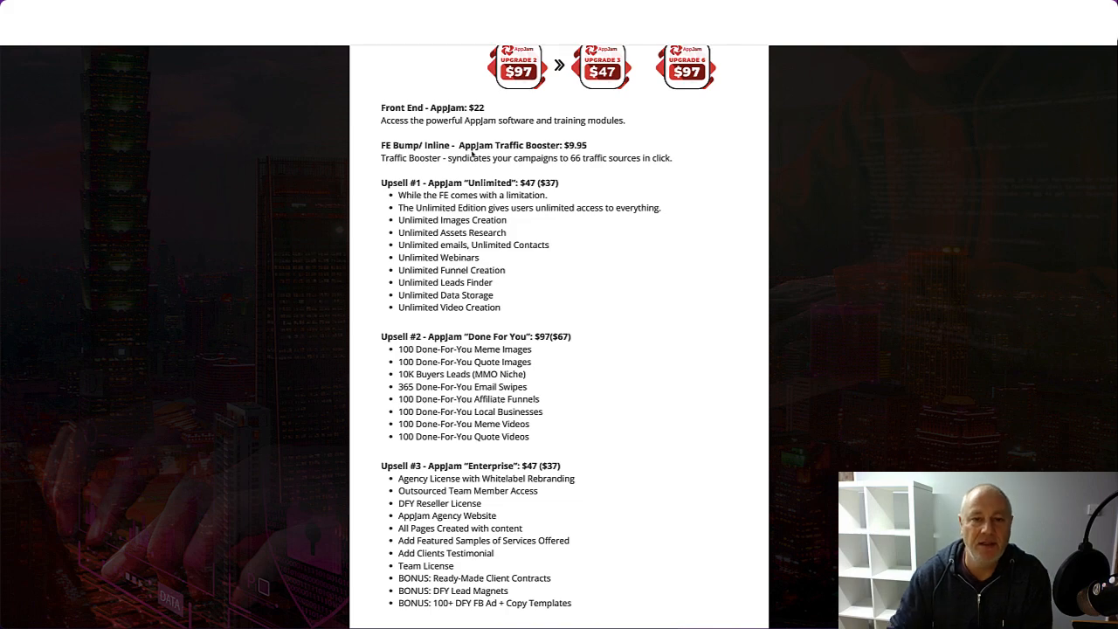
pyautogui.scroll(-3)
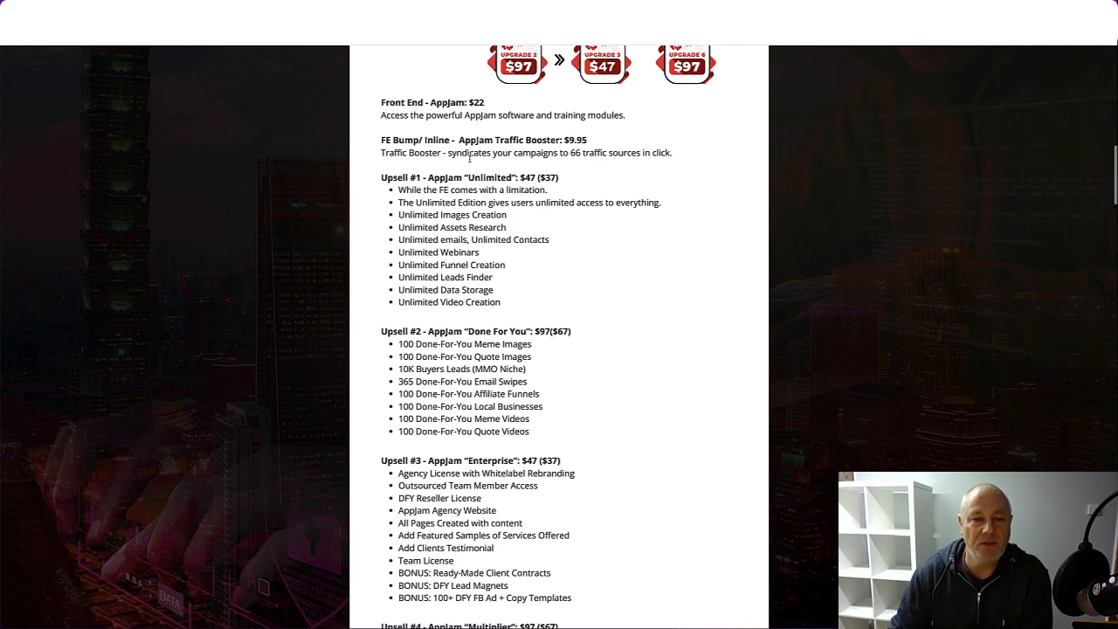
pyautogui.scroll(-3)
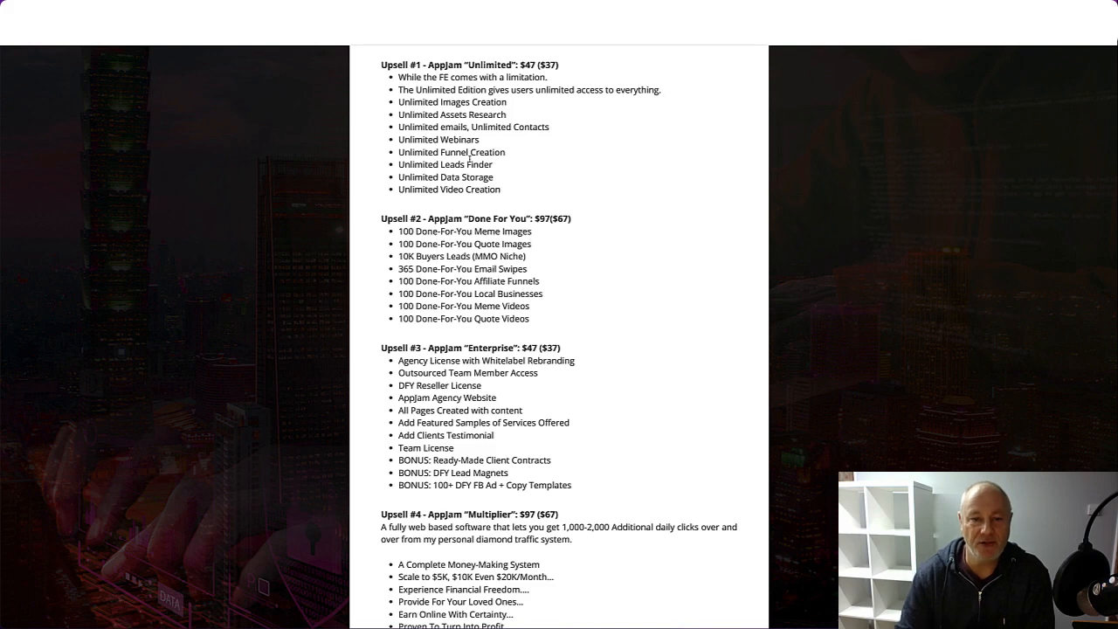
# Scroll down to Upsell #5 Limitless Traffic at $147 and the start of Upsell #6 Reseller at $97
pyautogui.scroll(-3)
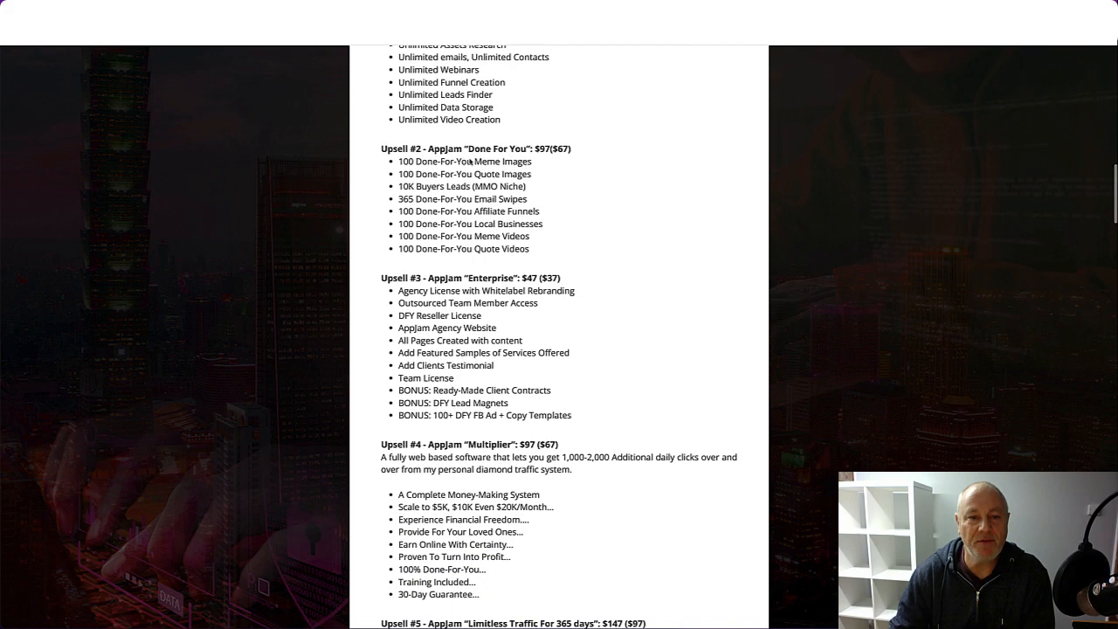
pyautogui.scroll(-3)
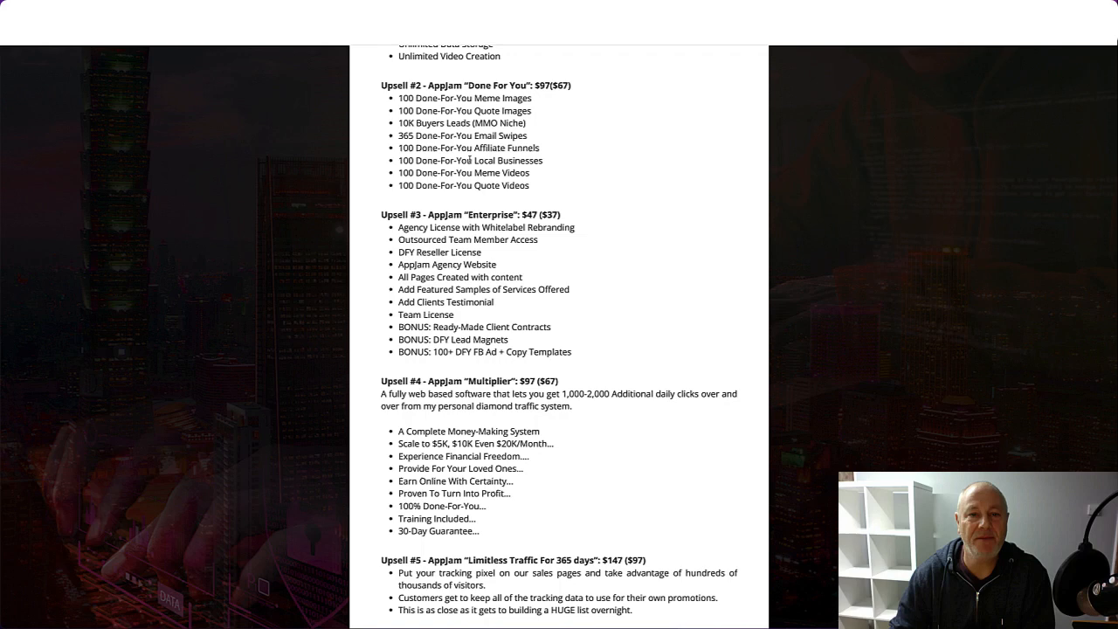
pyautogui.scroll(-3)
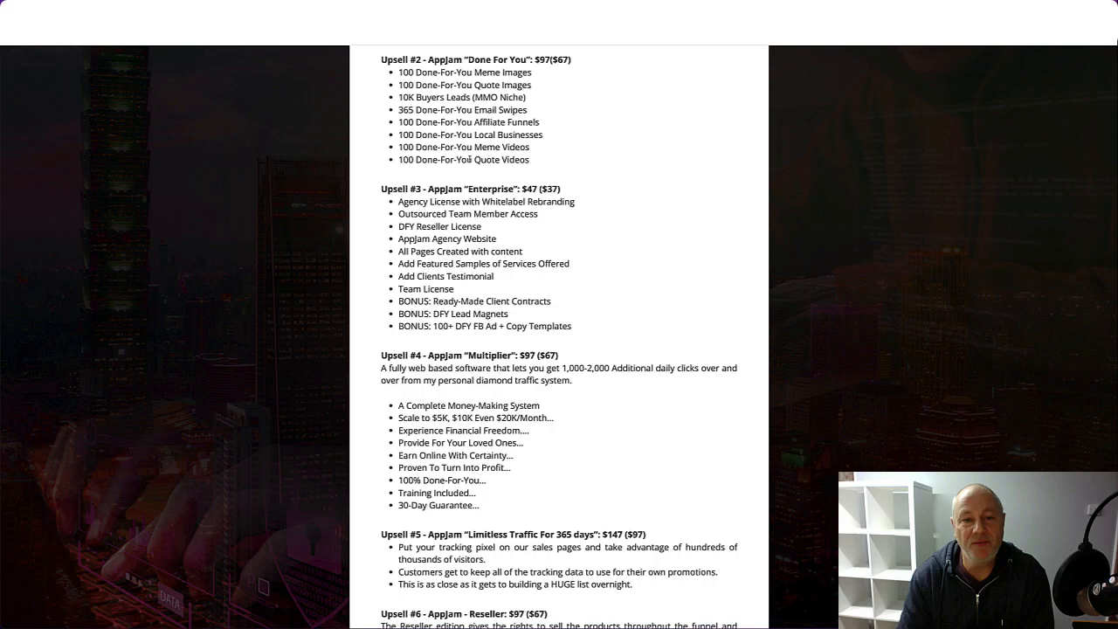
pyautogui.scroll(-3)
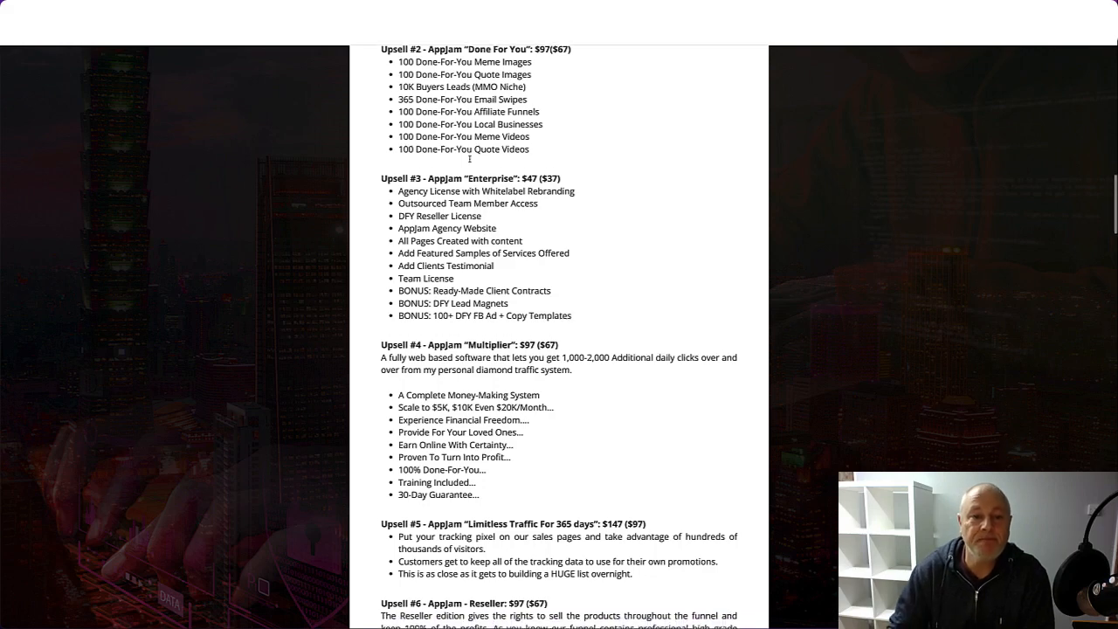
pyautogui.scroll(-3)
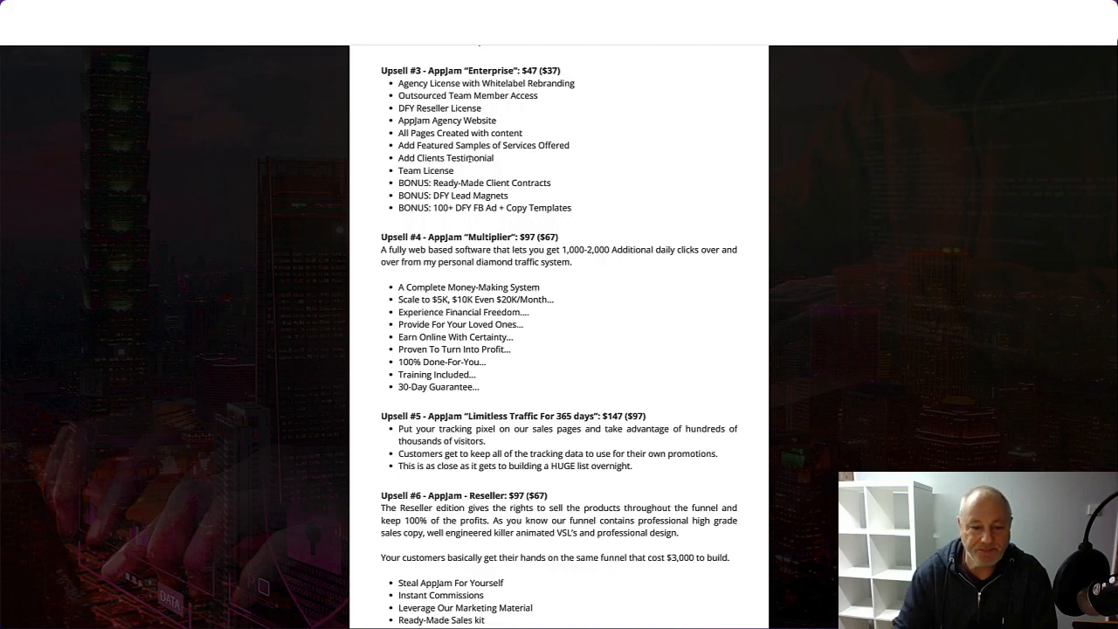
# Scroll past the Reseller upsell details to the key benefits list and money-back guarantee line
pyautogui.scroll(-3)
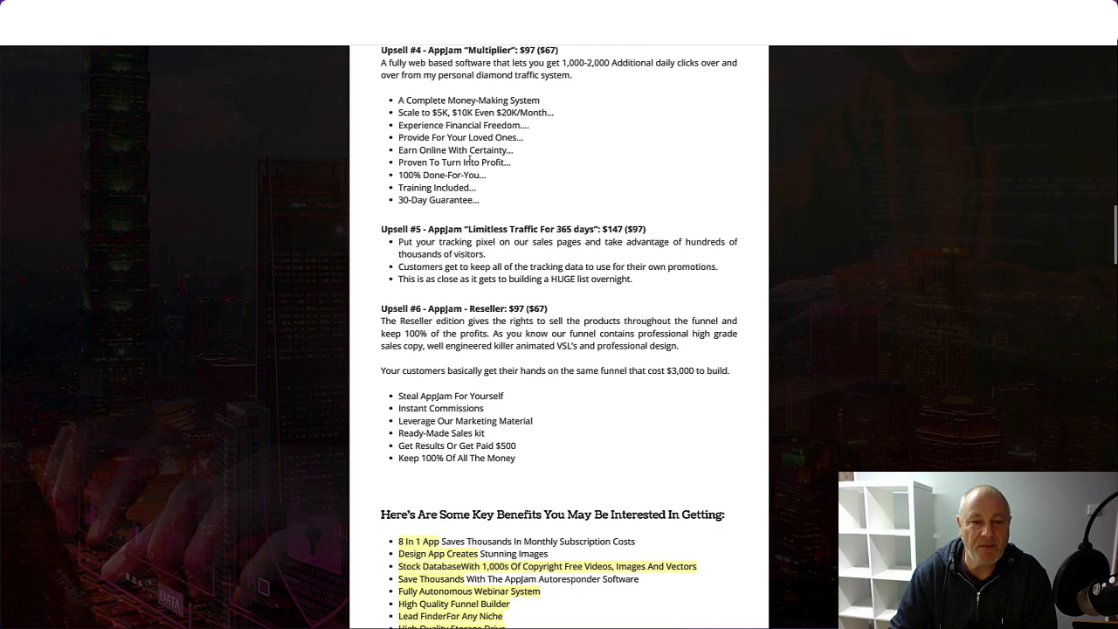
pyautogui.scroll(-3)
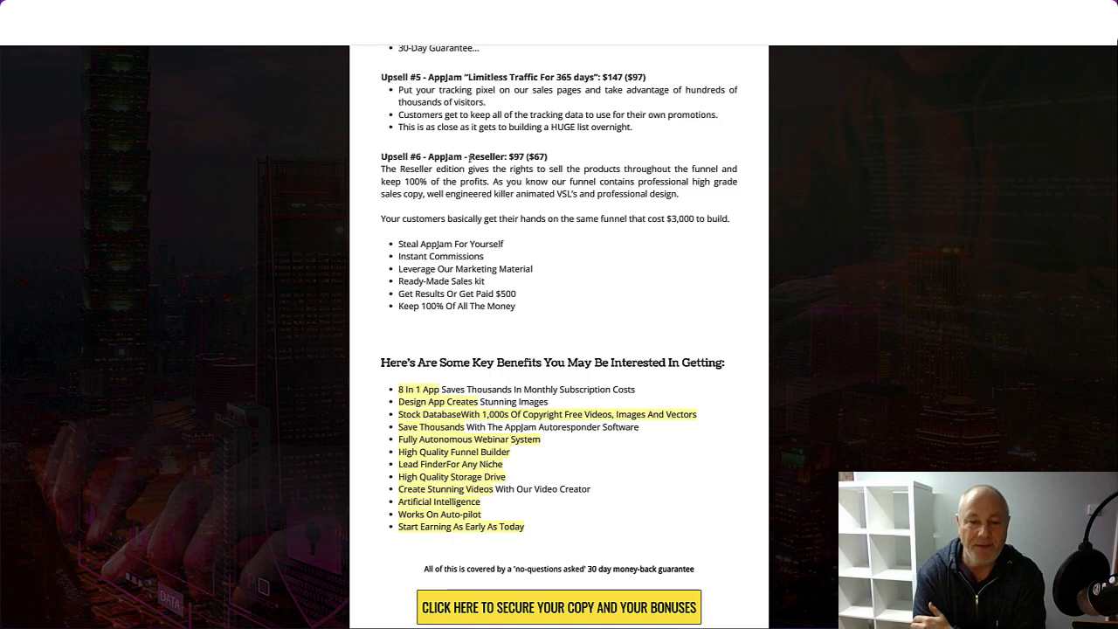
# Scroll past bonuses #1–#4 and the countdown to the thank-you note and share buttons at the page bottom
pyautogui.scroll(-3)
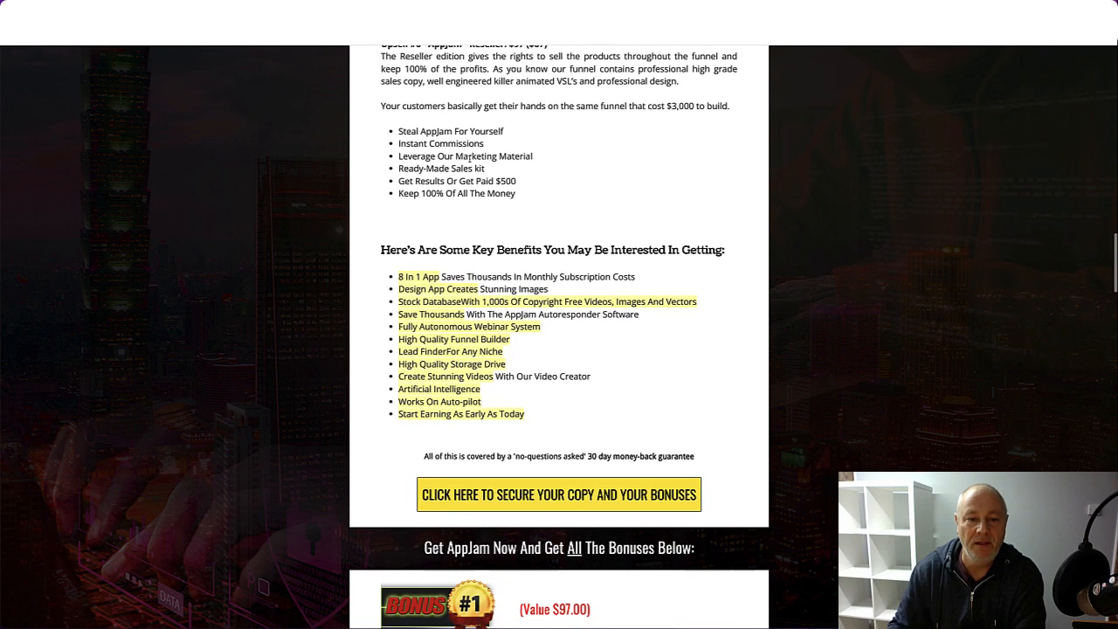
pyautogui.scroll(-3)
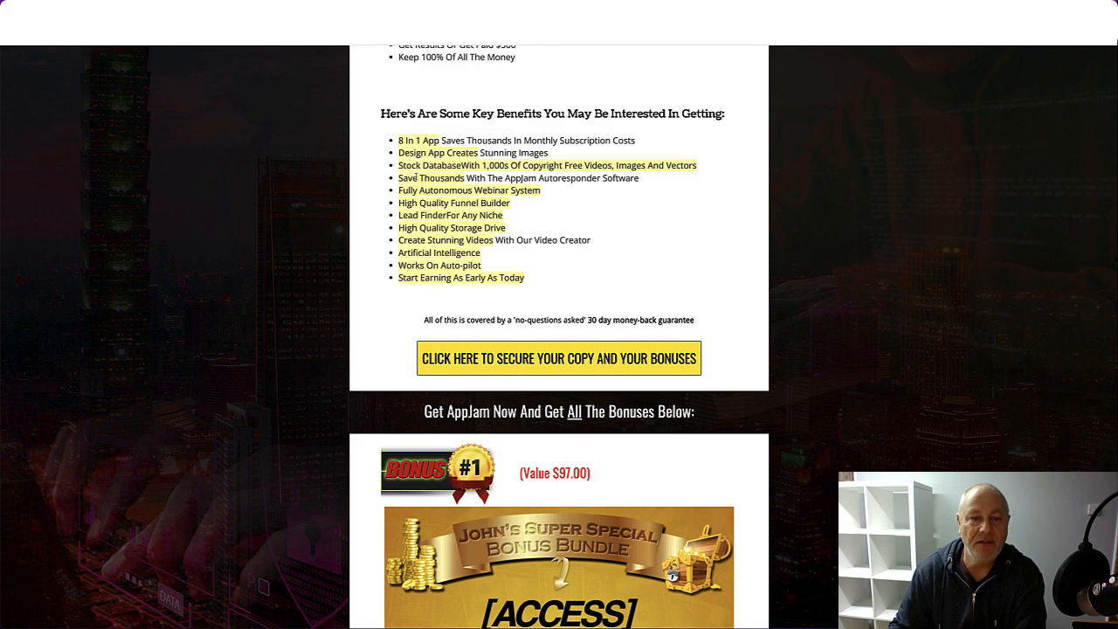
pyautogui.scroll(-3)
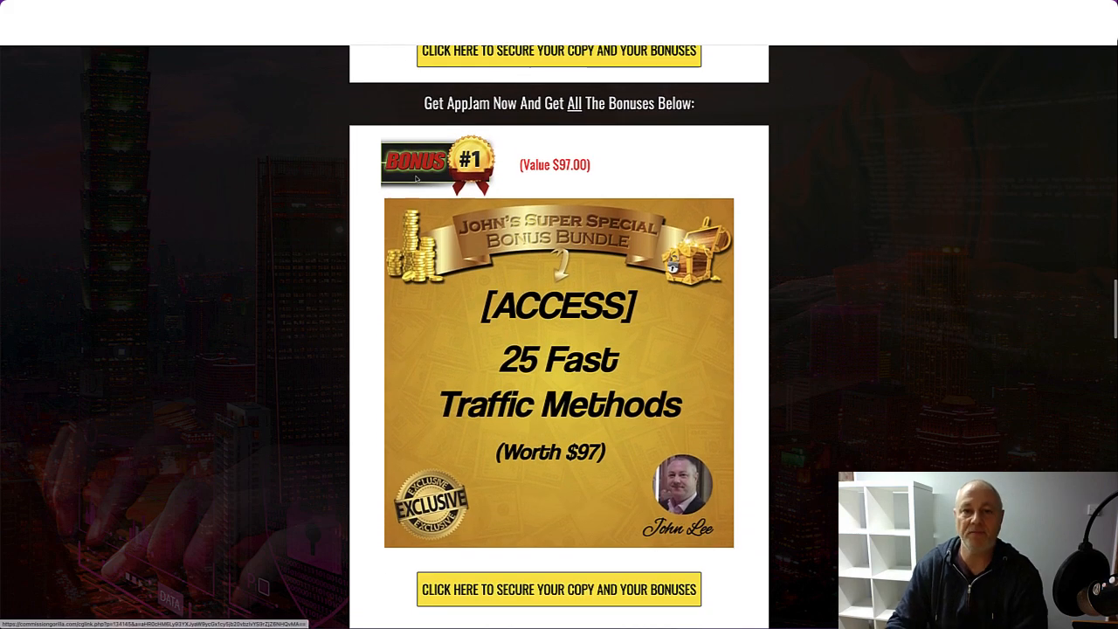
pyautogui.scroll(-3)
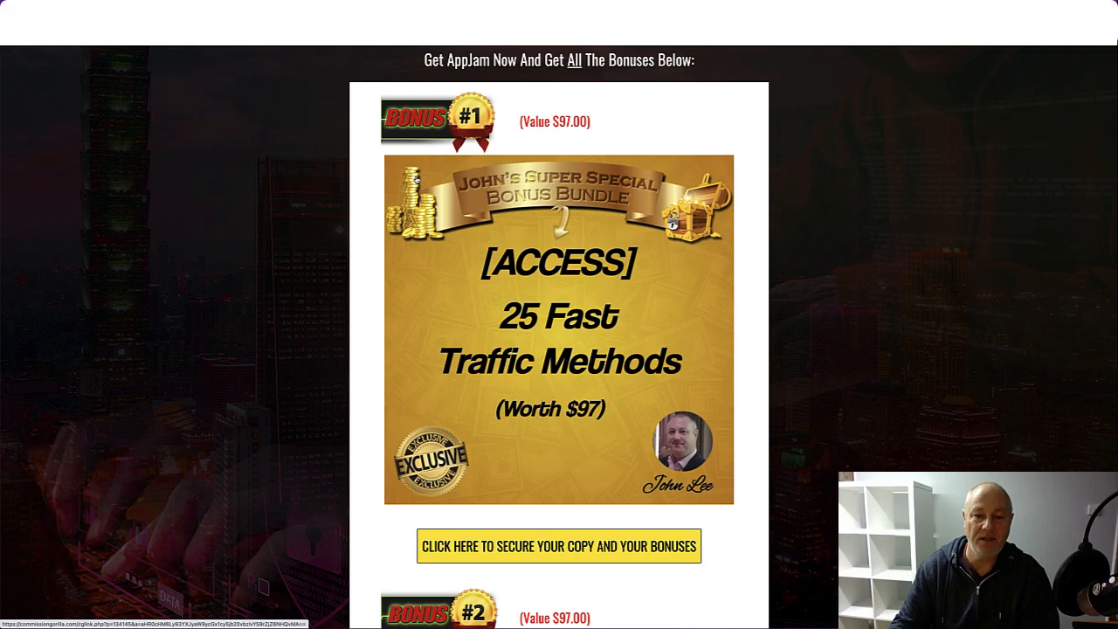
pyautogui.scroll(-3)
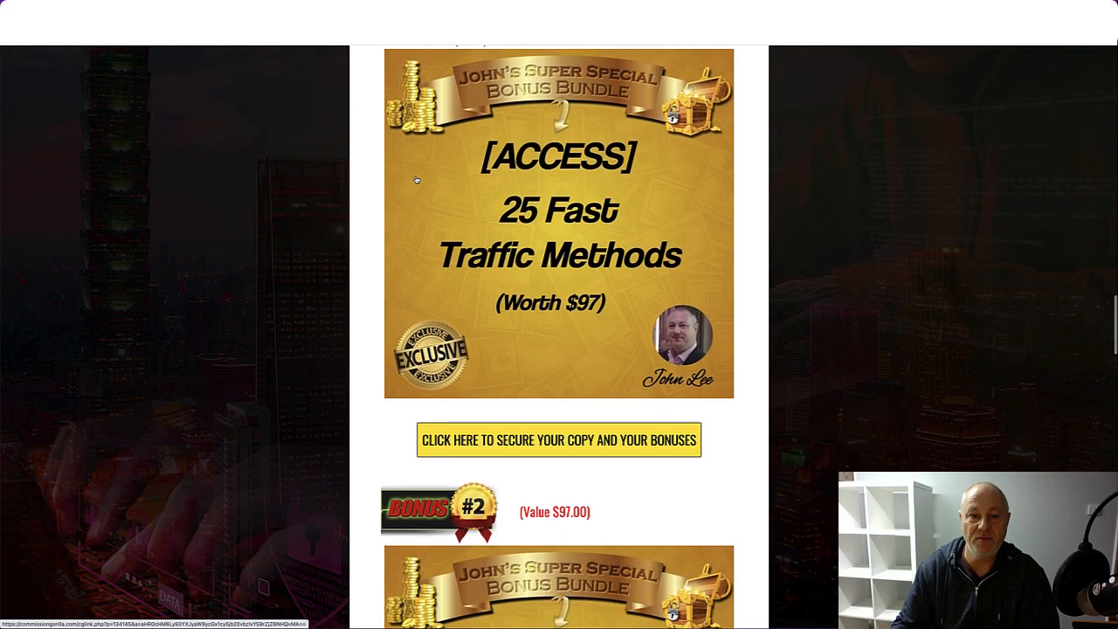
pyautogui.scroll(-3)
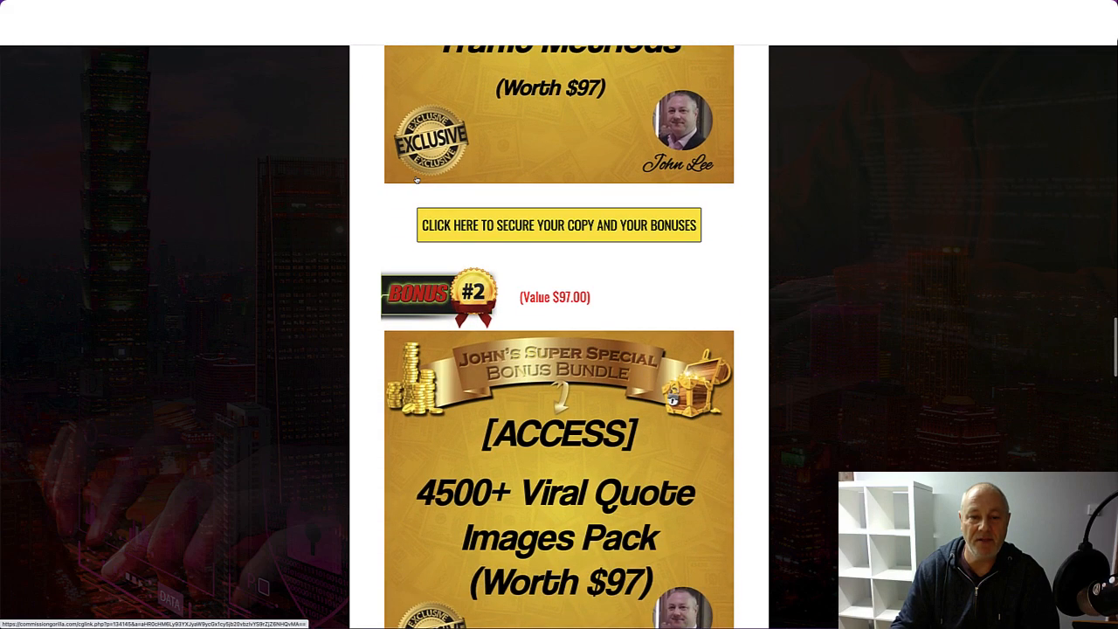
pyautogui.scroll(-3)
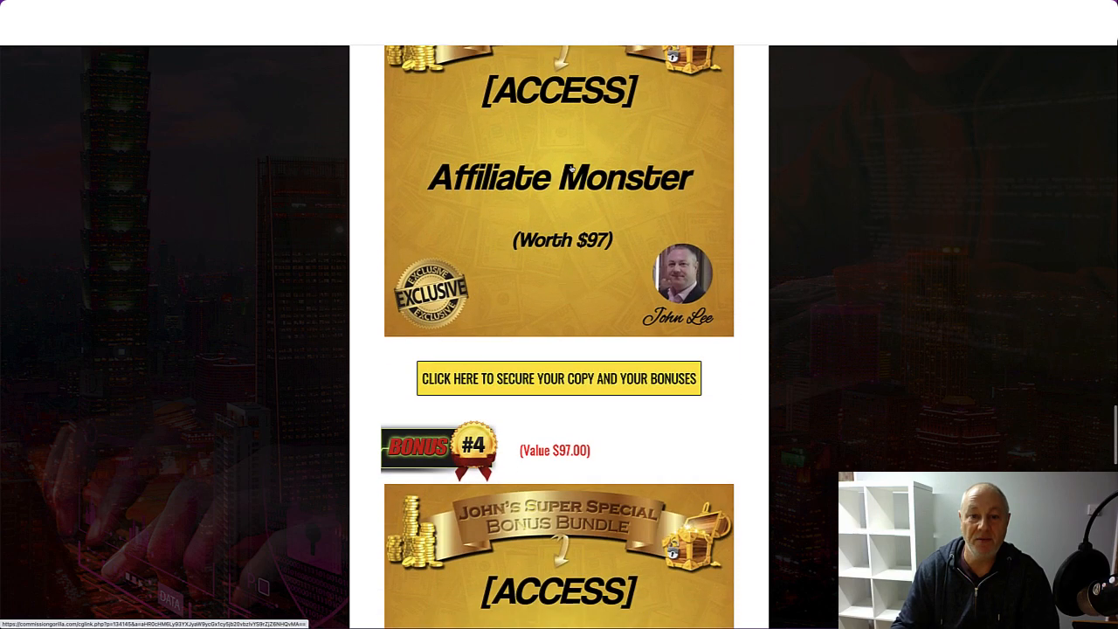
pyautogui.scroll(-3)
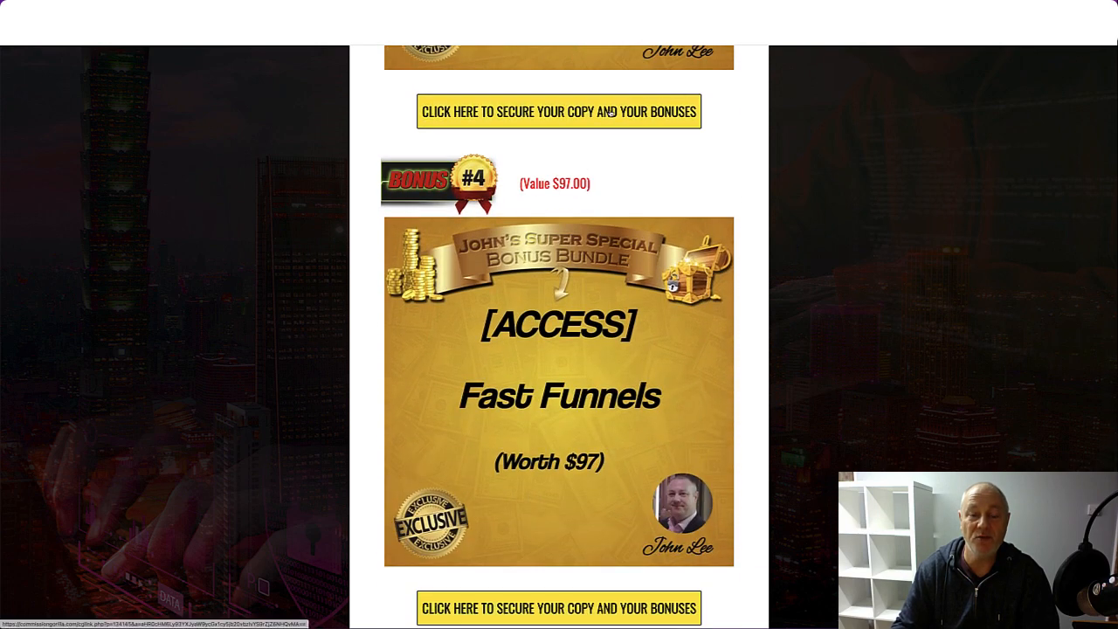
pyautogui.scroll(-3)
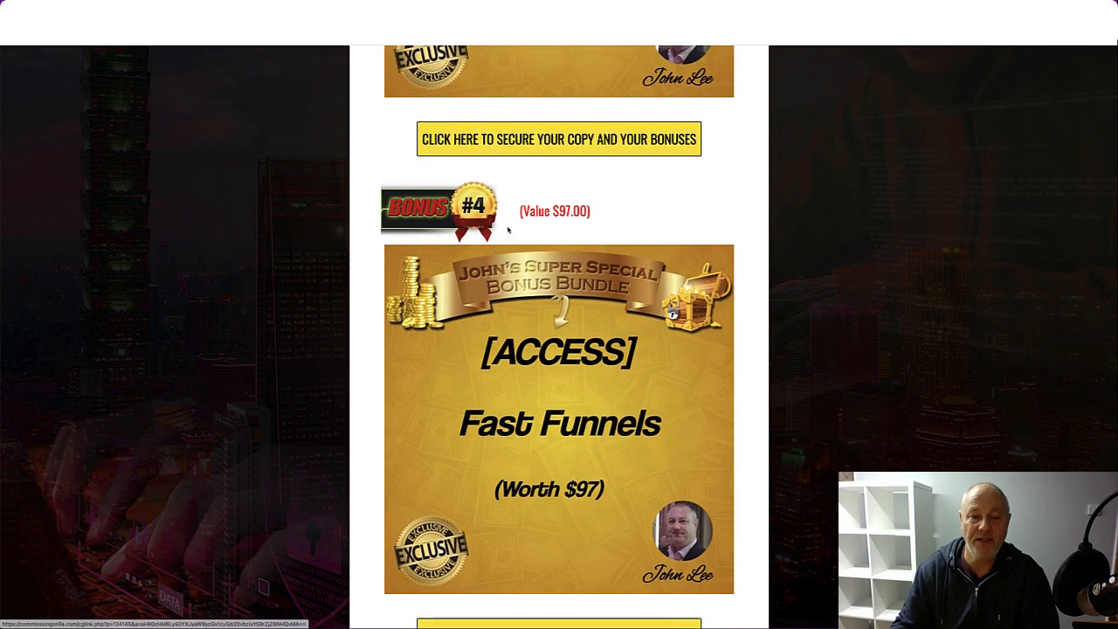
pyautogui.scroll(-3)
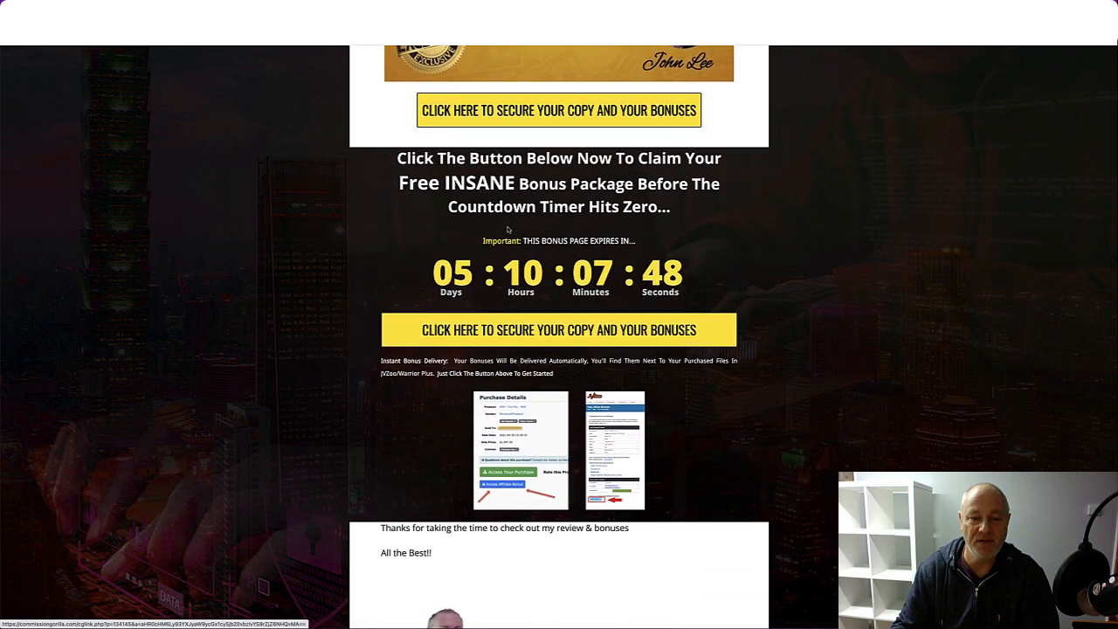
pyautogui.scroll(-3)
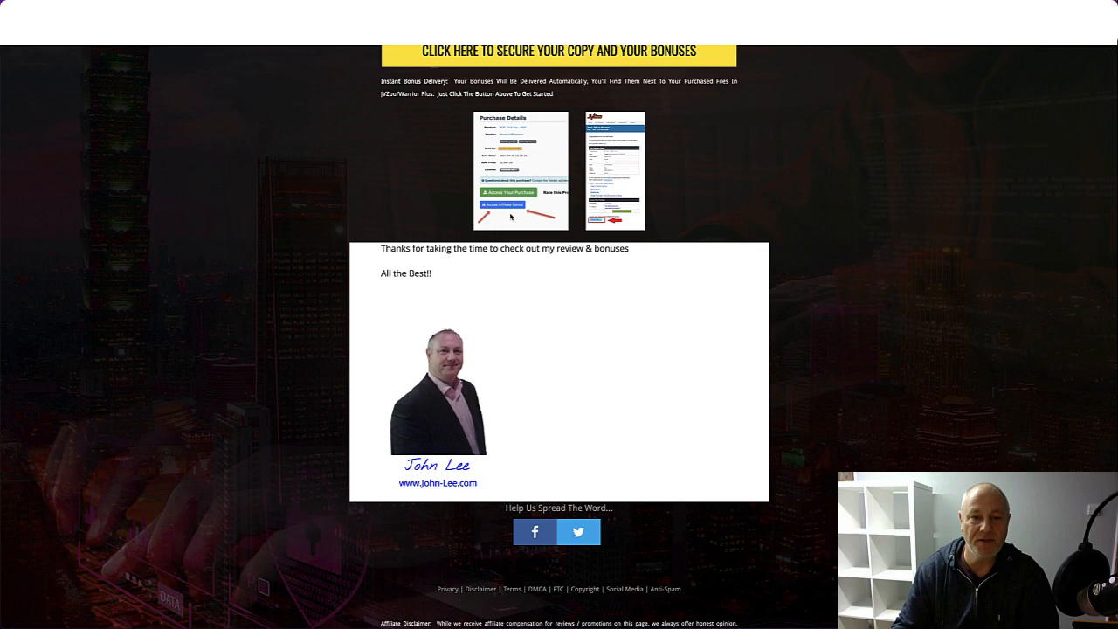
pyautogui.moveTo(499, 210)
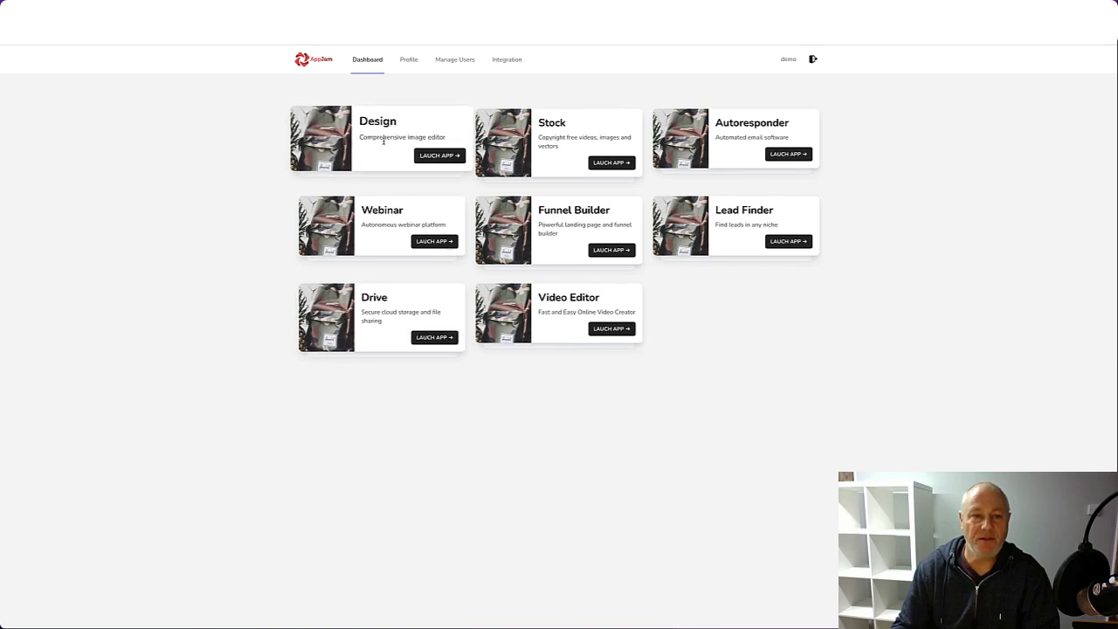
pyautogui.moveTo(462, 139)
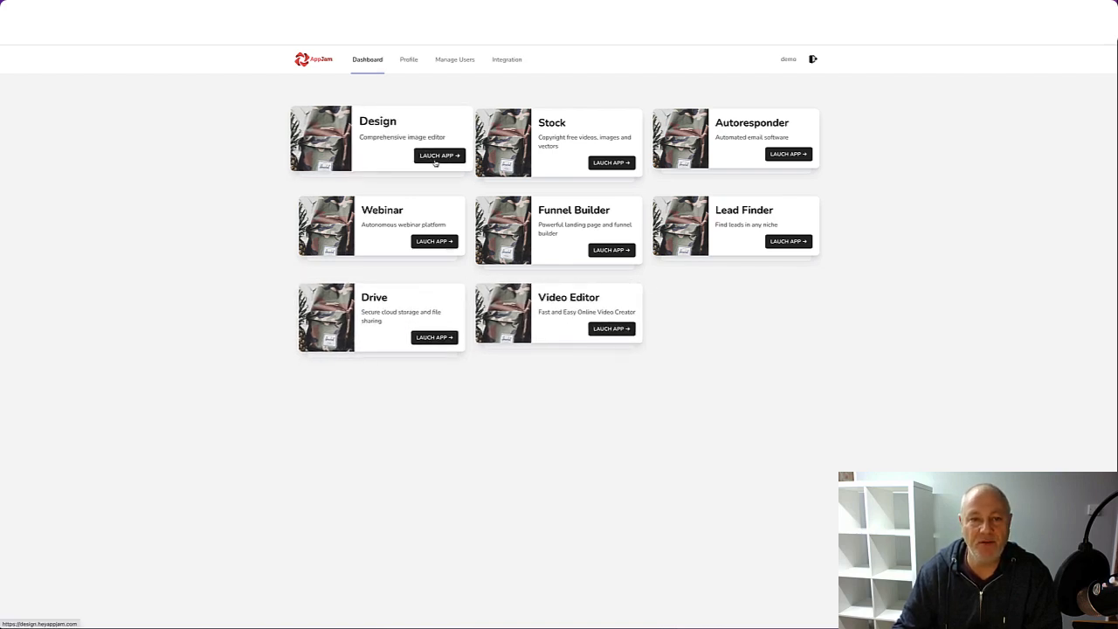
pyautogui.click(439, 156)
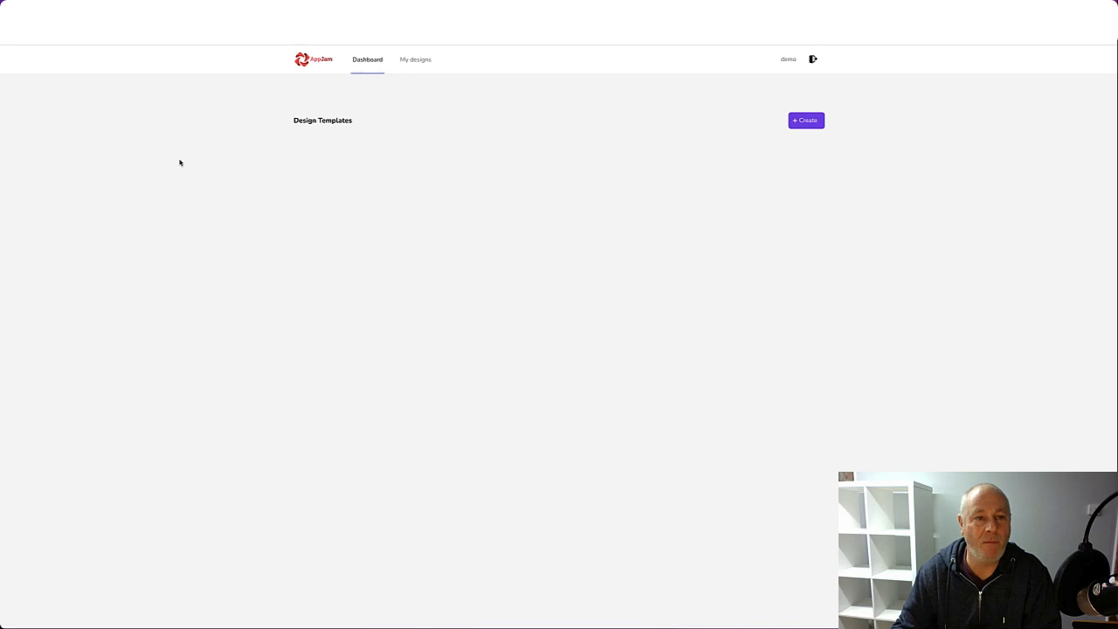
pyautogui.click(804, 118)
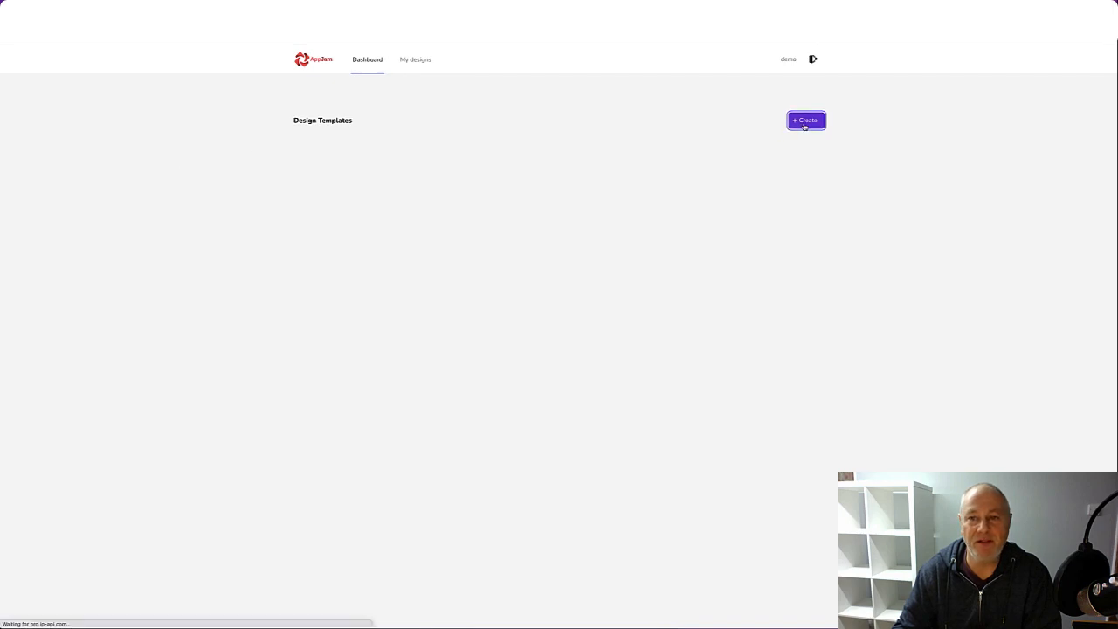
pyautogui.click(806, 119)
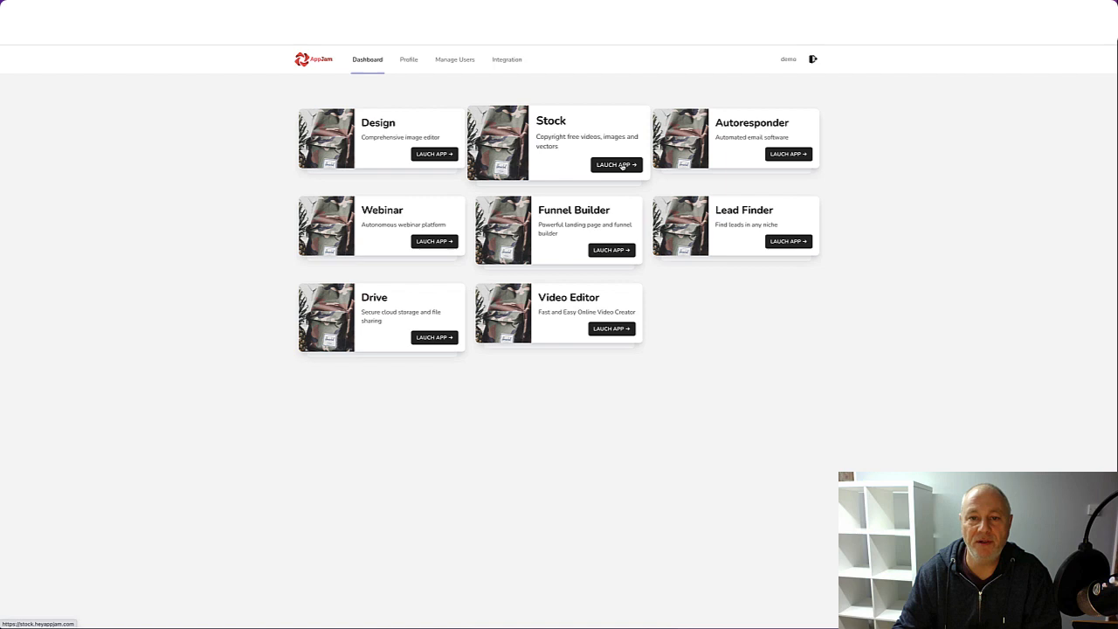
pyautogui.click(615, 164)
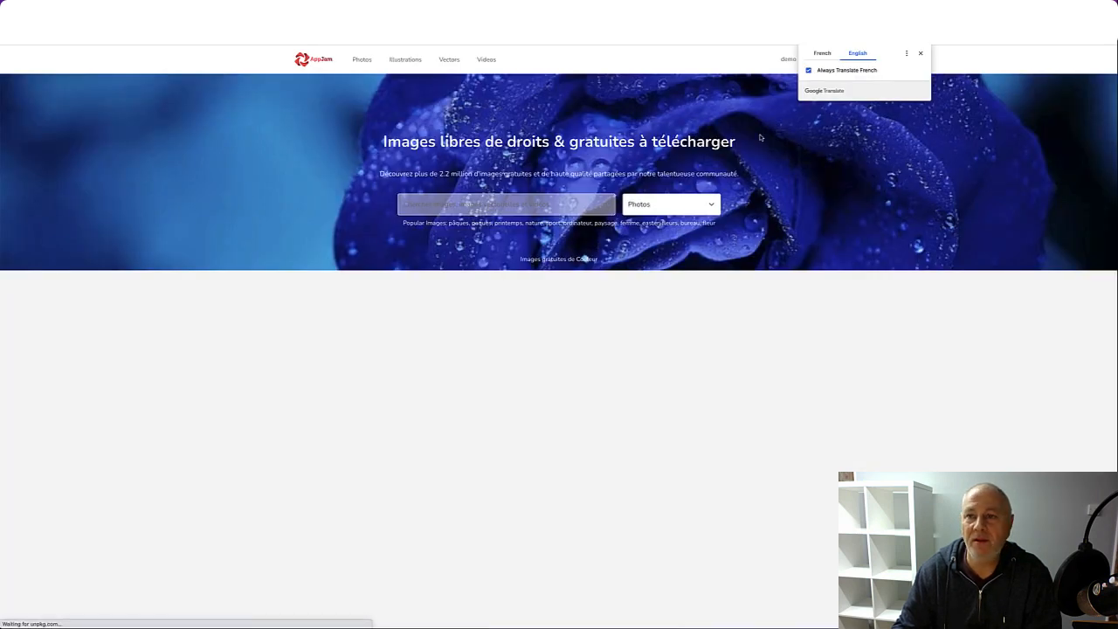
pyautogui.click(856, 53)
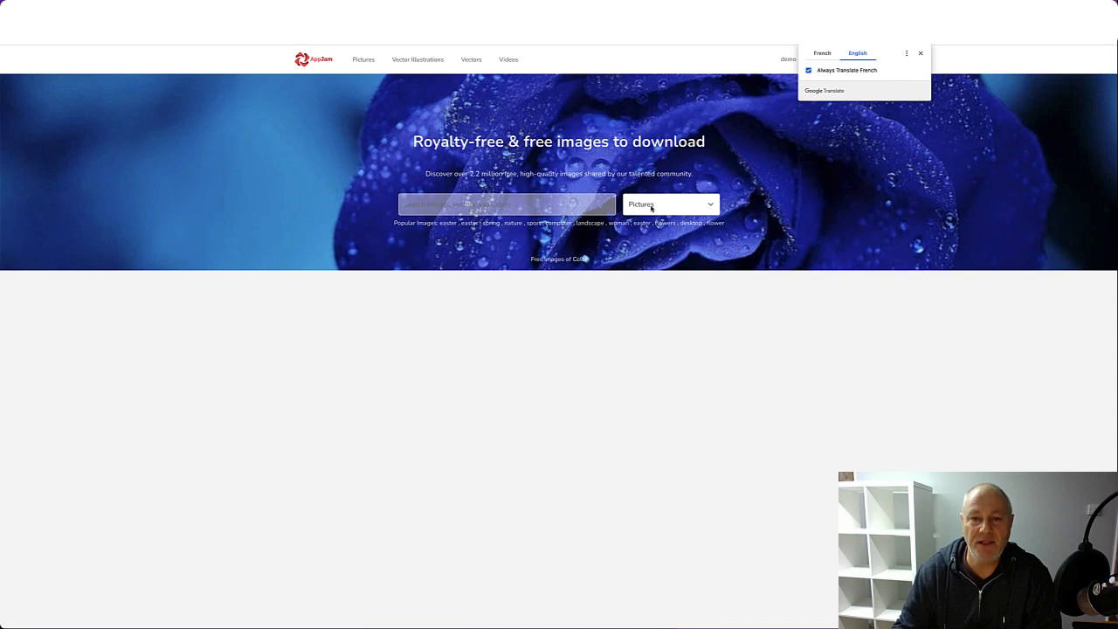
pyautogui.click(919, 52)
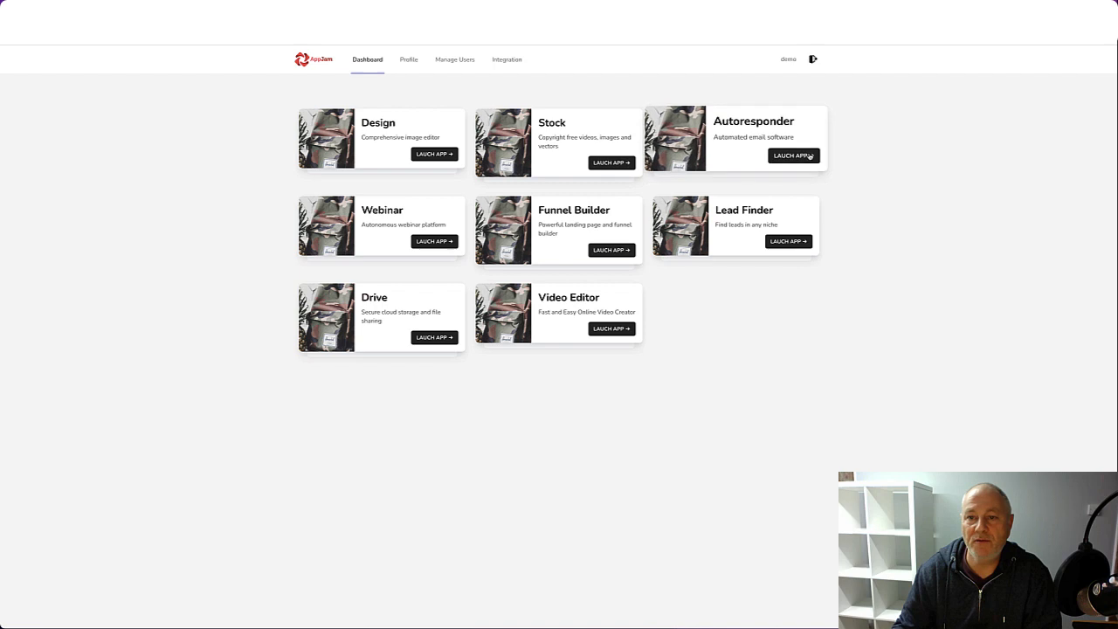
# Launch the Autoresponder app and look over its email dashboard
pyautogui.click(794, 155)
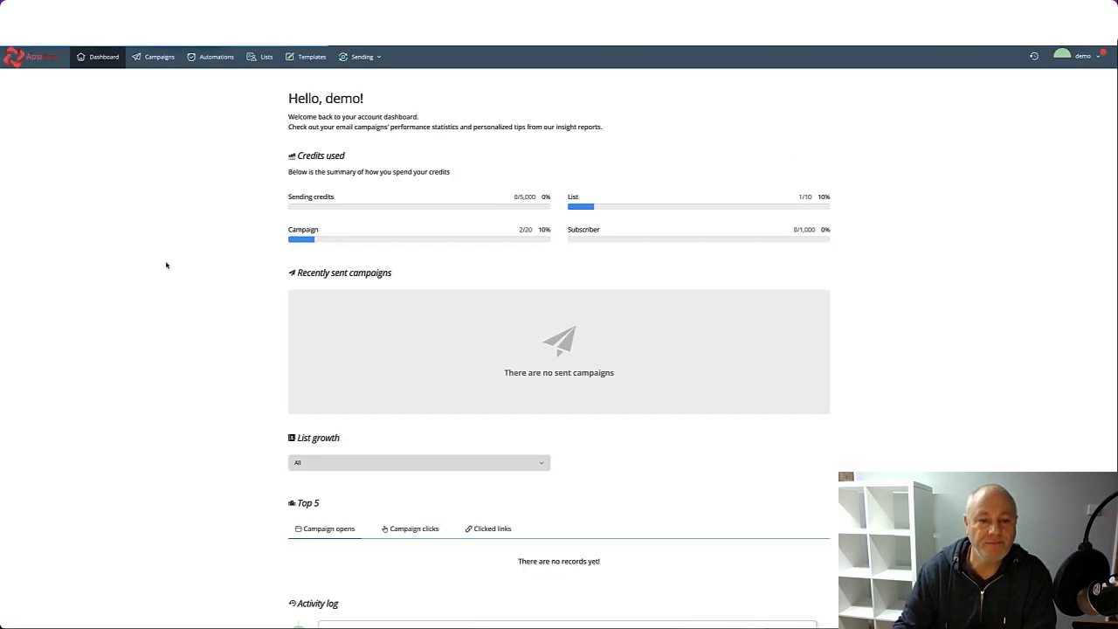
pyautogui.scroll(-3)
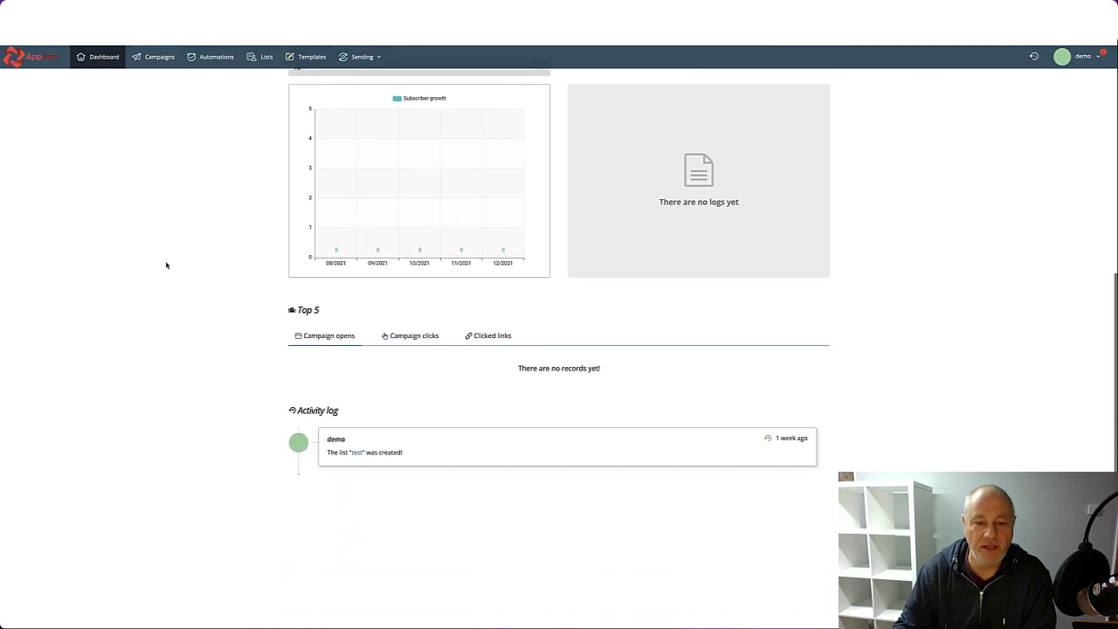
pyautogui.scroll(3)
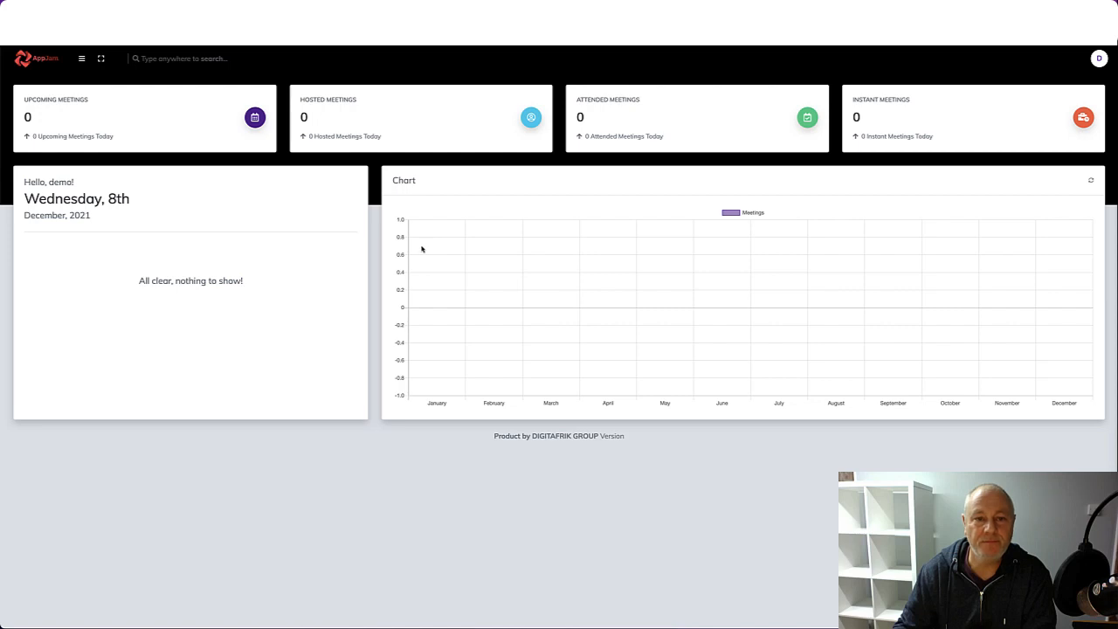
pyautogui.moveTo(432, 259)
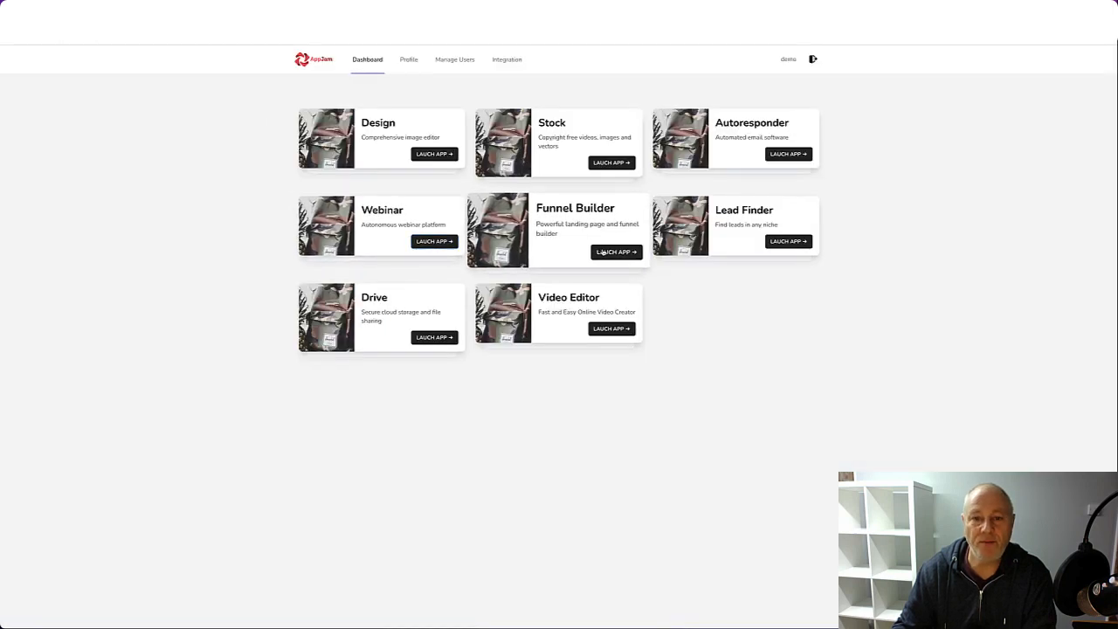
# Launch Funnel Builder and view its dashboard, empty landing pages list and landing page templates
pyautogui.click(615, 251)
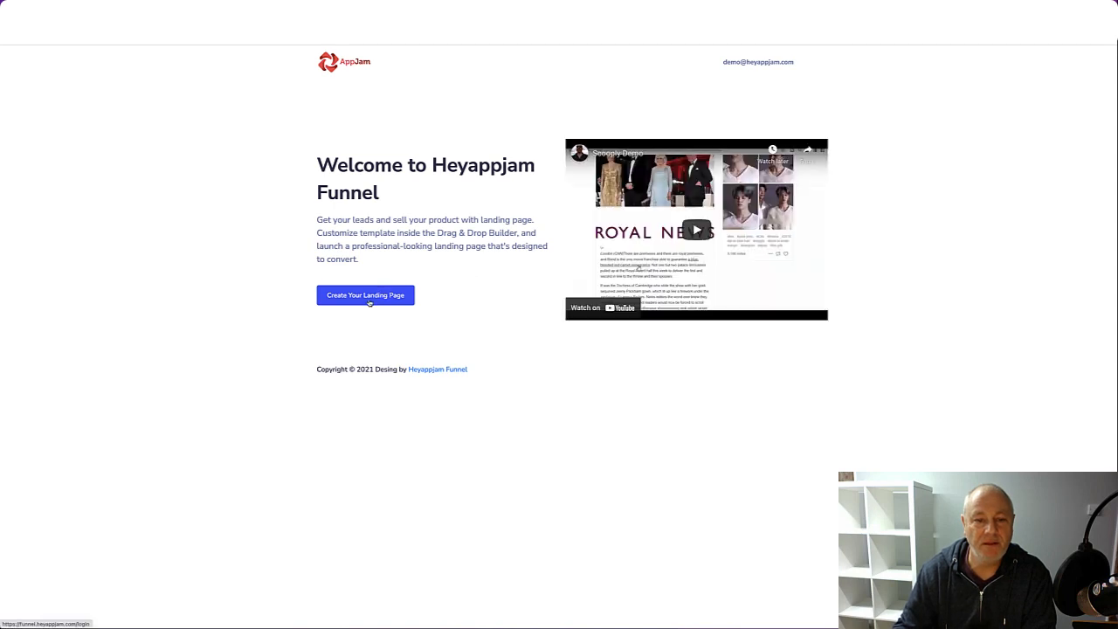
pyautogui.click(366, 293)
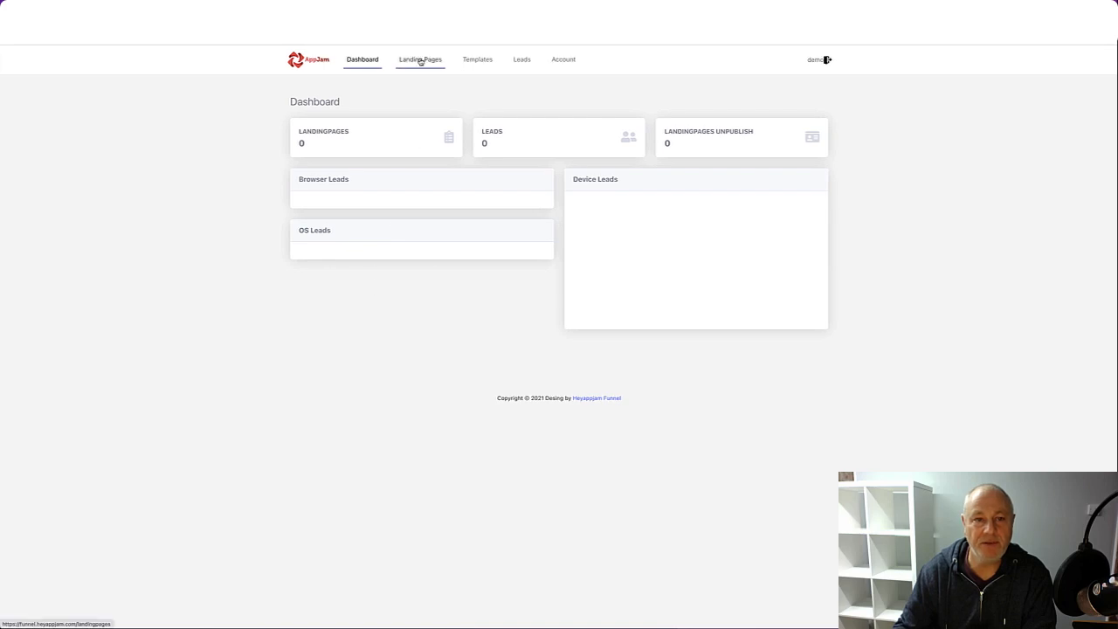
pyautogui.click(420, 60)
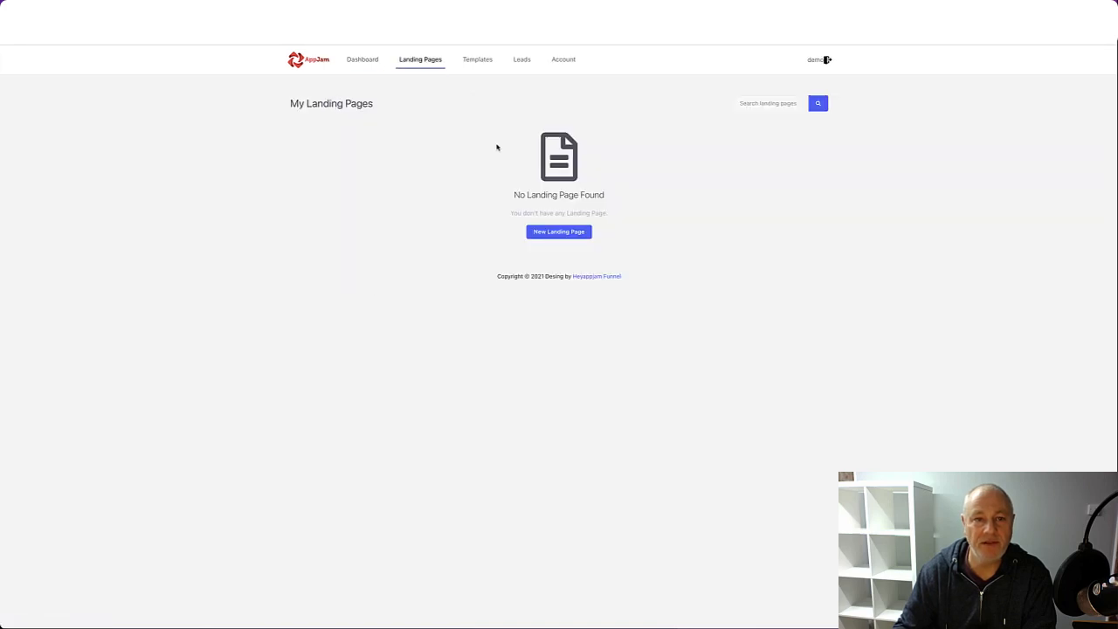
pyautogui.click(477, 59)
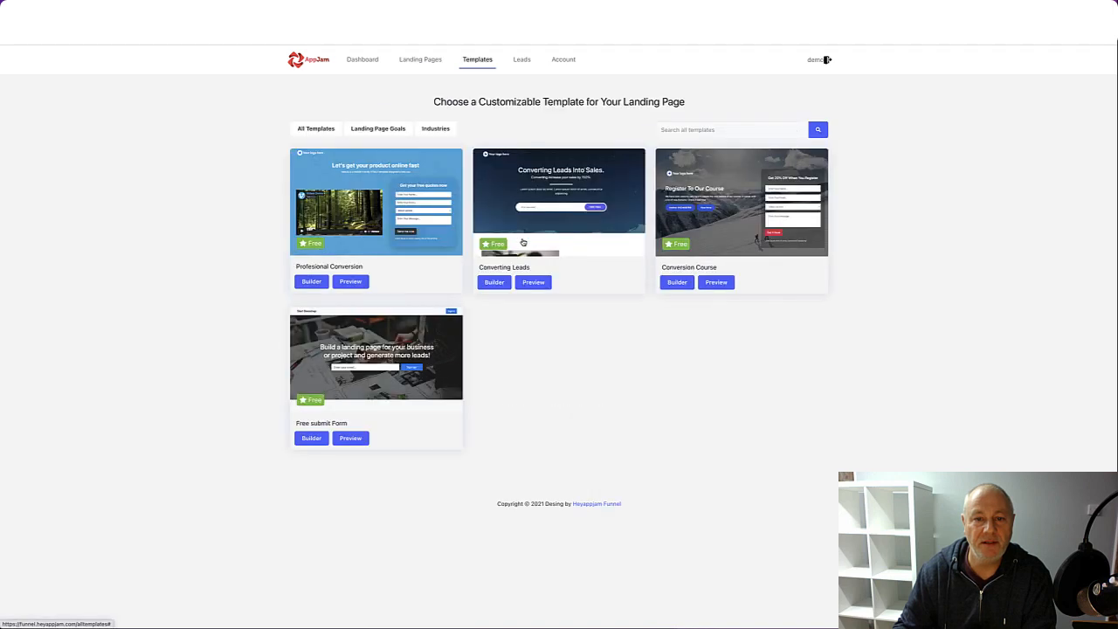
pyautogui.moveTo(454, 278)
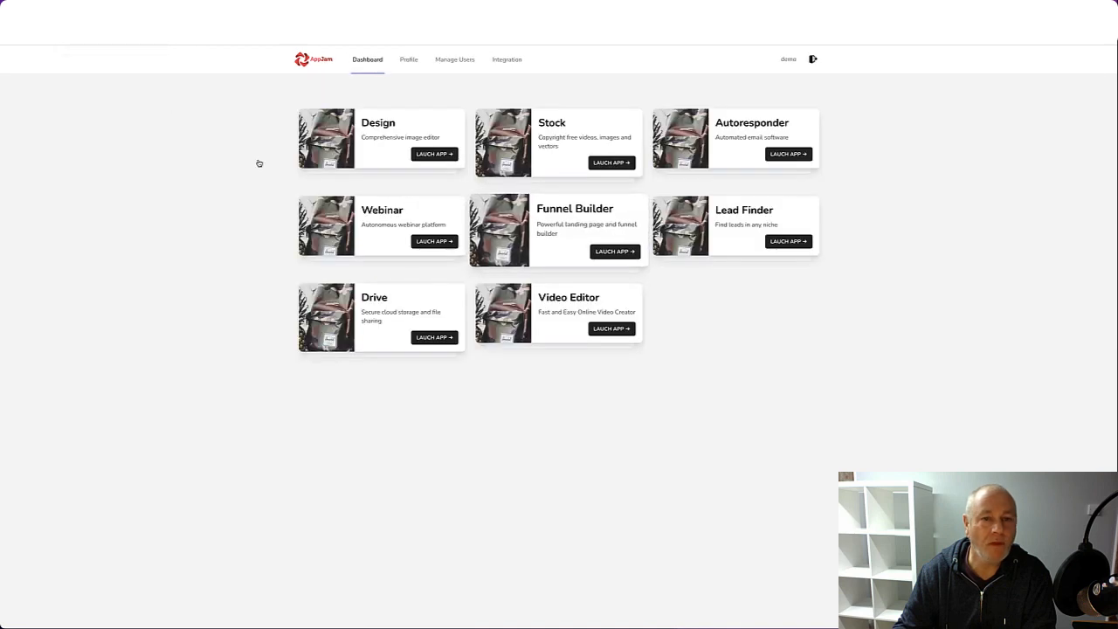
# Launch Lead Finder, view its Google API integration and active users, then return to the apps dashboard
pyautogui.click(786, 241)
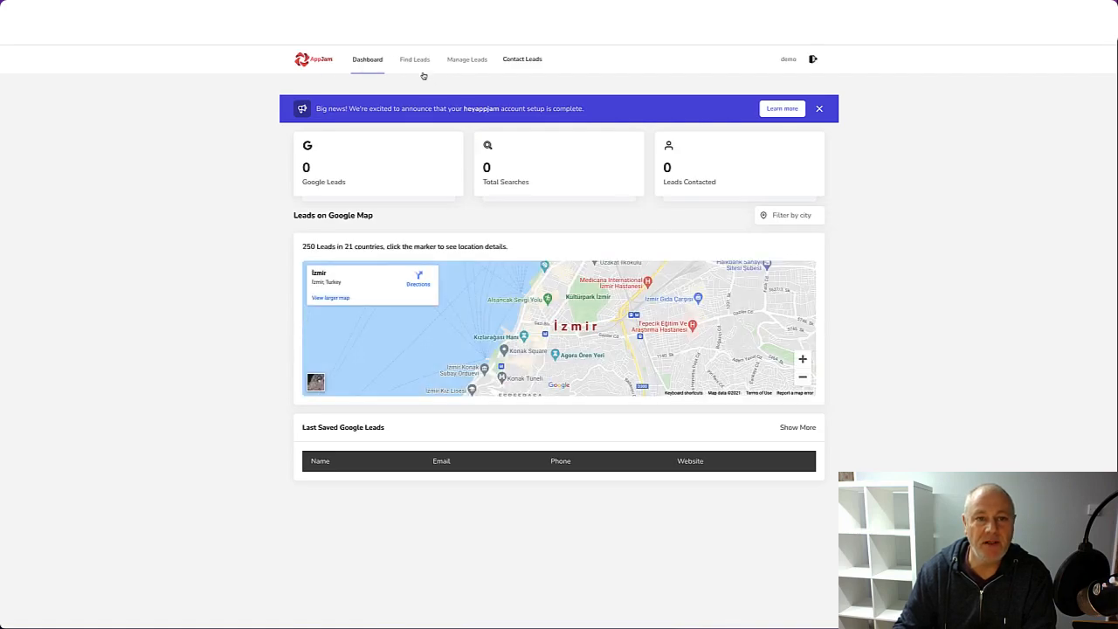
pyautogui.click(506, 59)
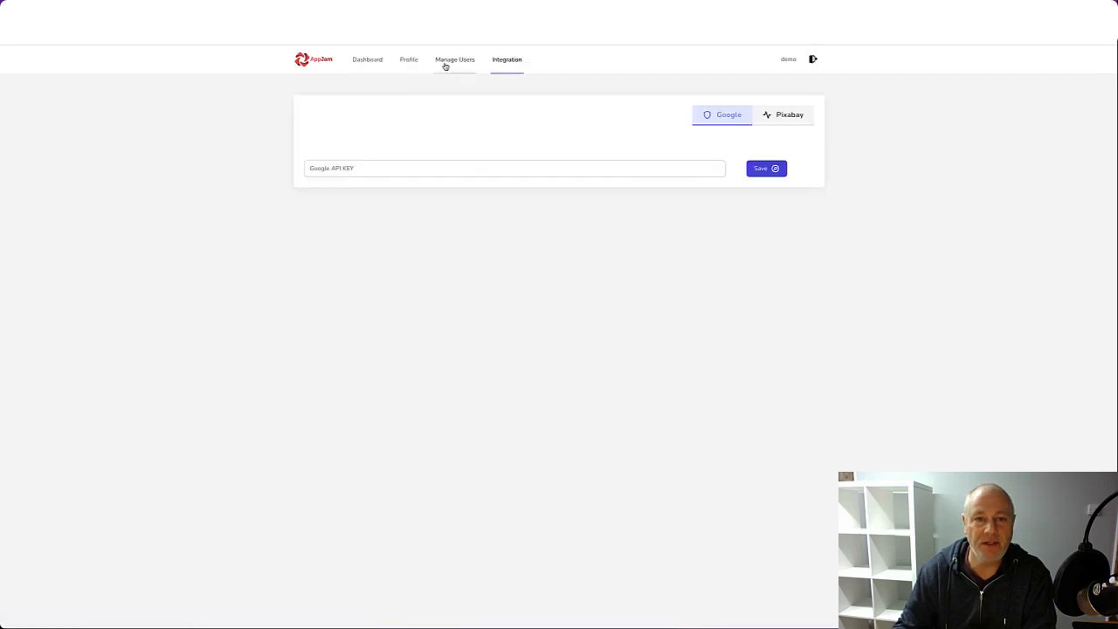
pyautogui.click(454, 59)
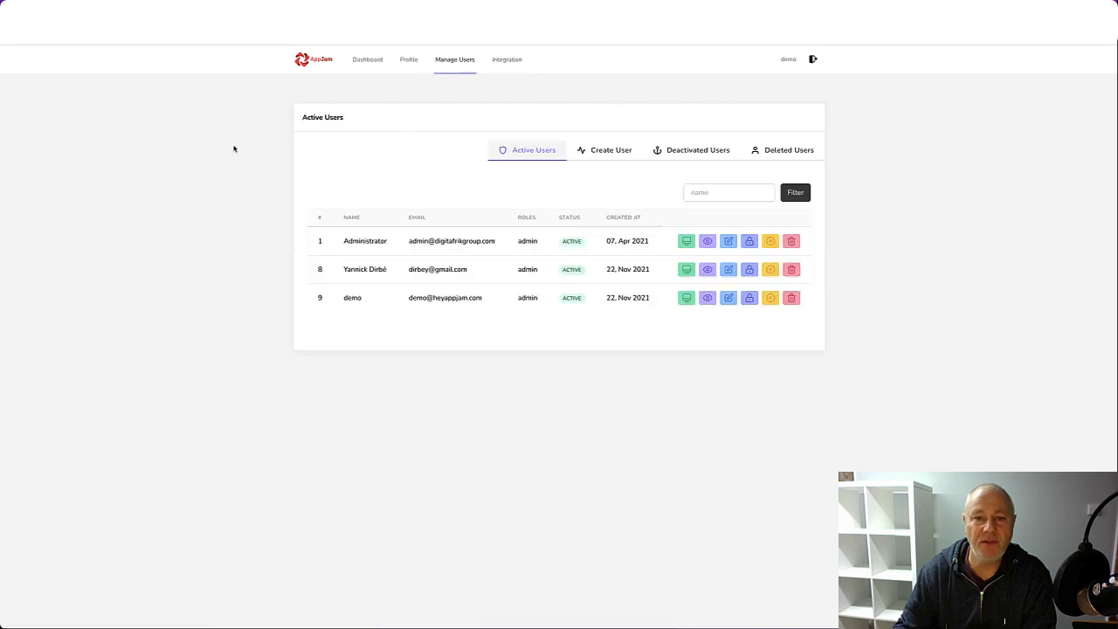
pyautogui.click(367, 60)
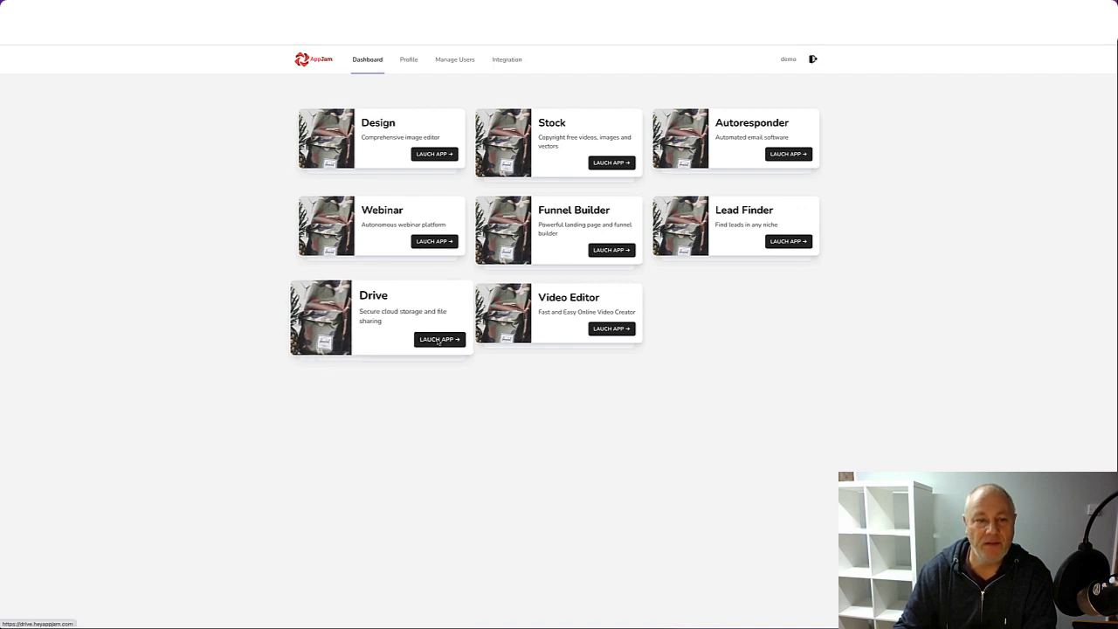
# Launch the Drive app and browse its 'Shared with me' and other file categories
pyautogui.click(440, 339)
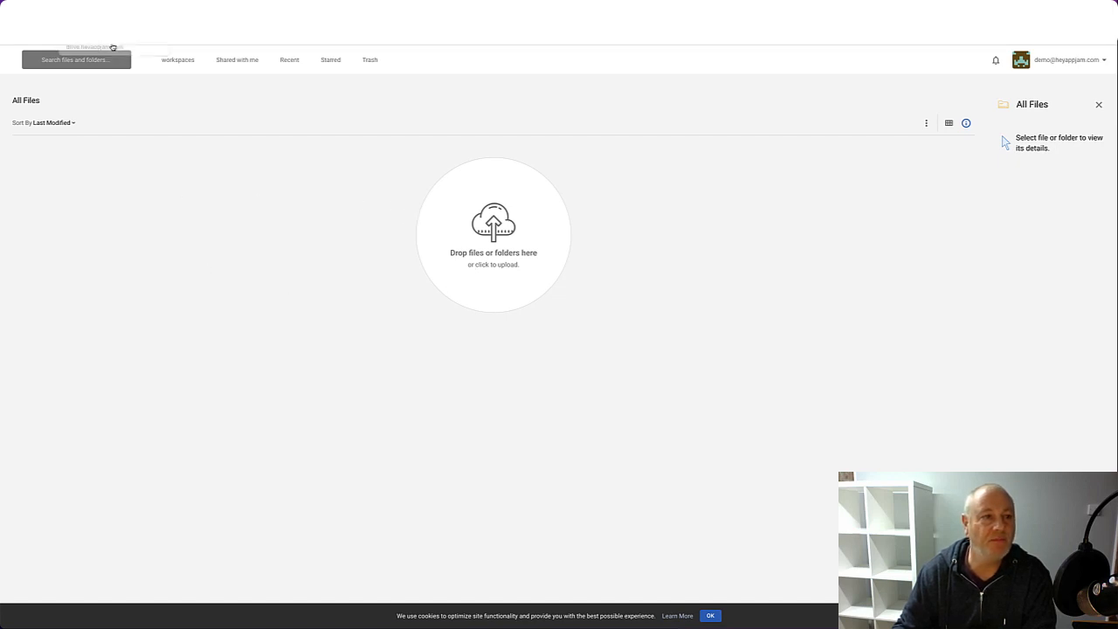
pyautogui.click(238, 59)
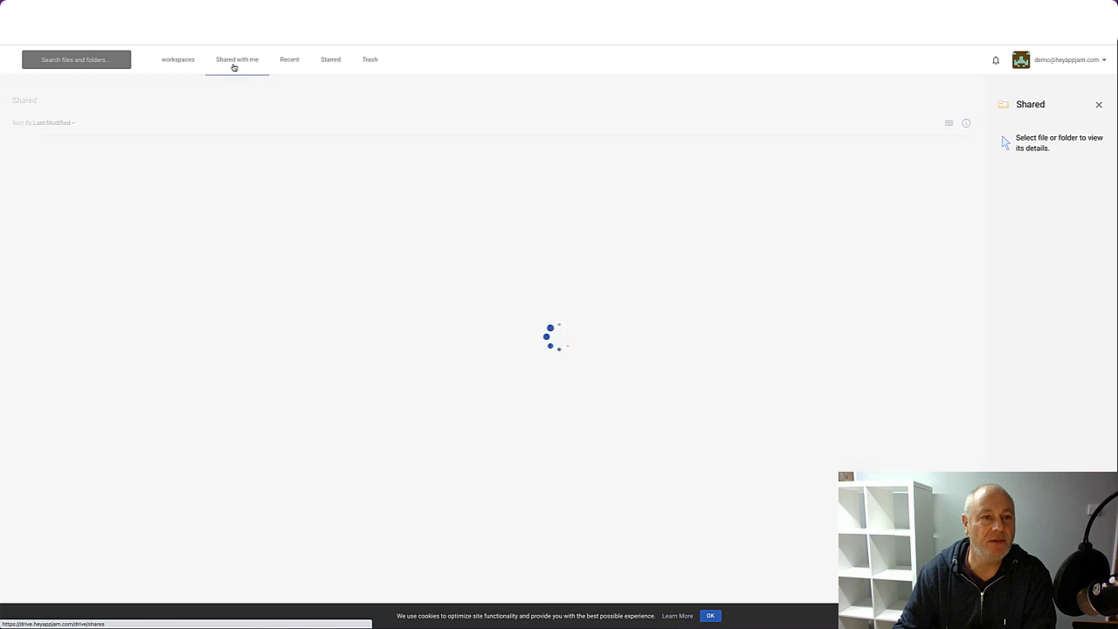
pyautogui.click(291, 60)
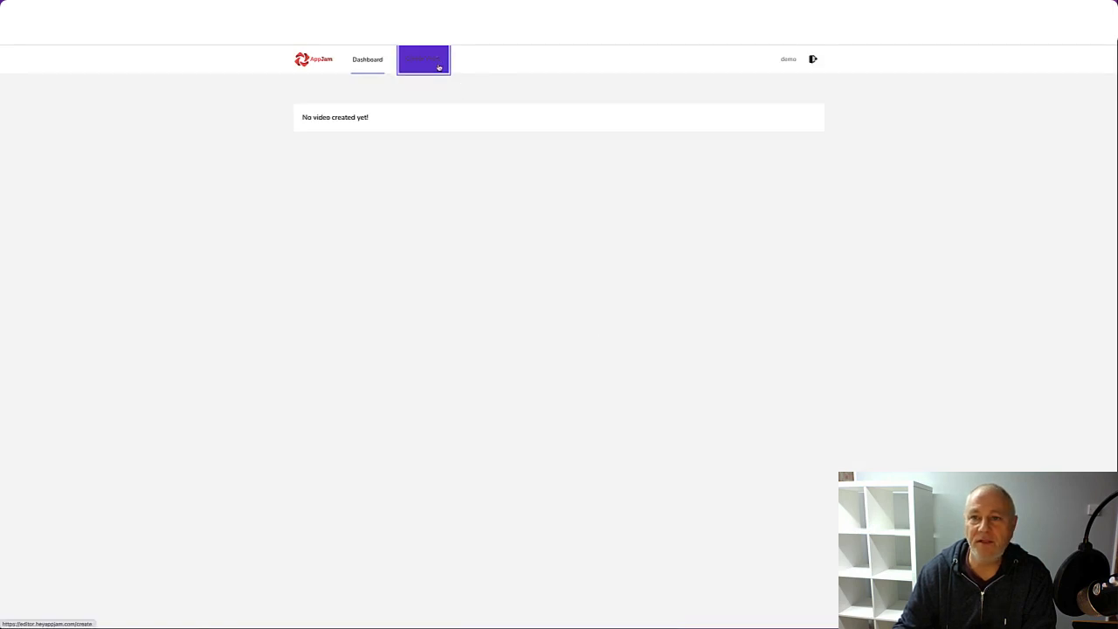
# Start a new video project in the Video Editor and check its Image Parameters dialog
pyautogui.click(423, 60)
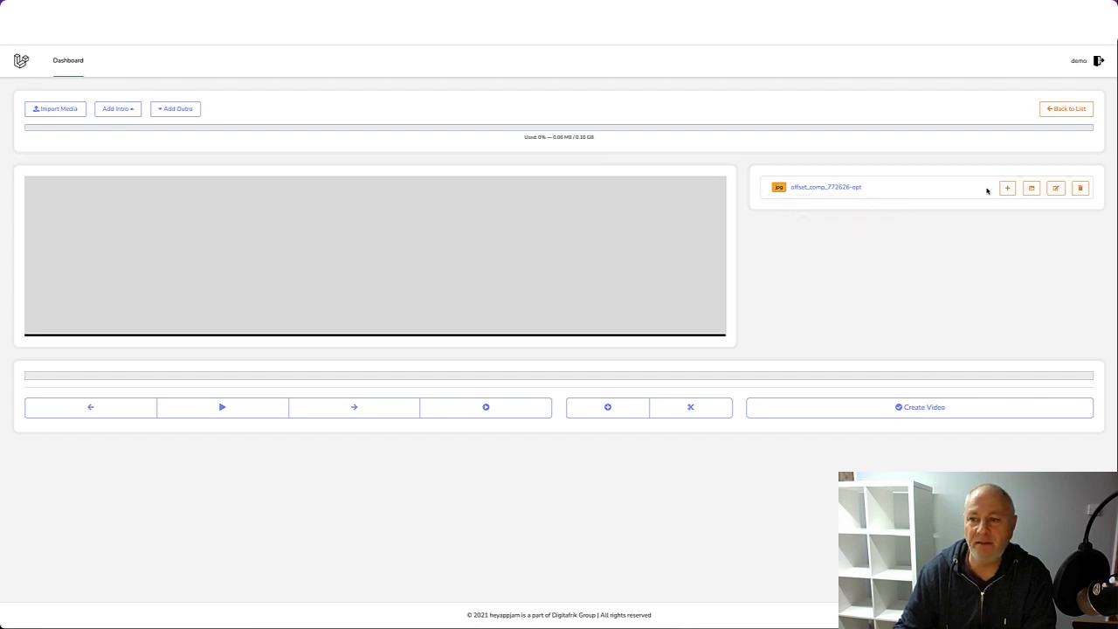
pyautogui.click(1055, 187)
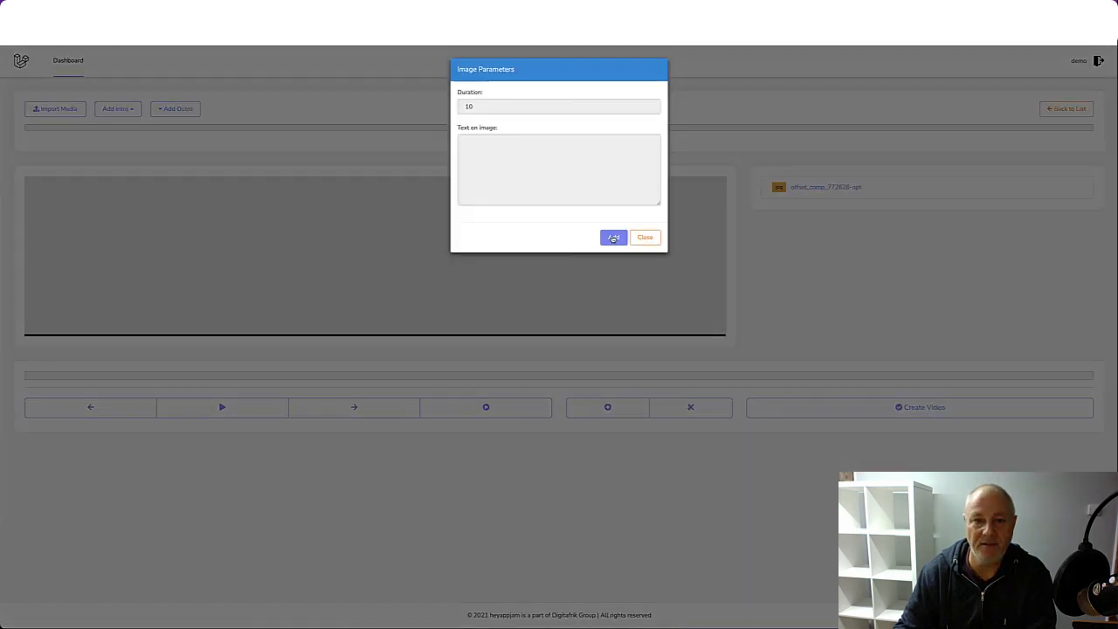
pyautogui.click(614, 237)
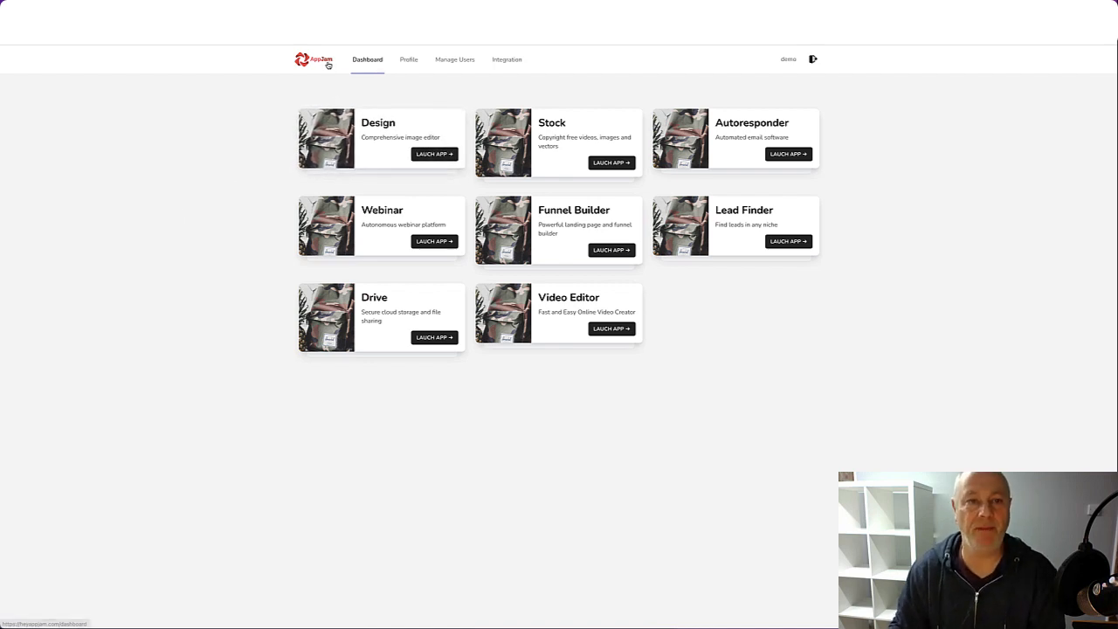
pyautogui.moveTo(638, 219)
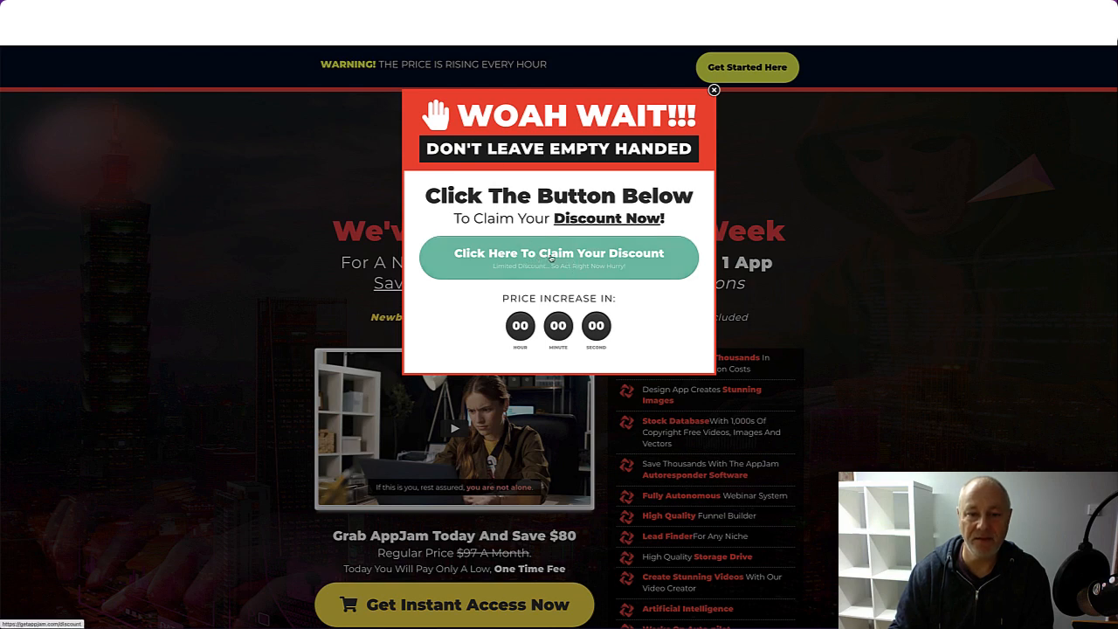
# Claim the popup discount, scroll its $32,997 value list, then dismiss the 'Wait! Its Free' popup
pyautogui.click(559, 257)
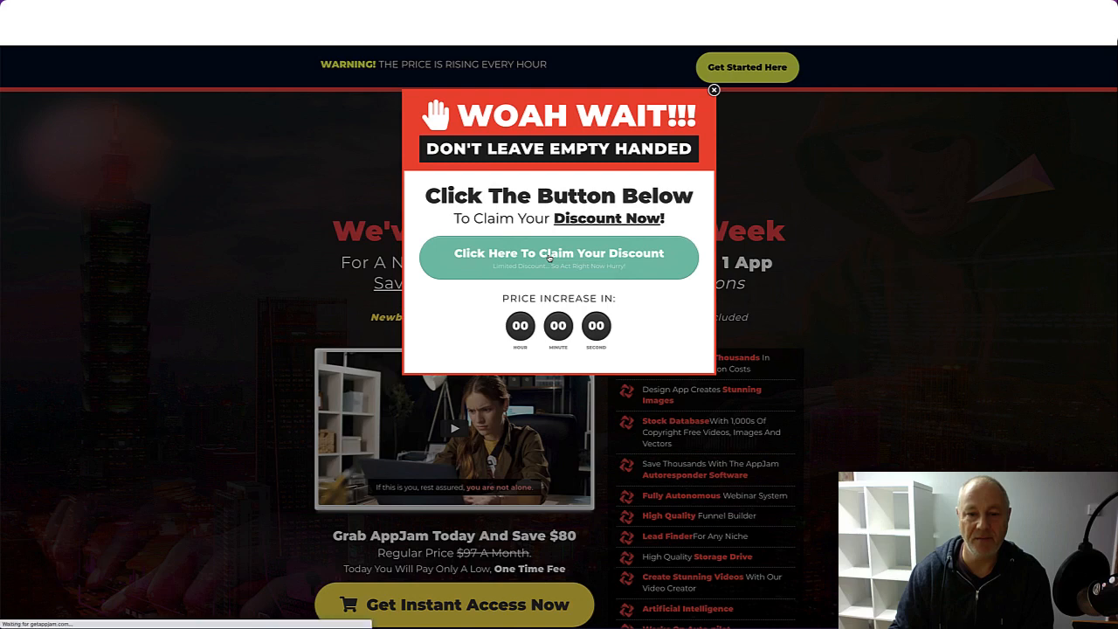
pyautogui.click(560, 257)
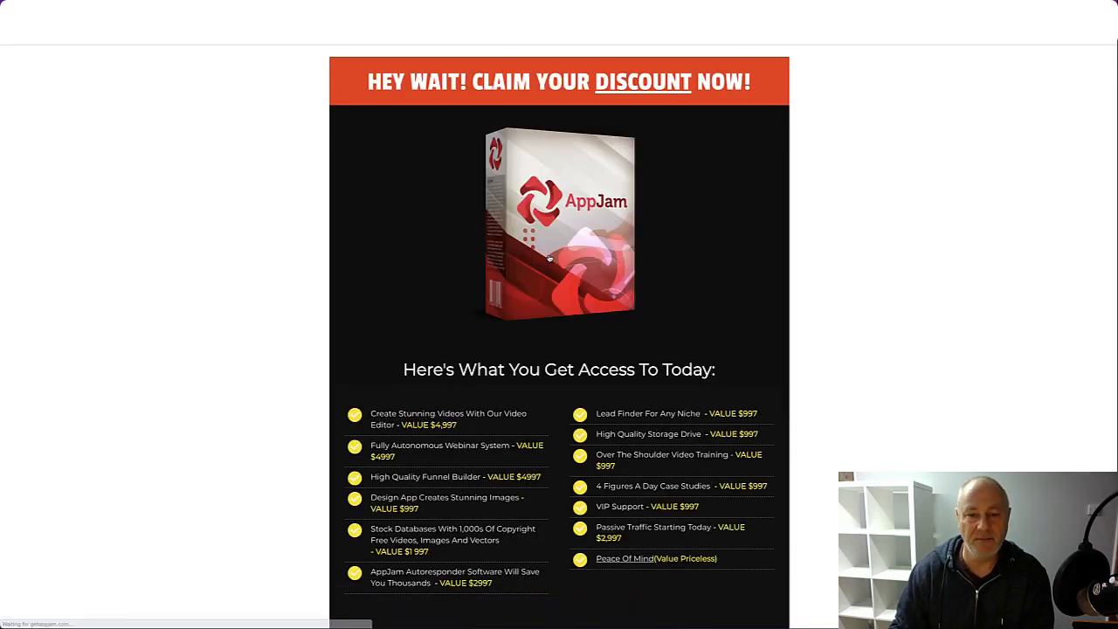
pyautogui.scroll(-3)
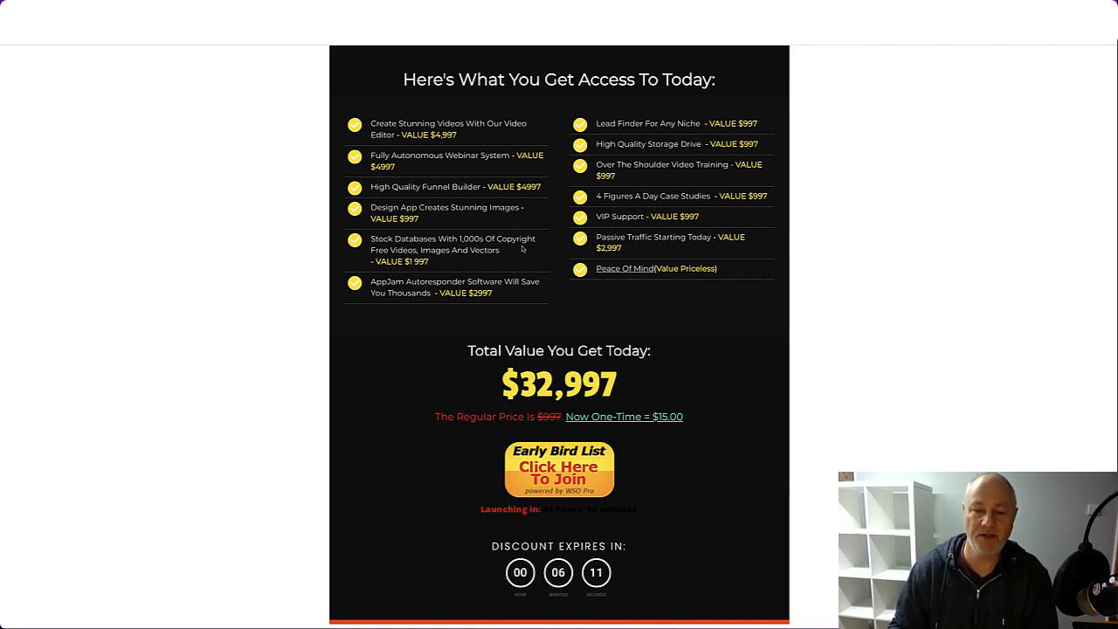
pyautogui.moveTo(299, 227)
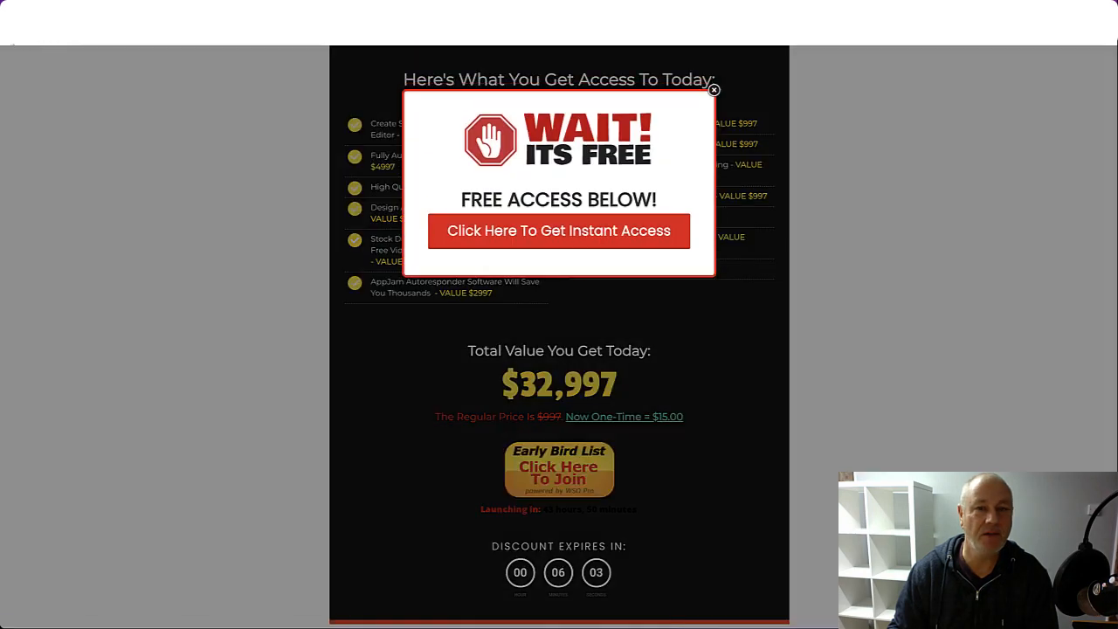
pyautogui.click(713, 91)
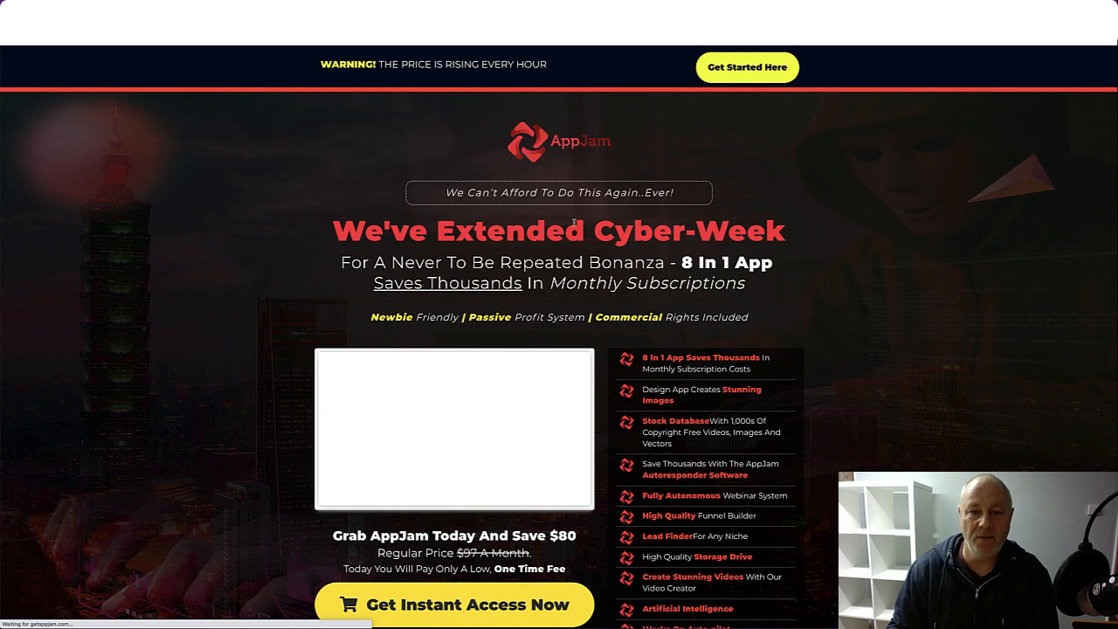
# Start the sales video and scroll past the 'Get Instant Access Now' $80-off price box
pyautogui.click(454, 428)
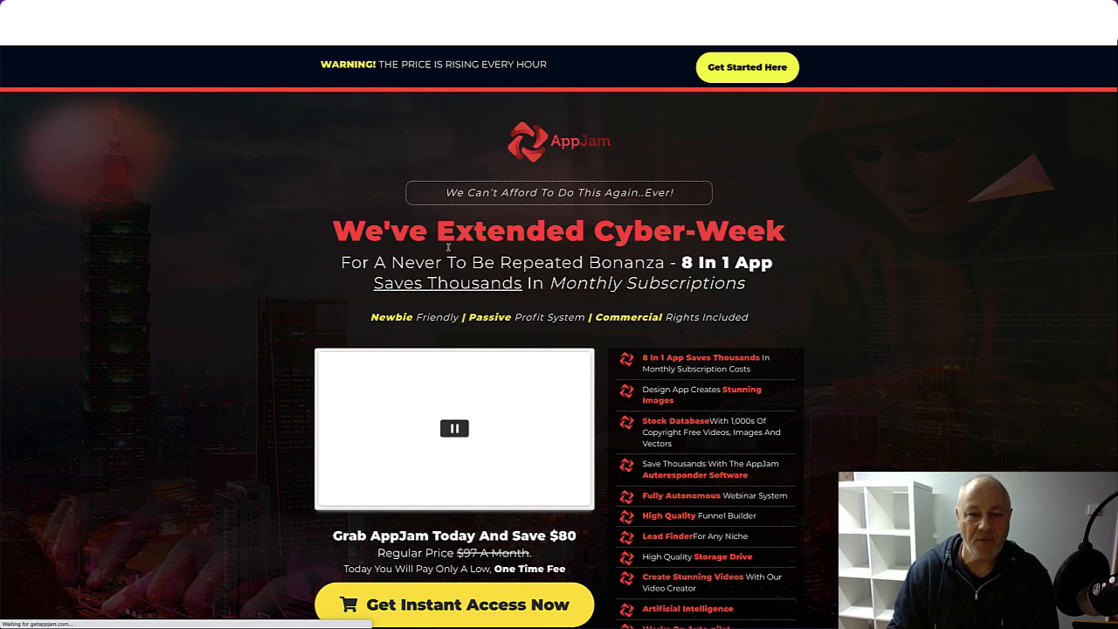
pyautogui.scroll(-3)
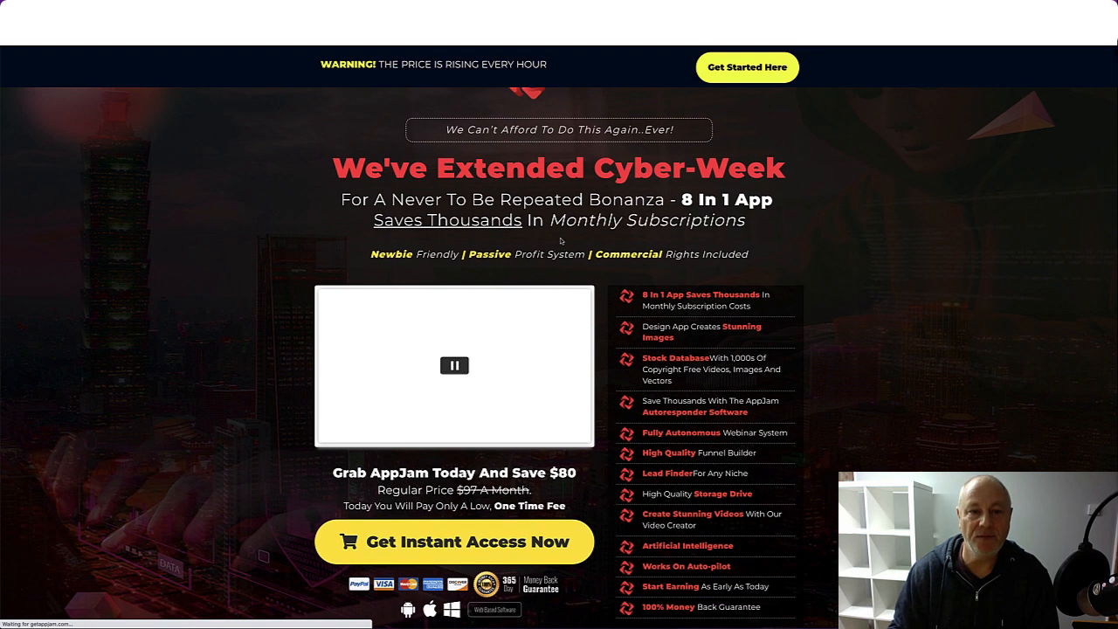
pyautogui.moveTo(681, 250)
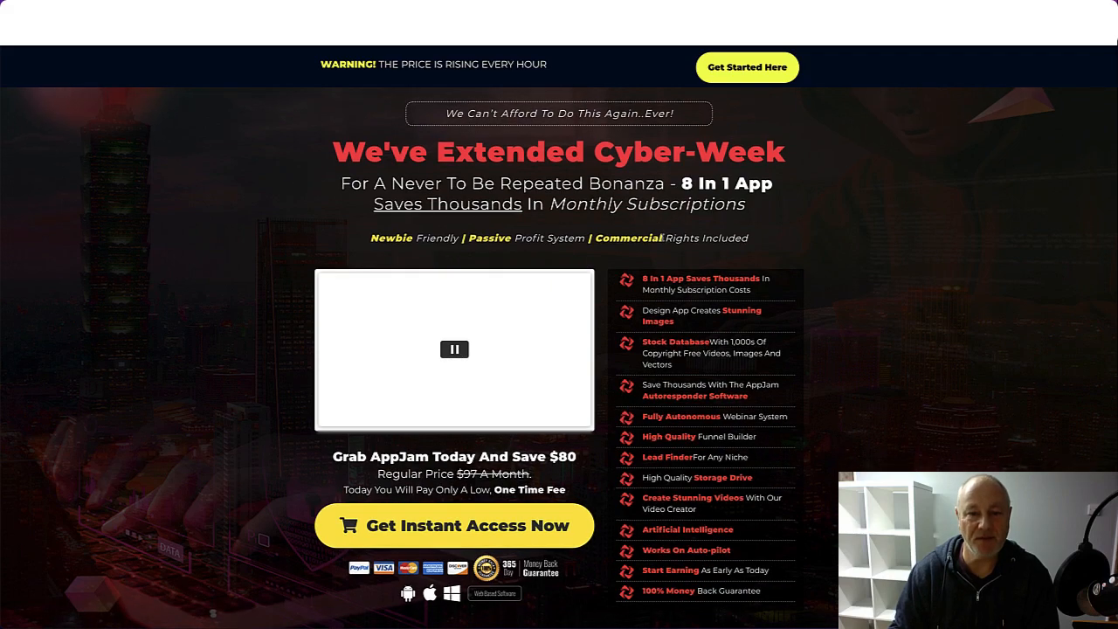
pyautogui.scroll(-3)
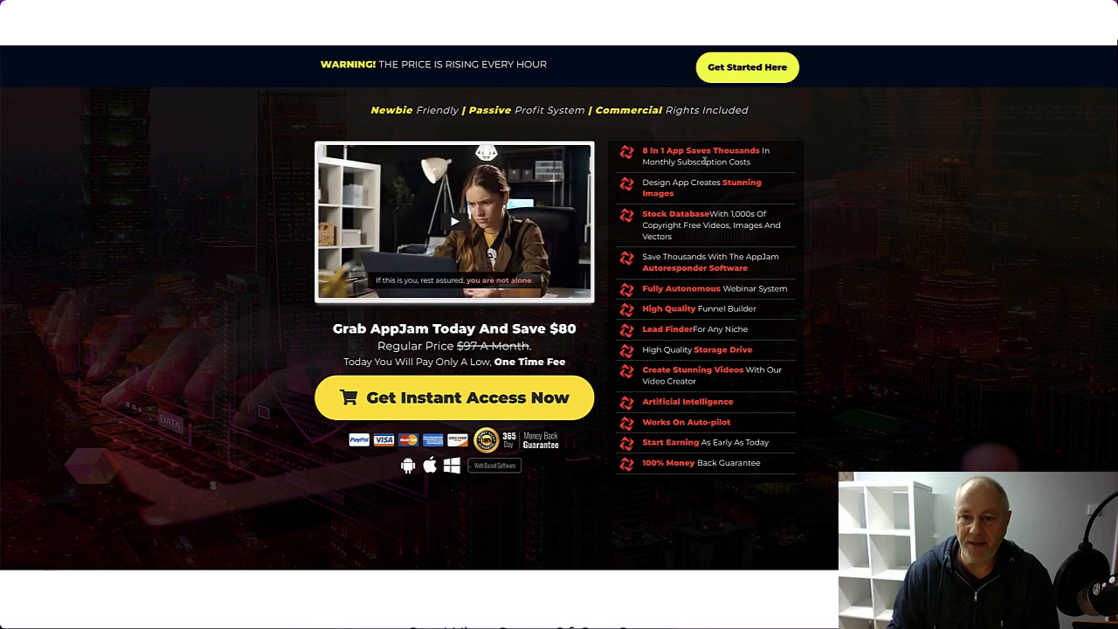
pyautogui.moveTo(687, 196)
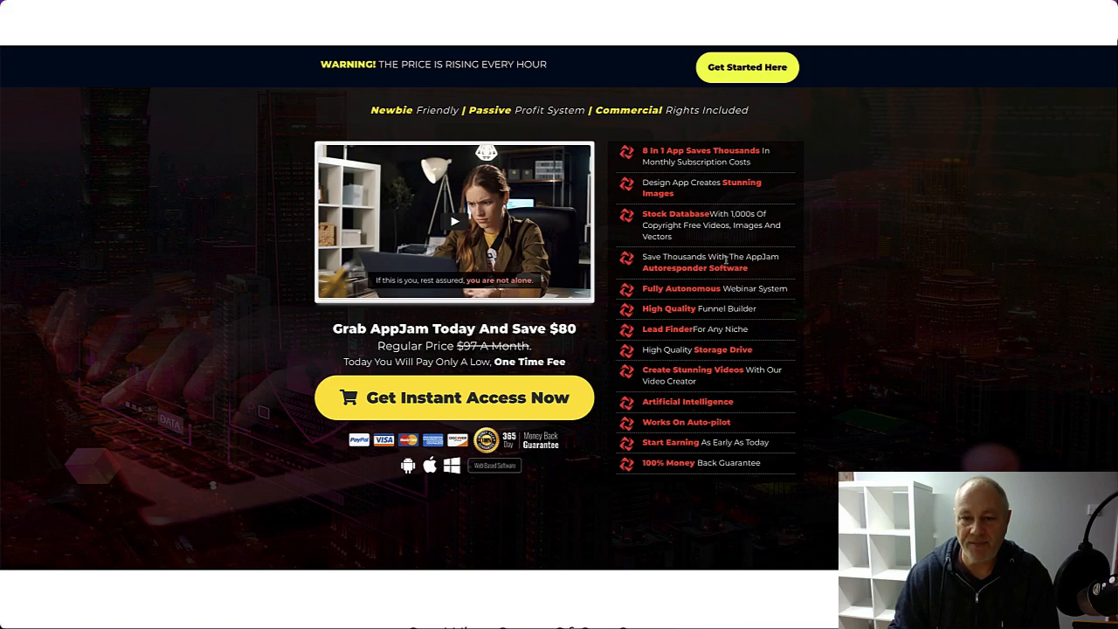
pyautogui.scroll(-3)
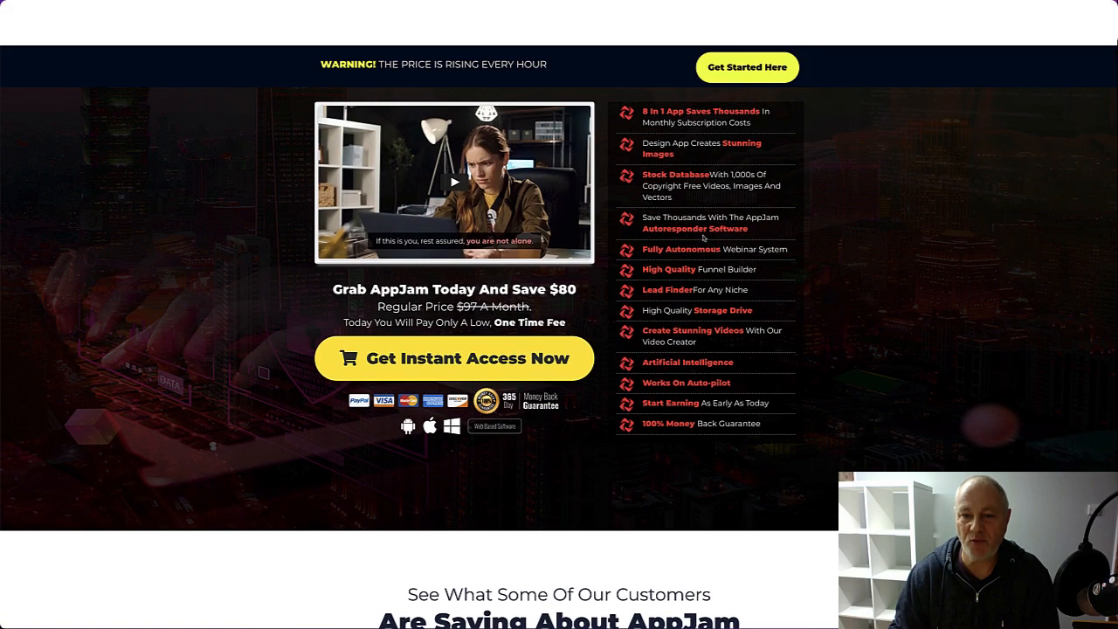
pyautogui.scroll(-3)
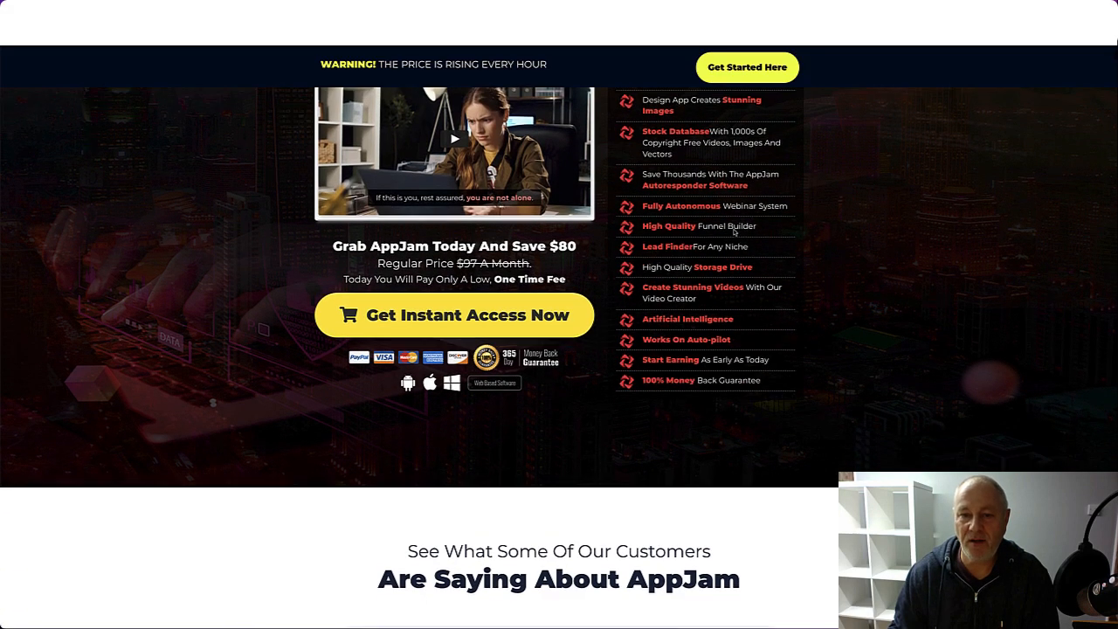
pyautogui.scroll(-3)
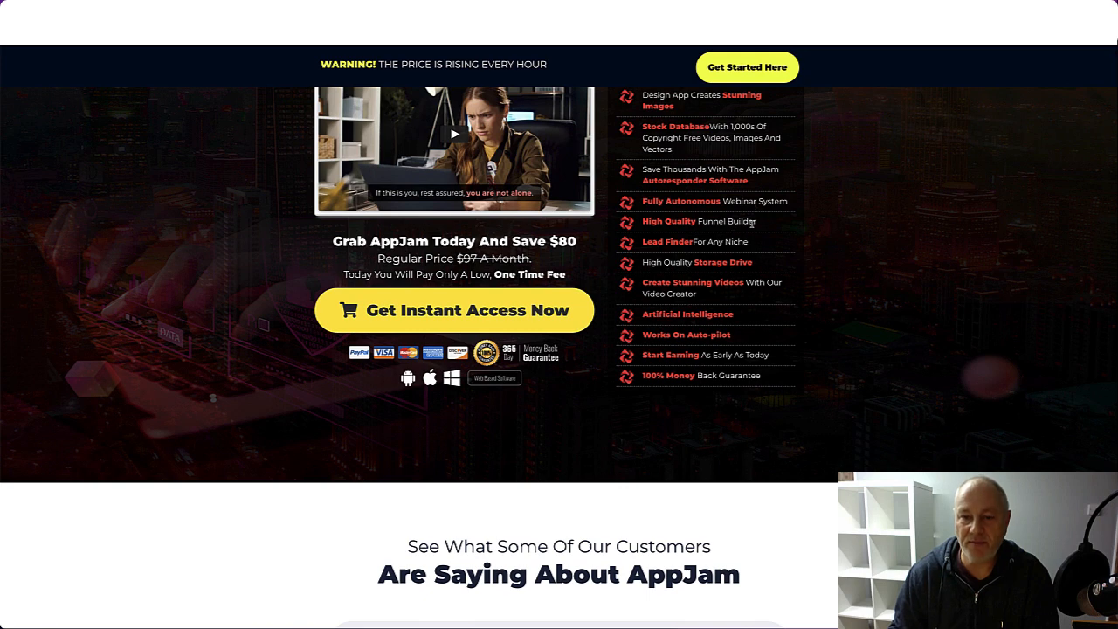
pyautogui.moveTo(745, 252)
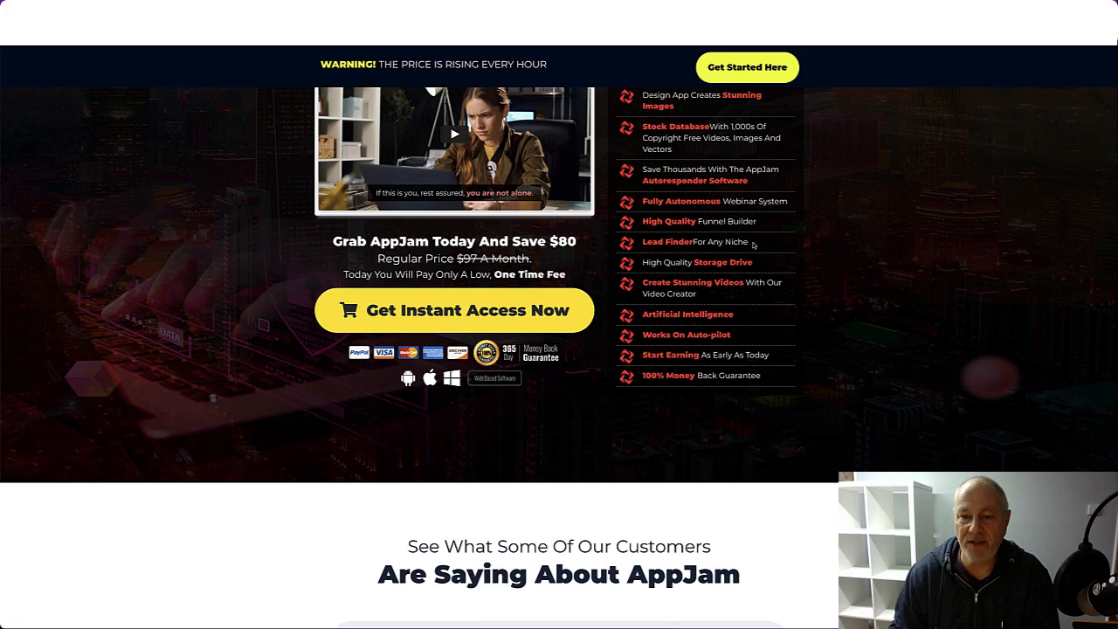
# Scroll past the benefits list to the testimonials from Elijah, Tammy and Carole
pyautogui.scroll(-3)
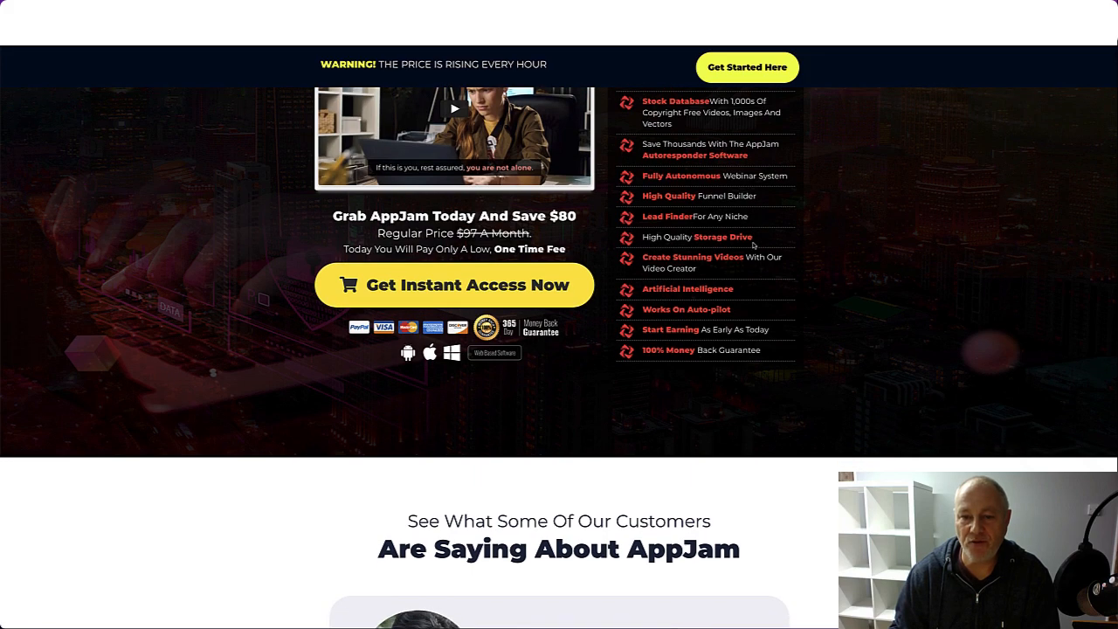
pyautogui.scroll(-3)
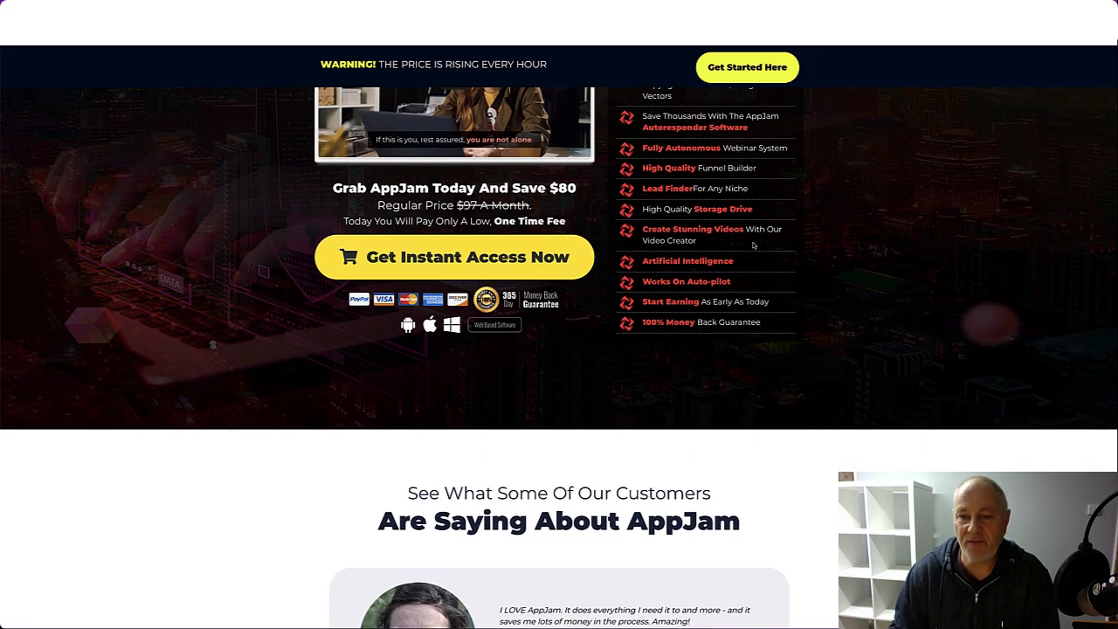
pyautogui.scroll(-3)
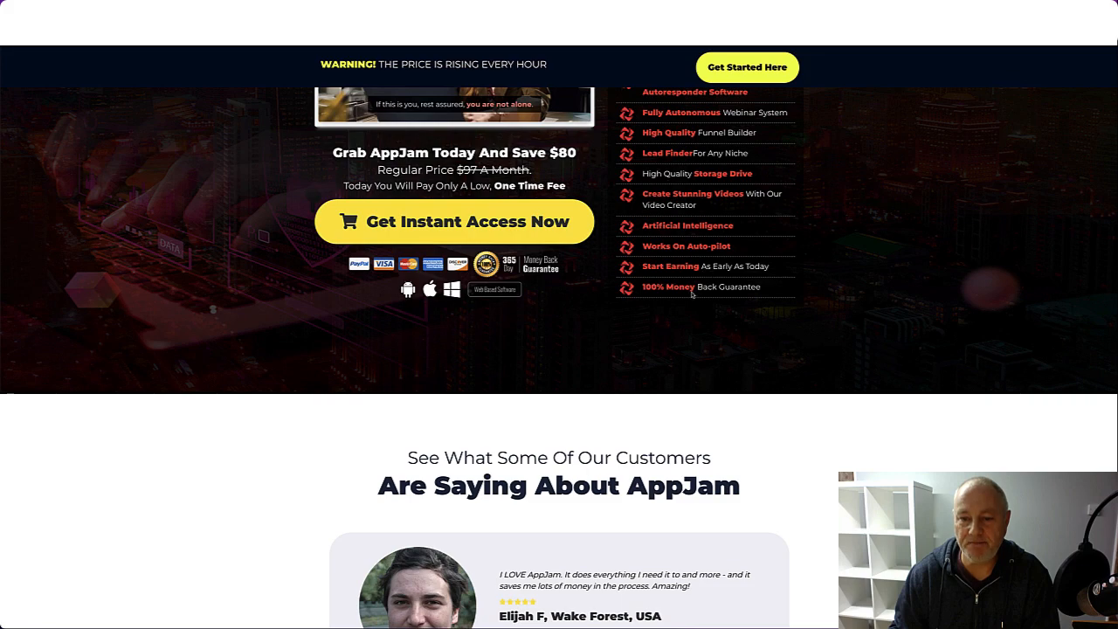
pyautogui.scroll(-3)
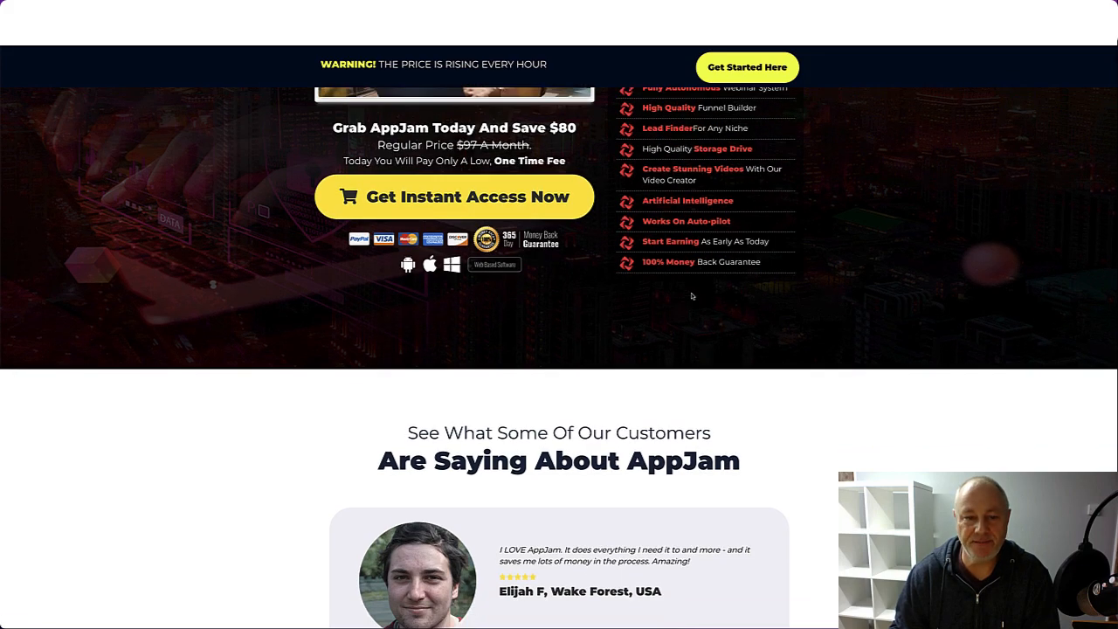
pyautogui.scroll(-3)
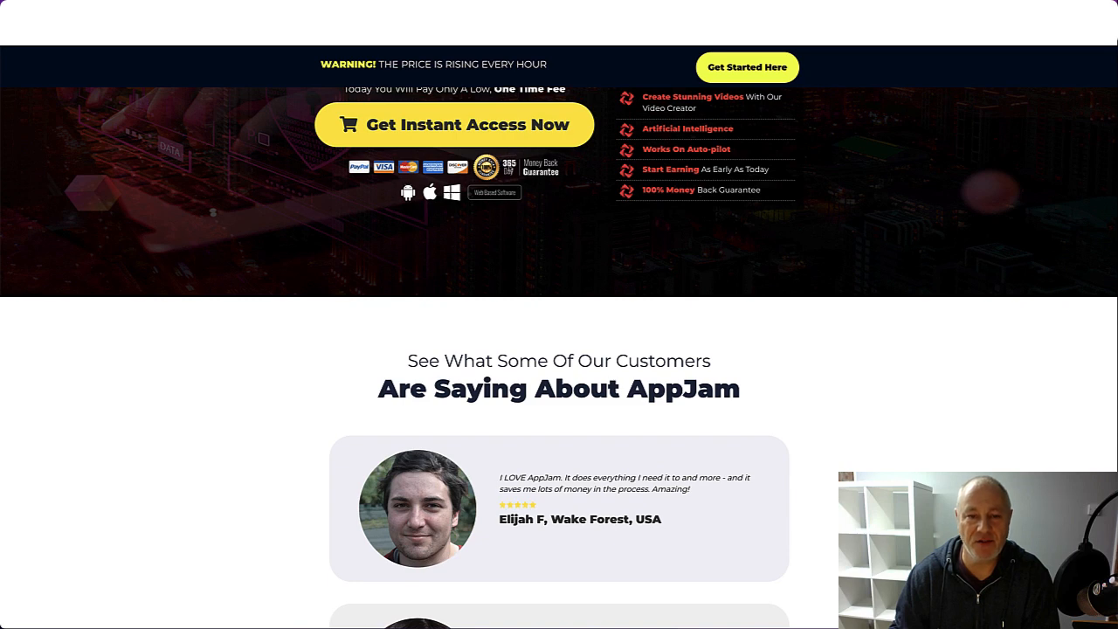
pyautogui.scroll(-3)
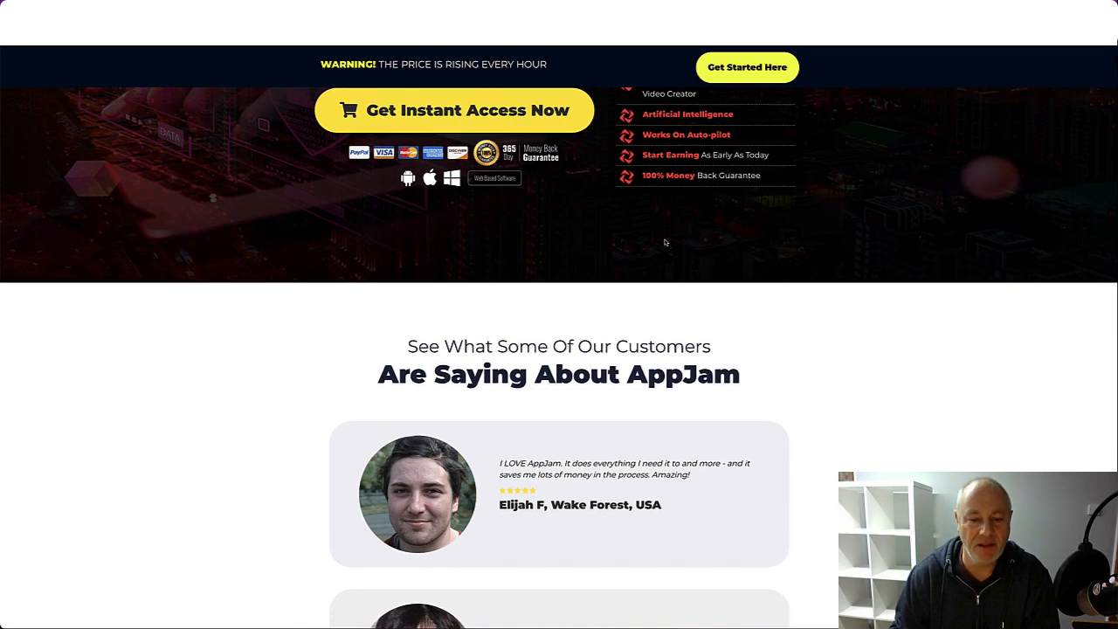
pyautogui.scroll(-3)
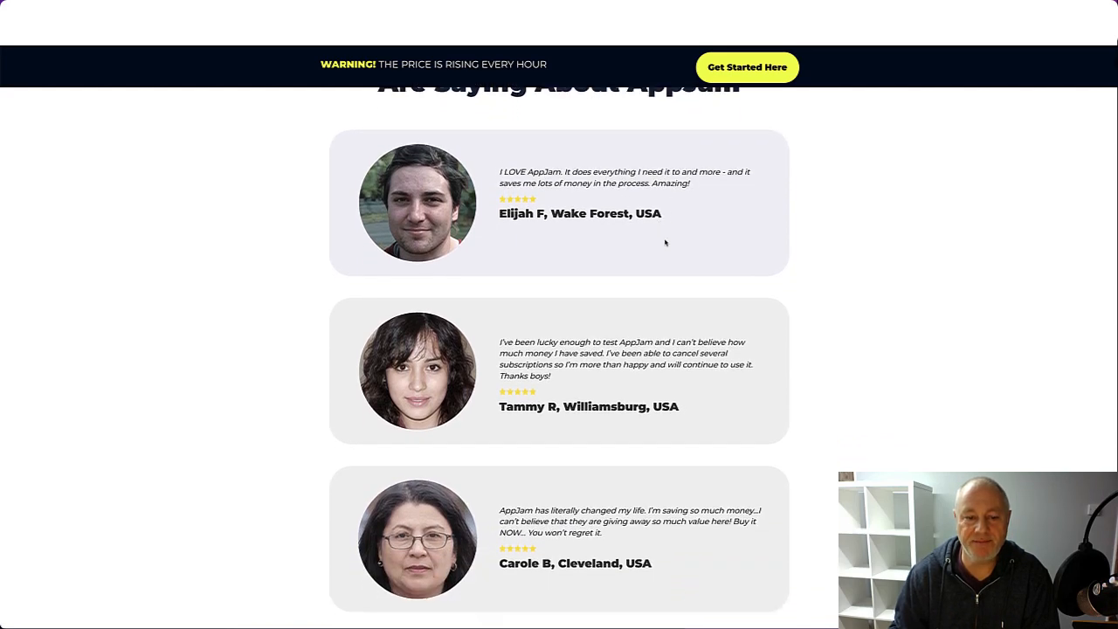
# Scroll past the testimonials and the best-selling 8 apps section to 'Create Stunning Videos'
pyautogui.scroll(-3)
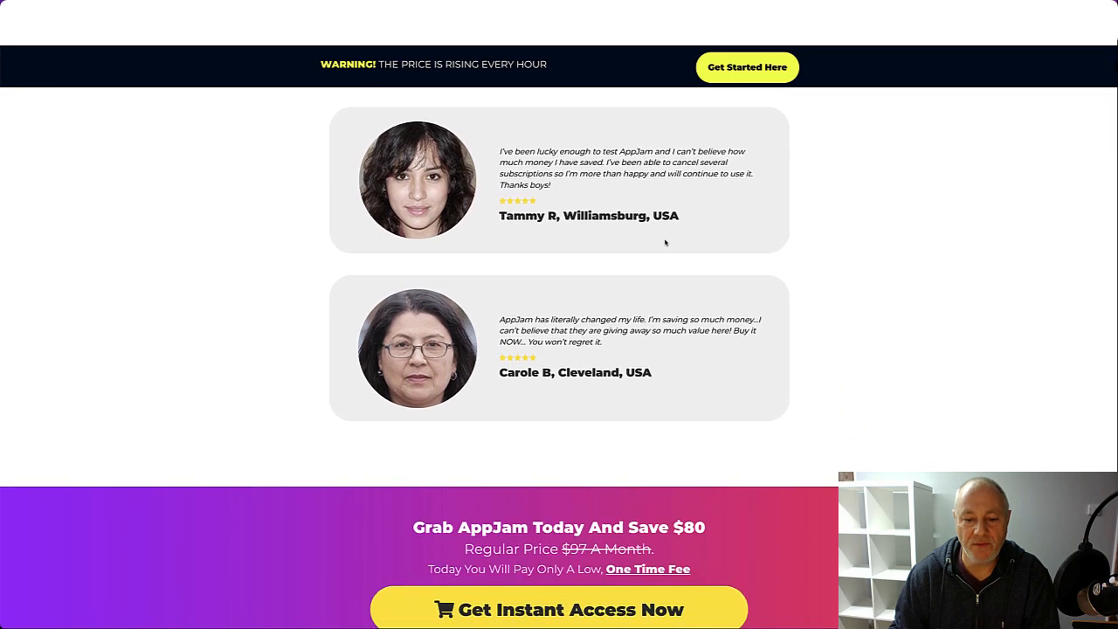
pyautogui.scroll(-3)
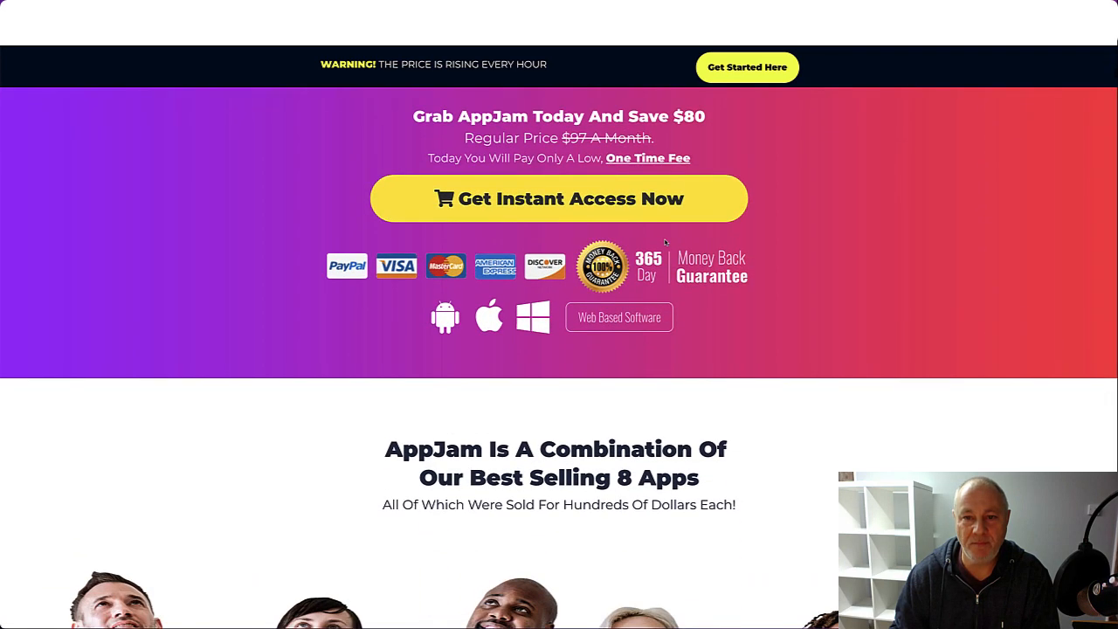
pyautogui.scroll(-3)
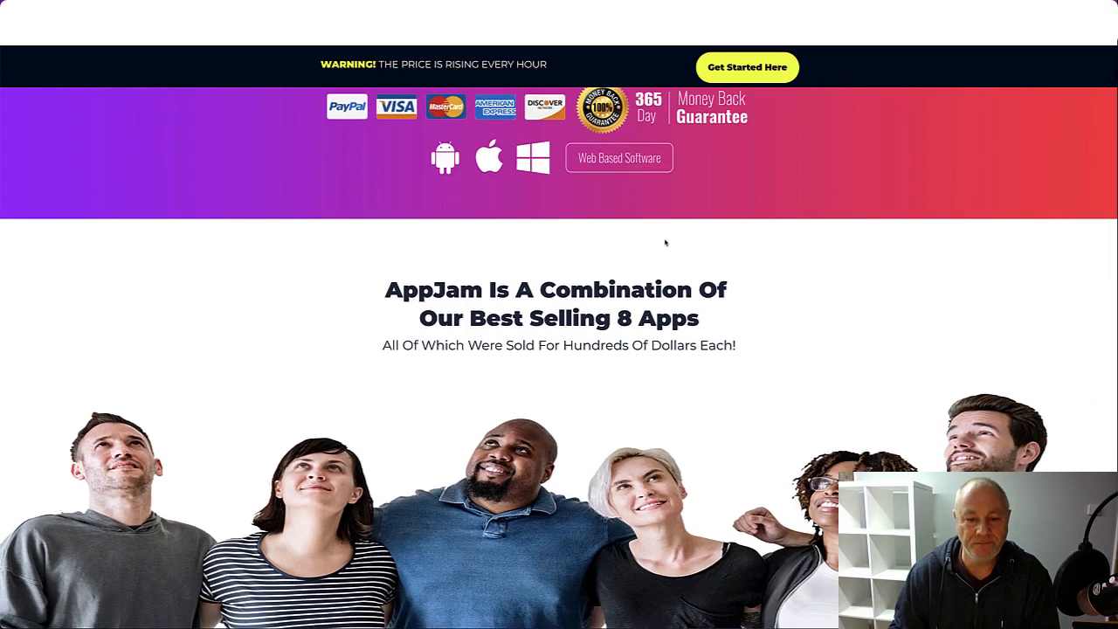
pyautogui.scroll(-3)
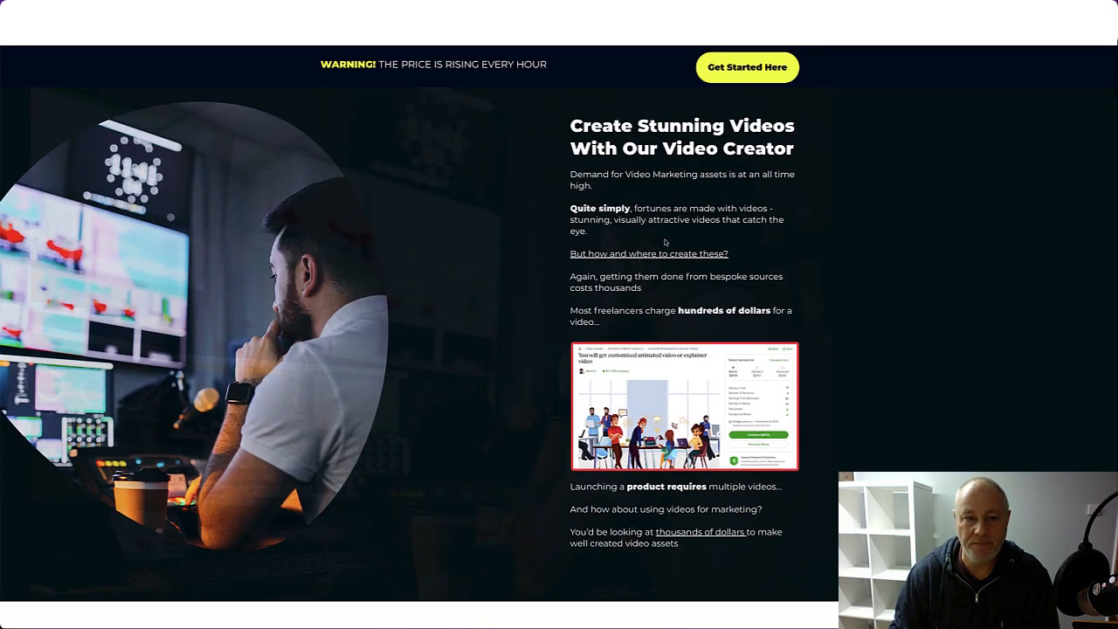
# Close the 'Woah Wait' discount popup and scroll to the 'Here Is What You Will Receive' list
pyautogui.scroll(-3)
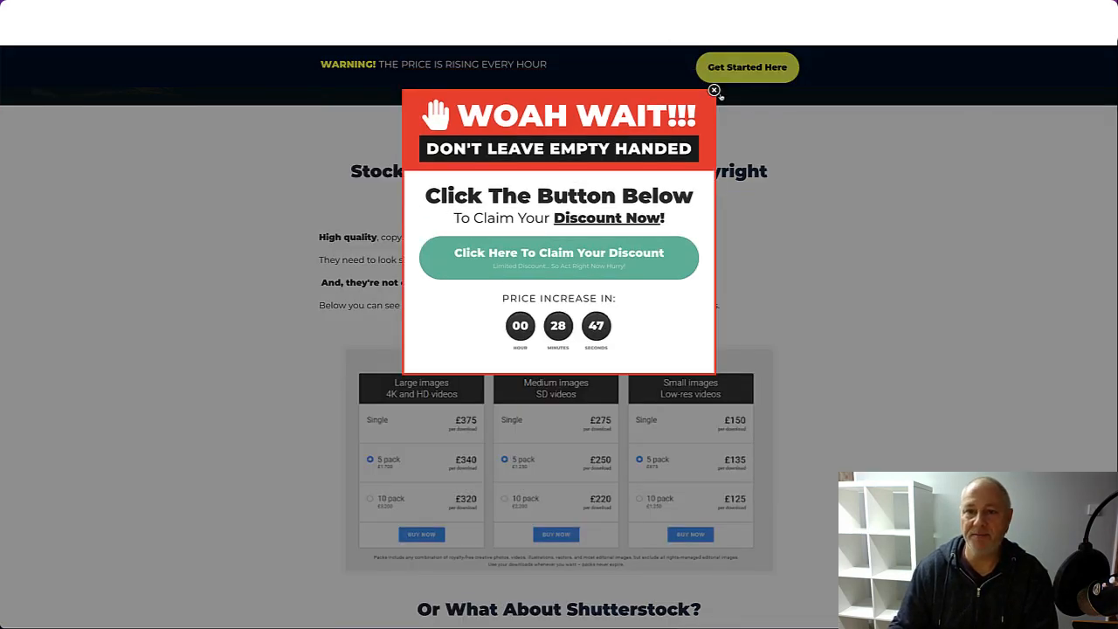
pyautogui.click(713, 90)
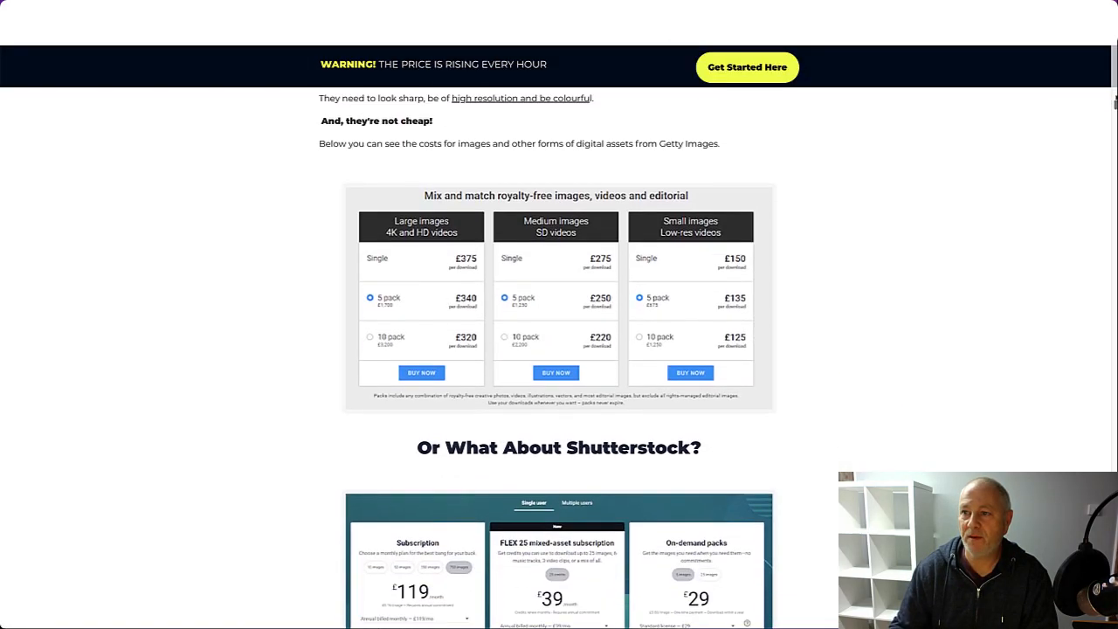
pyautogui.scroll(-3)
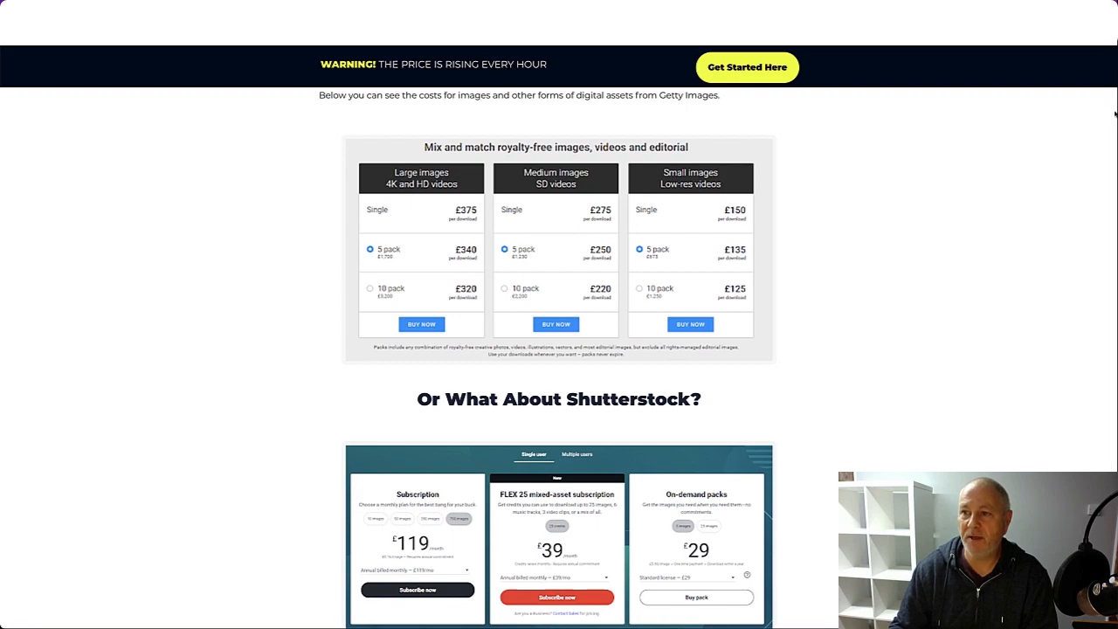
pyautogui.scroll(-3)
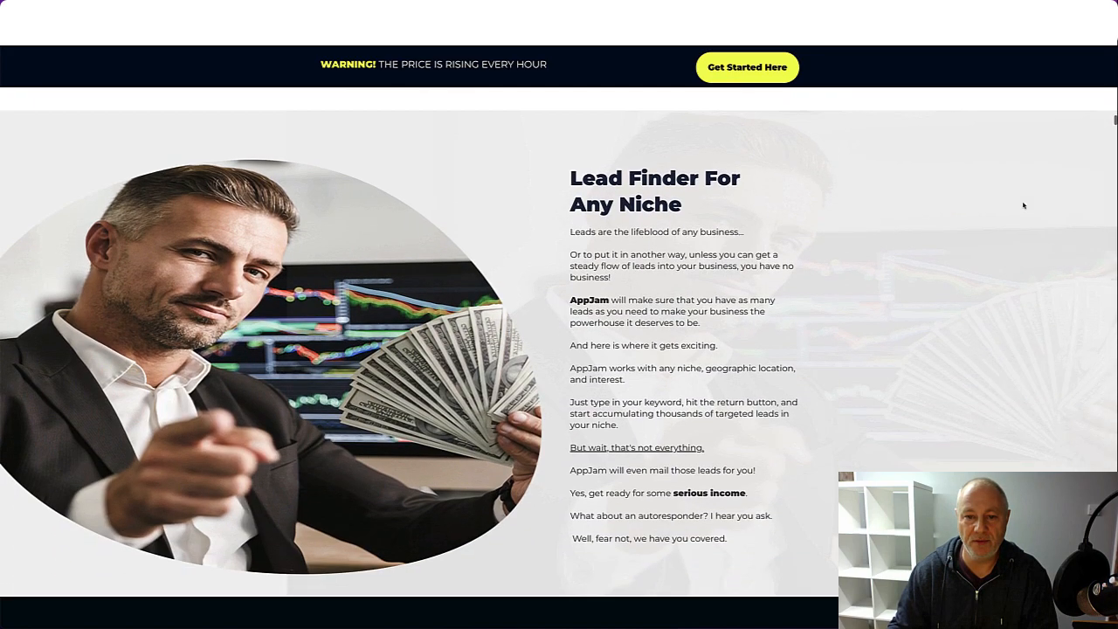
pyautogui.scroll(-3)
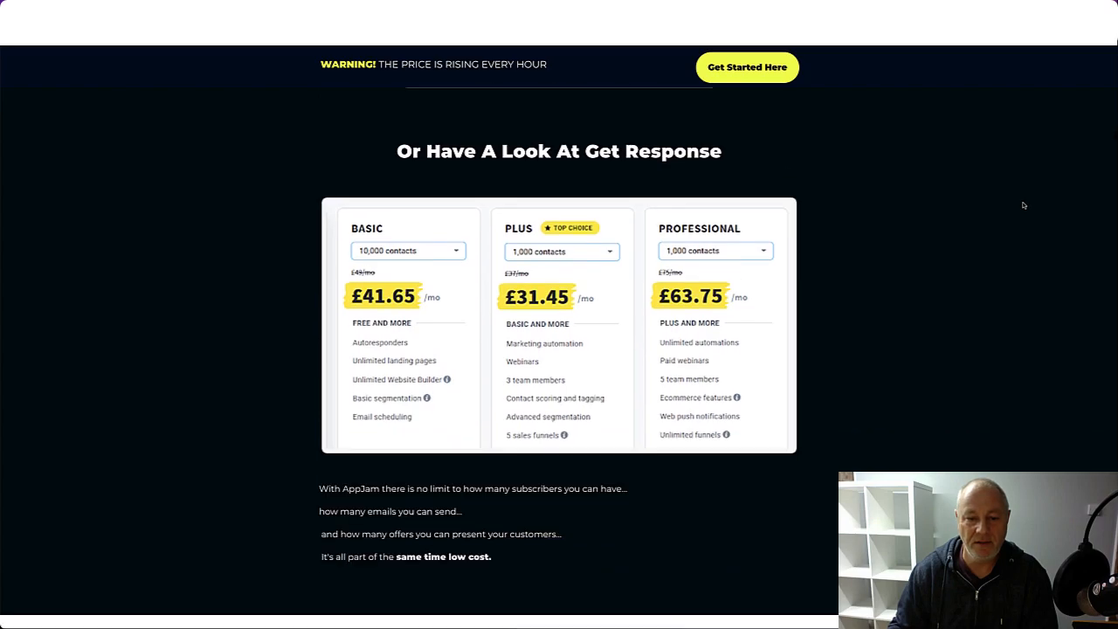
pyautogui.scroll(-3)
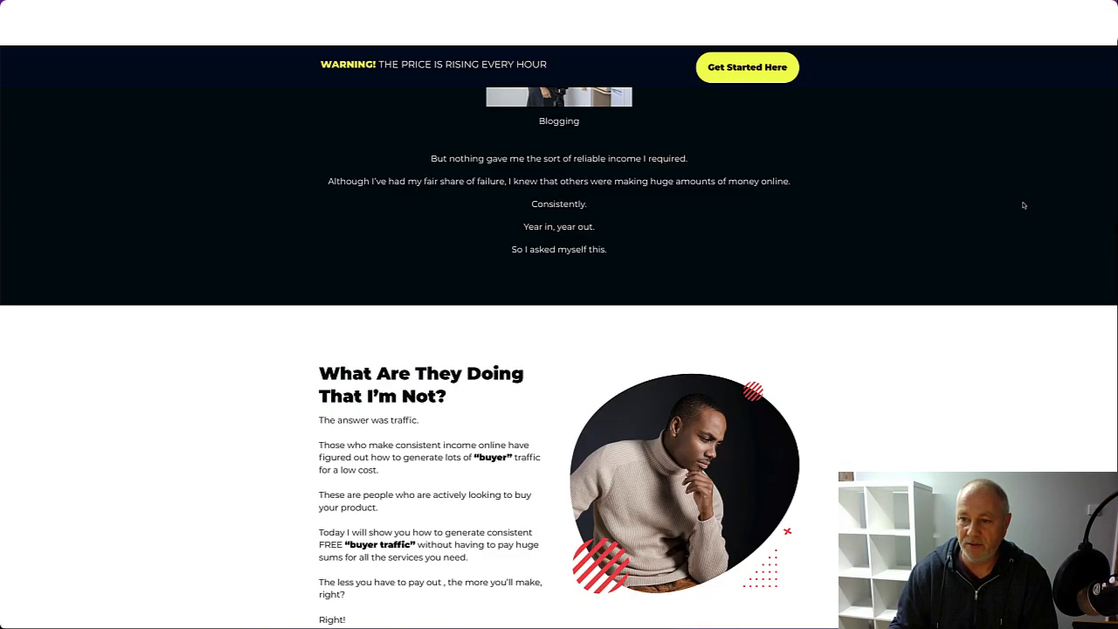
pyautogui.scroll(-3)
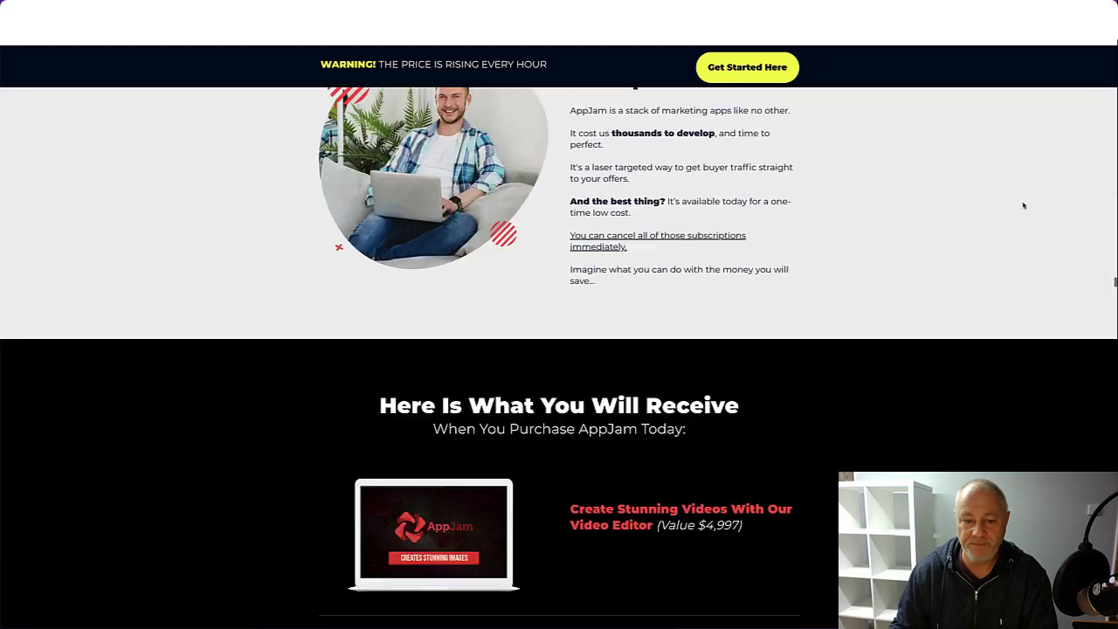
pyautogui.scroll(-3)
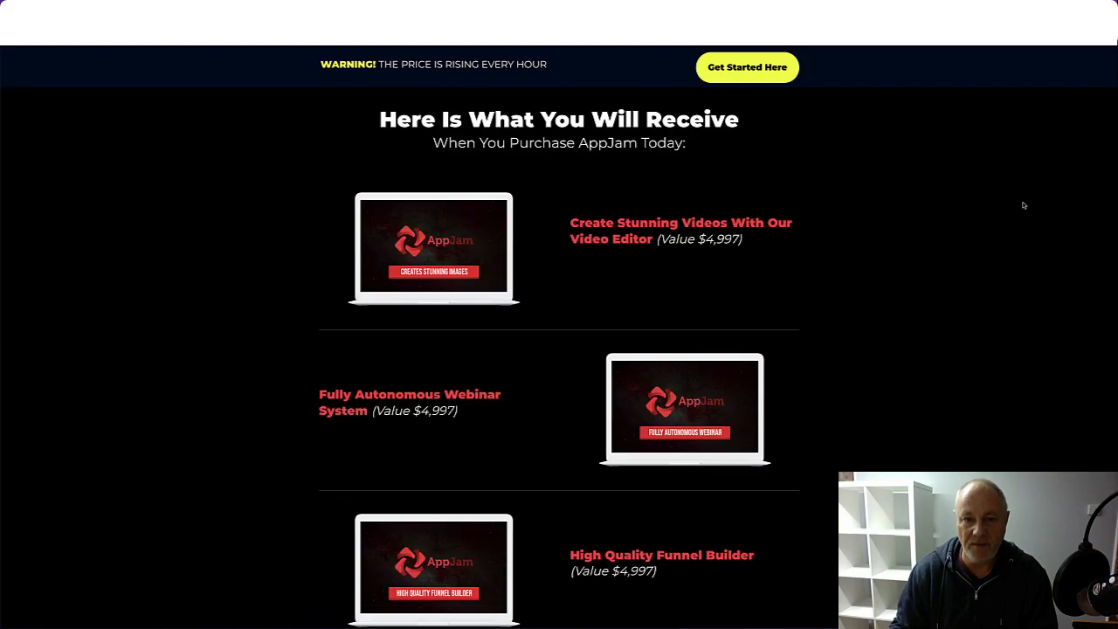
# Scroll down through the value stack's app items and their listed values
pyautogui.scroll(-3)
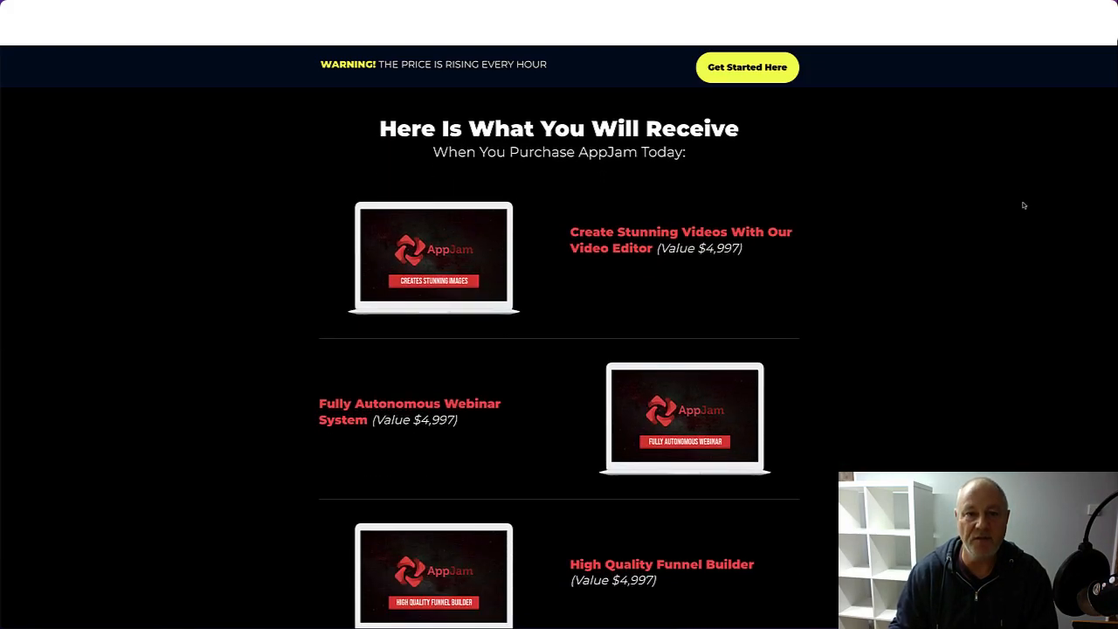
pyautogui.scroll(-3)
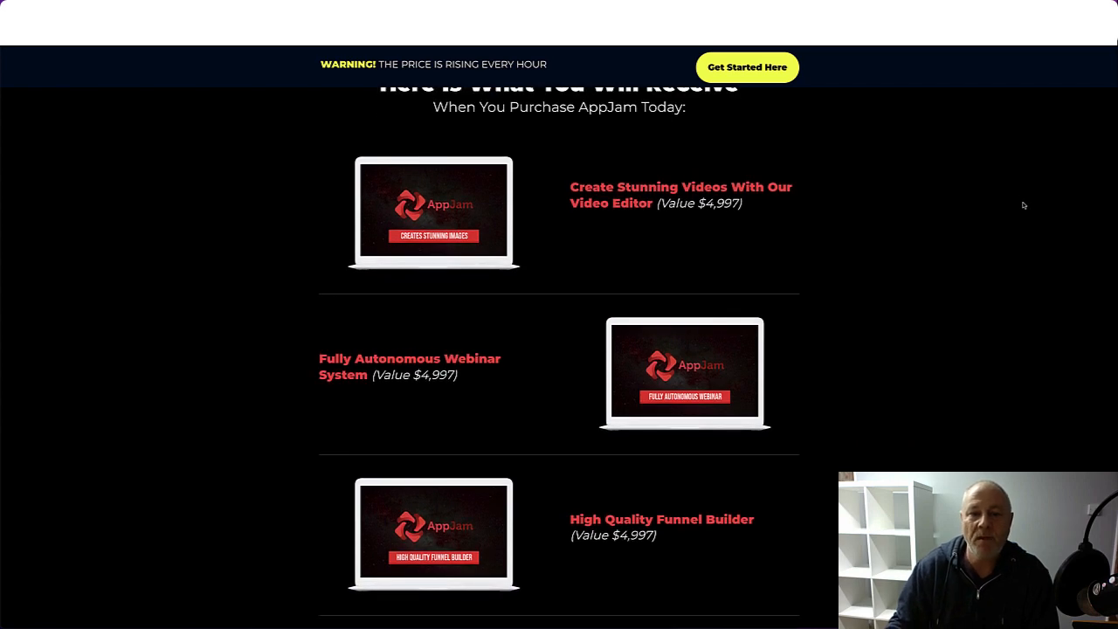
pyautogui.scroll(-3)
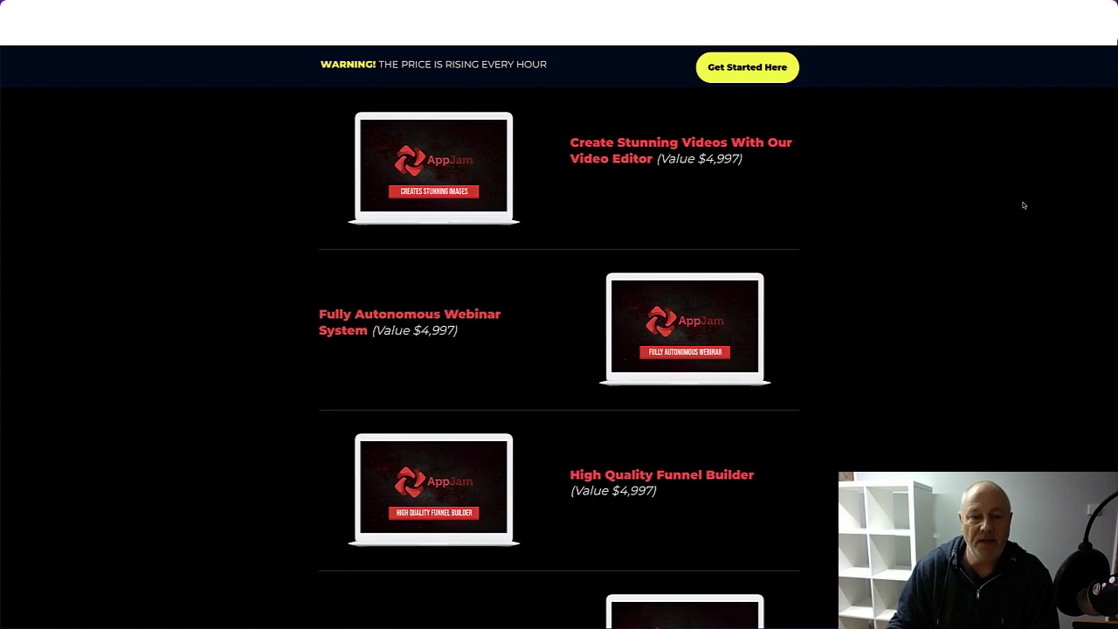
pyautogui.scroll(-3)
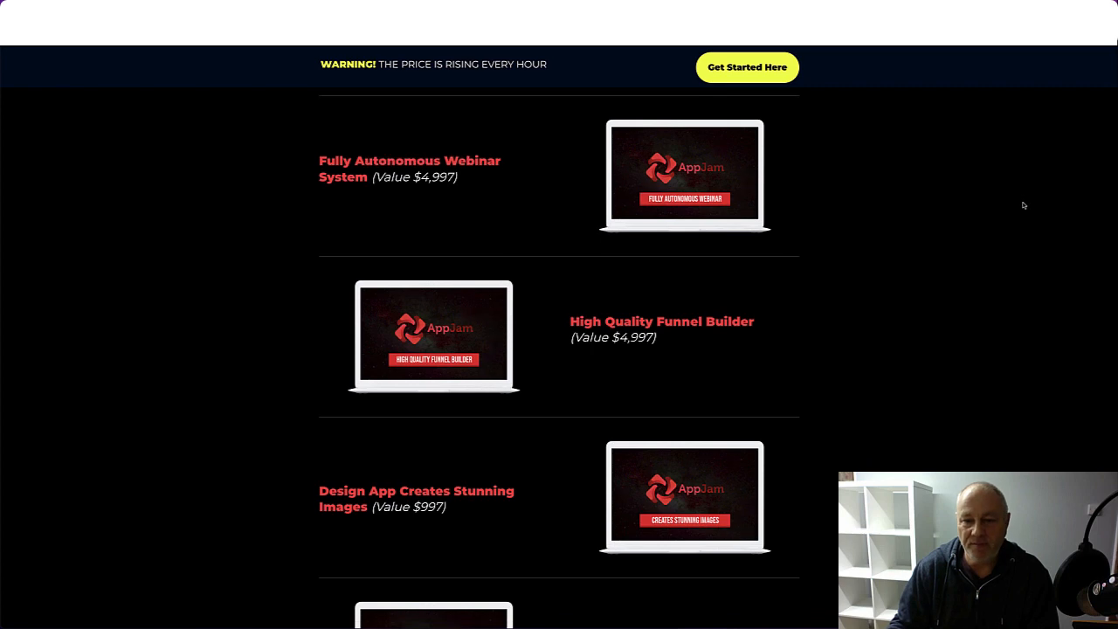
pyautogui.scroll(-3)
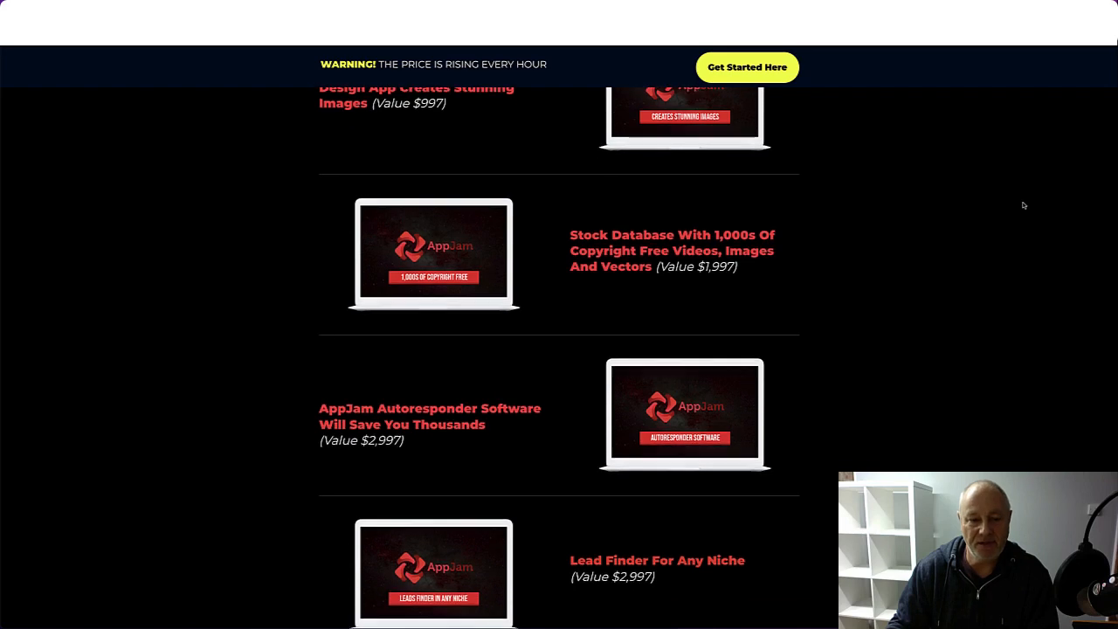
pyautogui.scroll(-3)
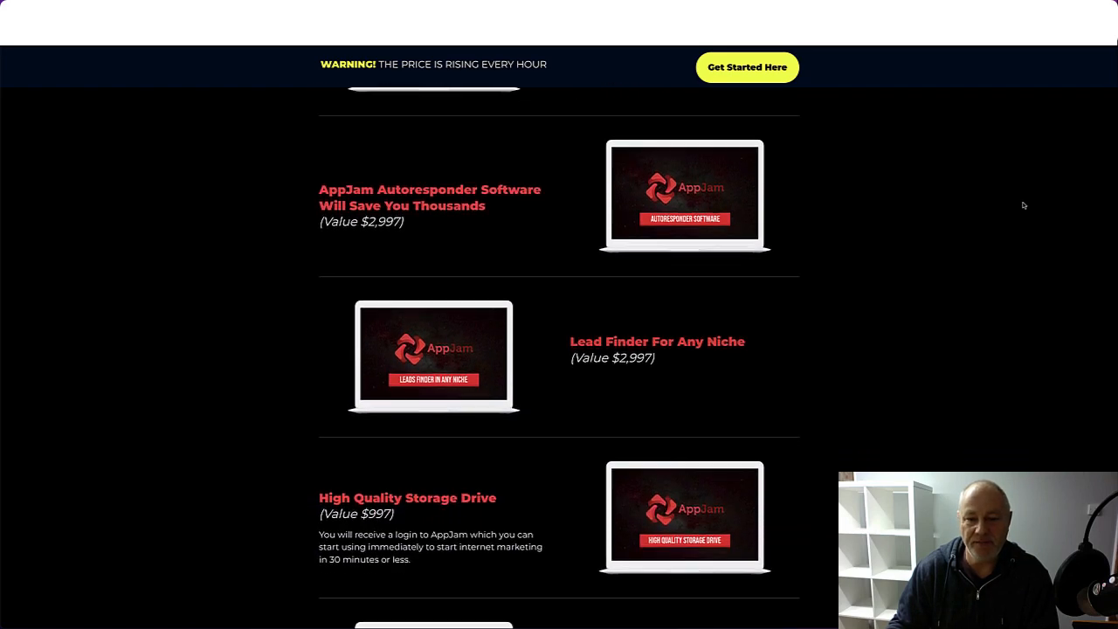
# Scroll to the Peace Of Mind item and the $32,997 Total Value heading
pyautogui.scroll(-3)
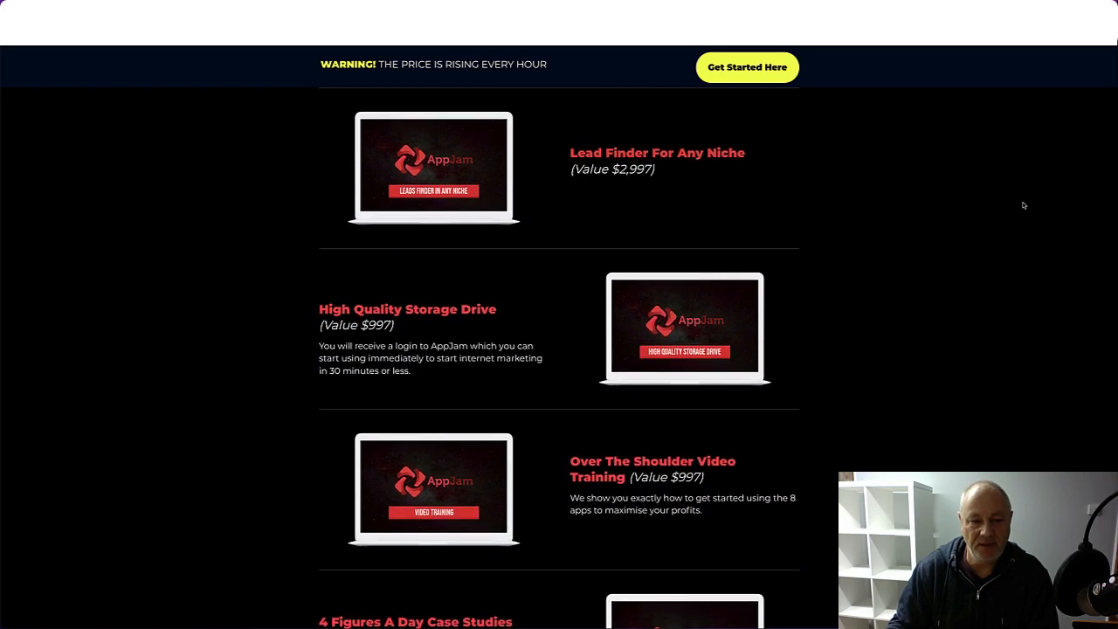
pyautogui.scroll(-3)
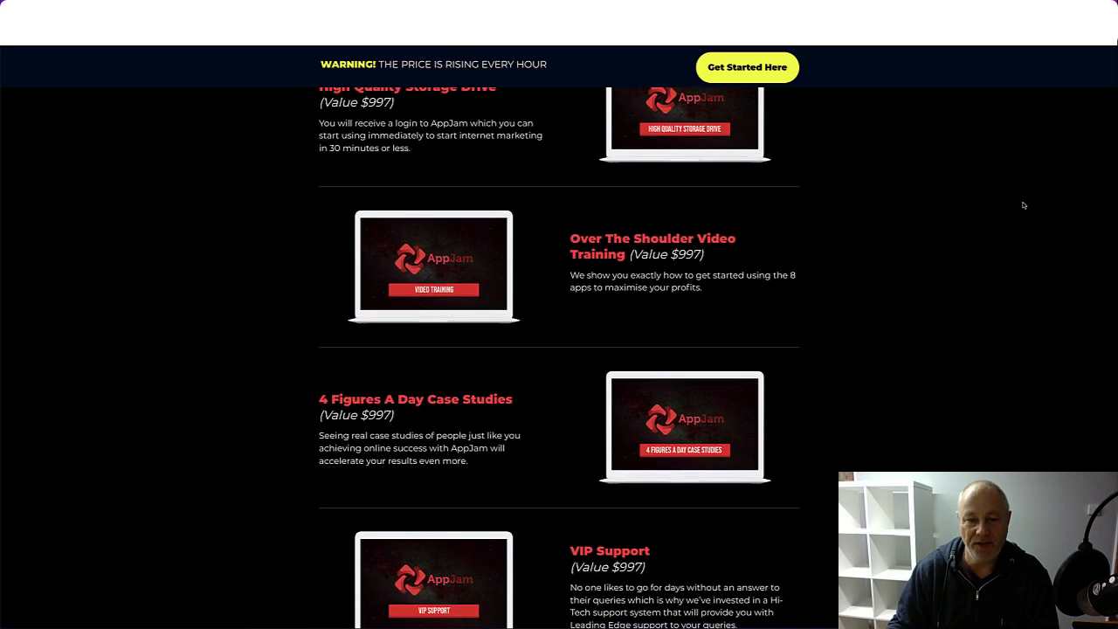
pyautogui.scroll(-3)
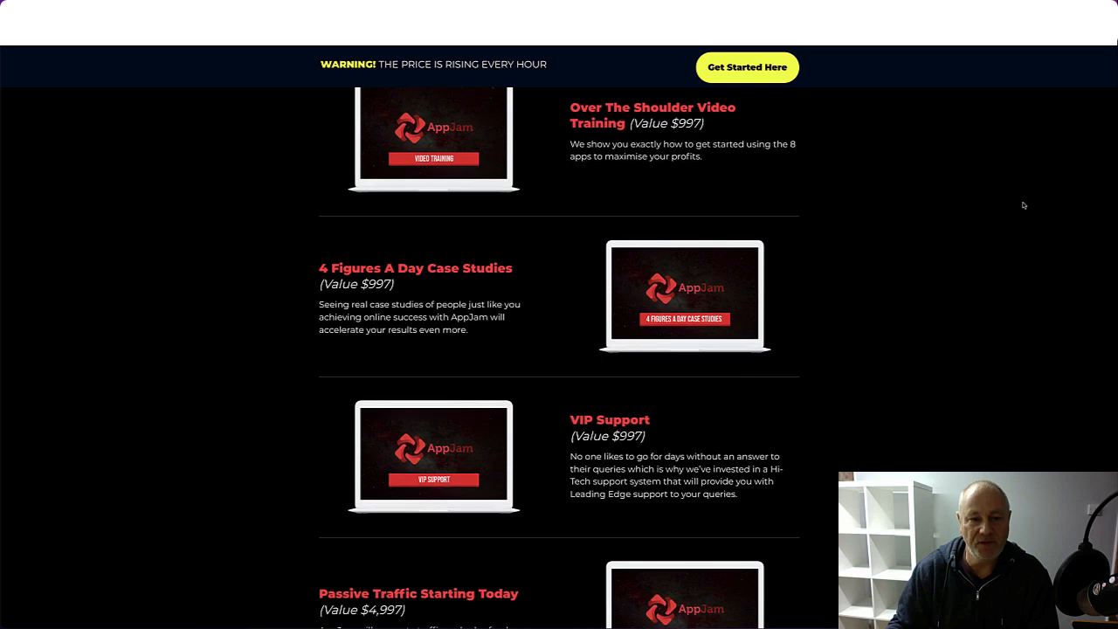
pyautogui.scroll(-3)
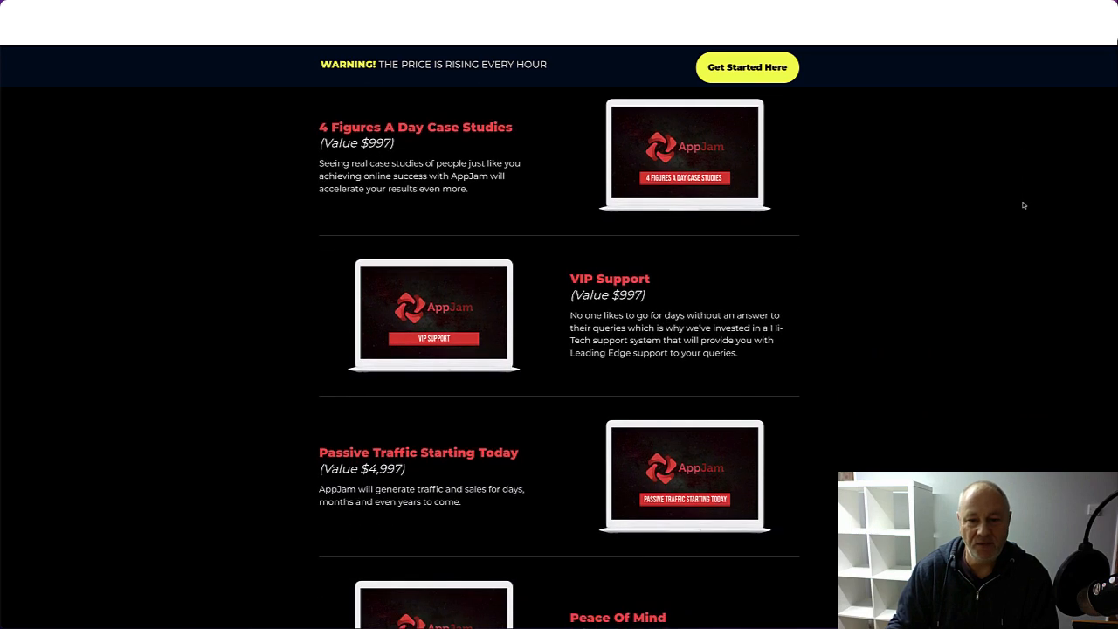
pyautogui.scroll(-3)
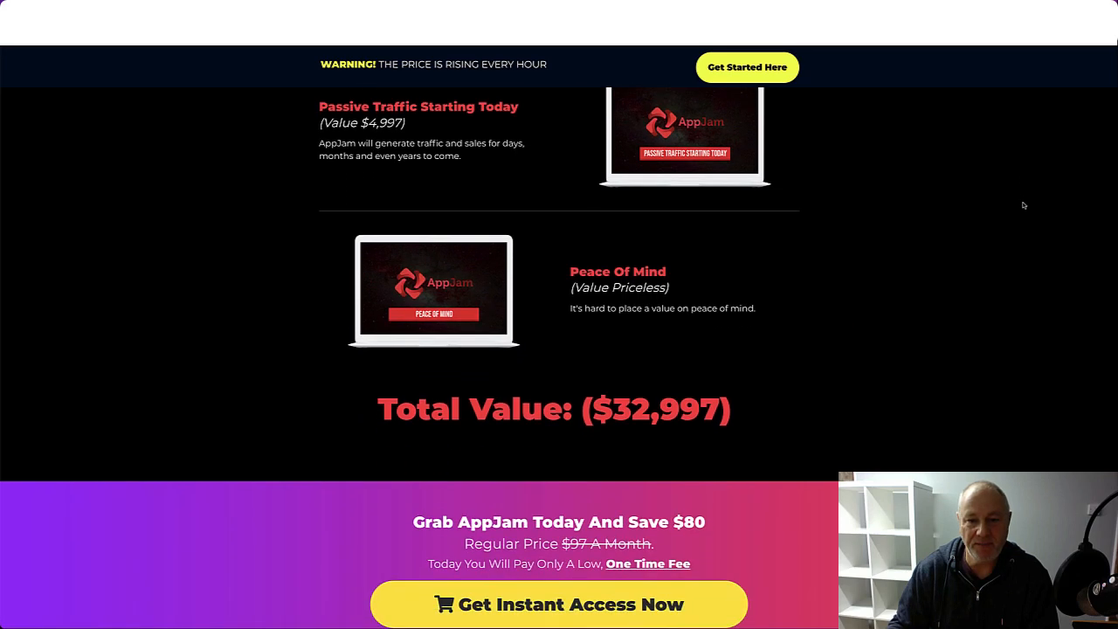
pyautogui.scroll(-3)
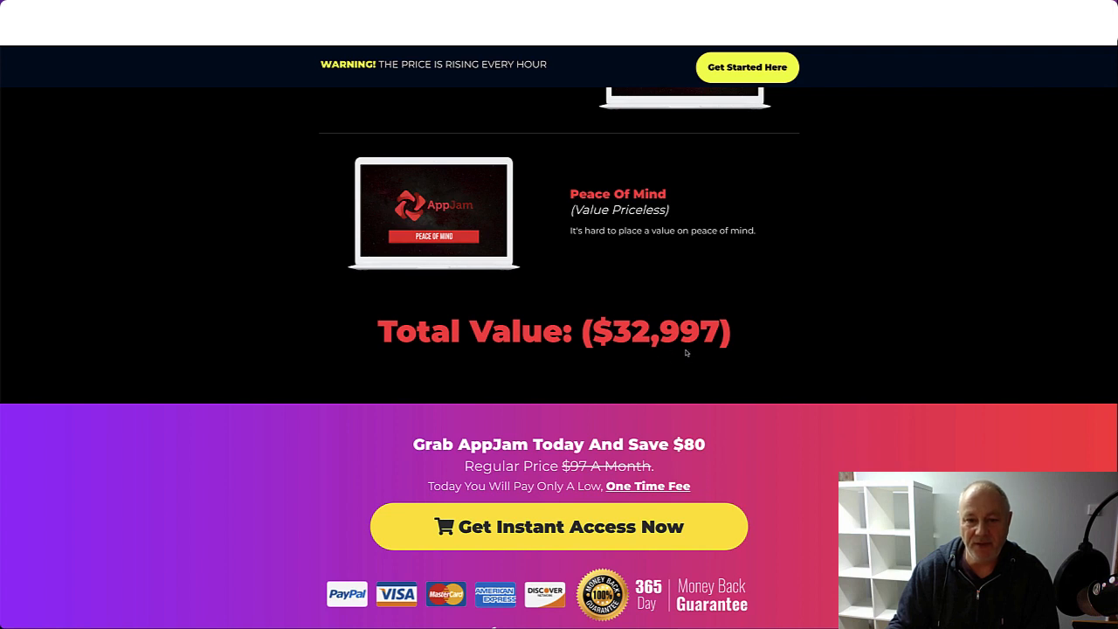
# Scroll past the instant access block and Lucas, Sebastian and John's testimonials to 'Truly Unique'
pyautogui.scroll(-3)
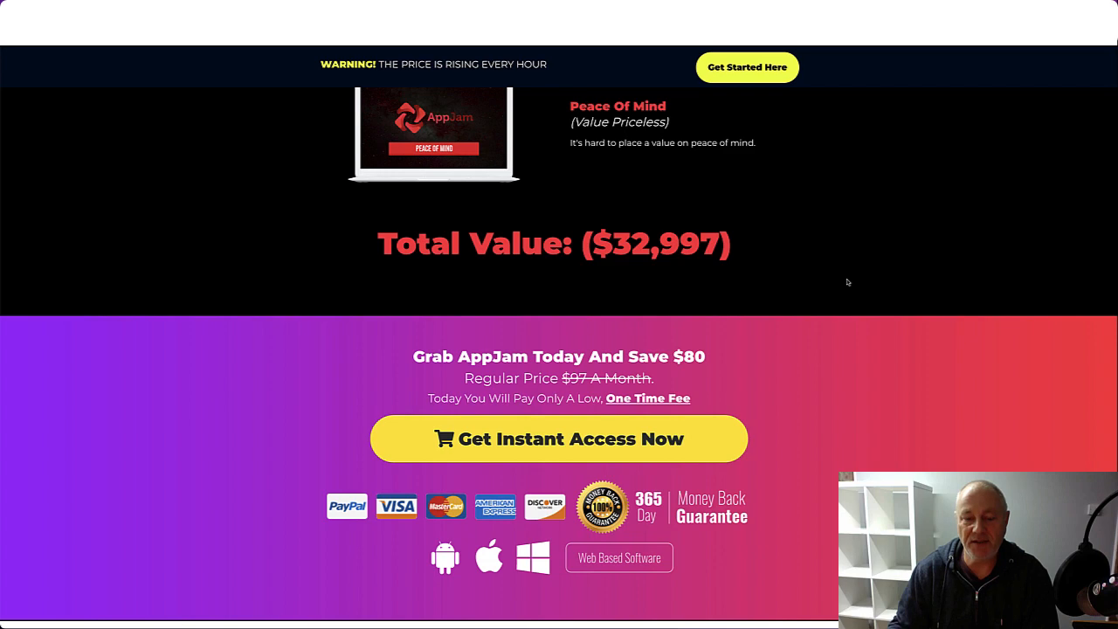
pyautogui.scroll(-3)
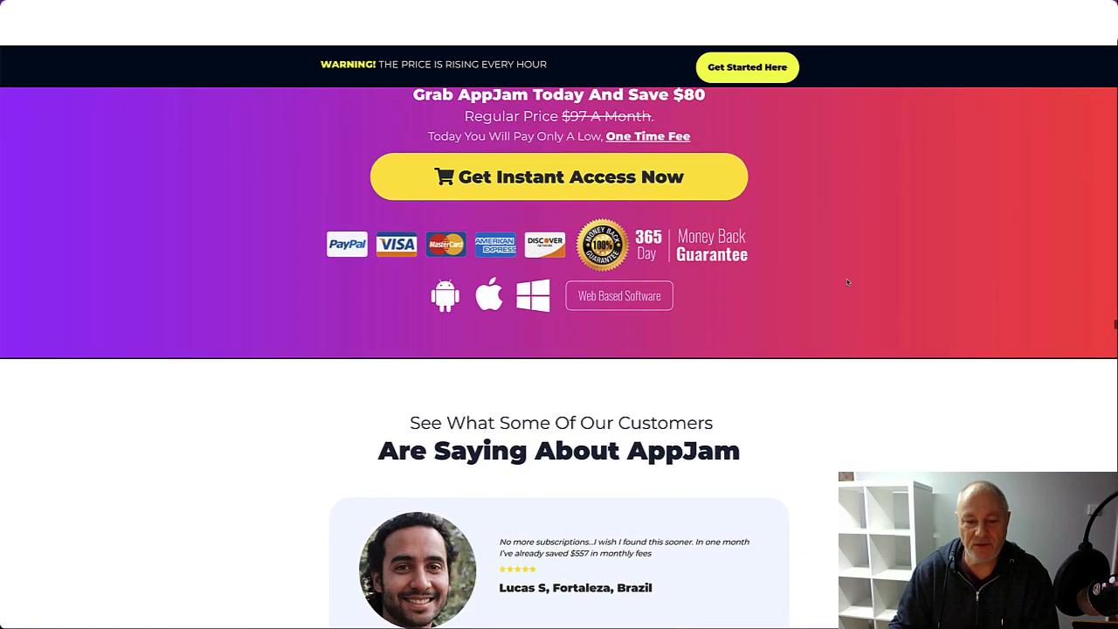
pyautogui.scroll(-3)
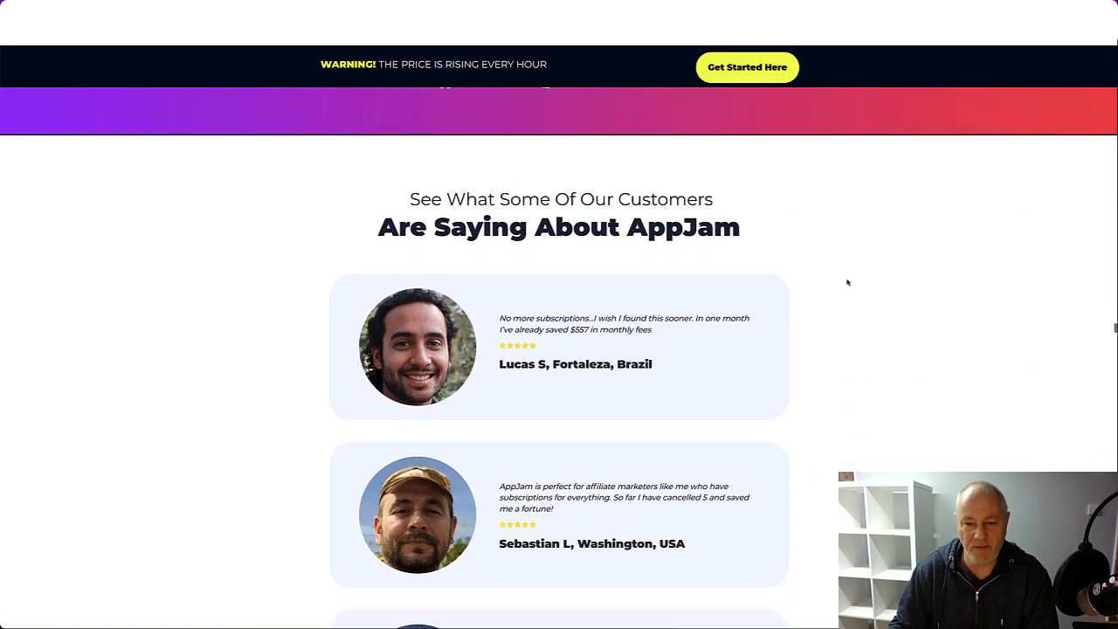
pyautogui.scroll(-3)
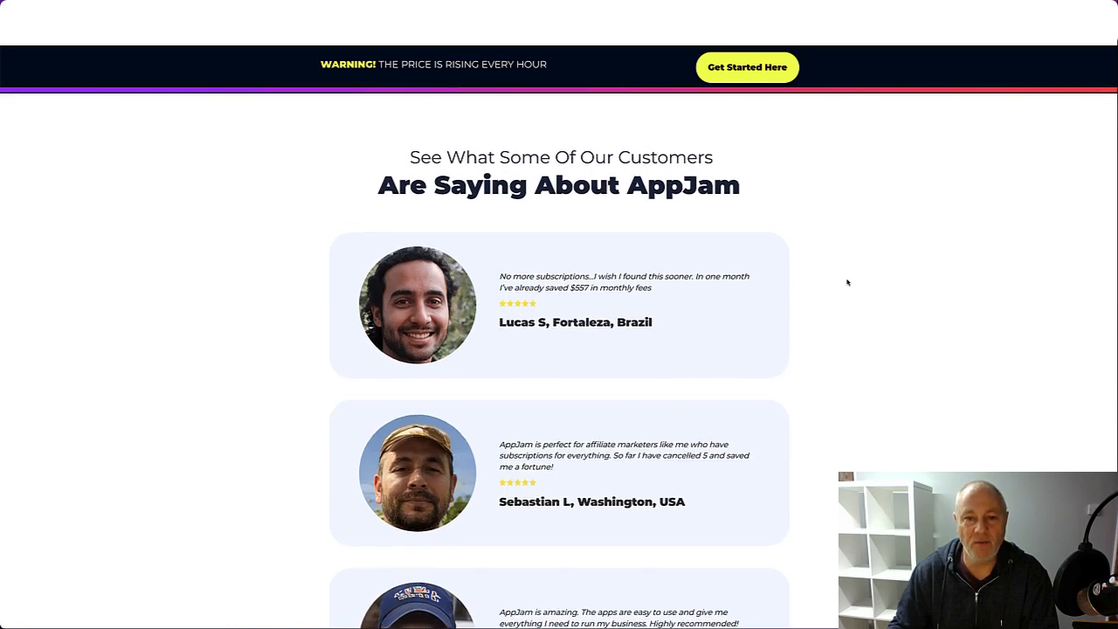
pyautogui.scroll(-3)
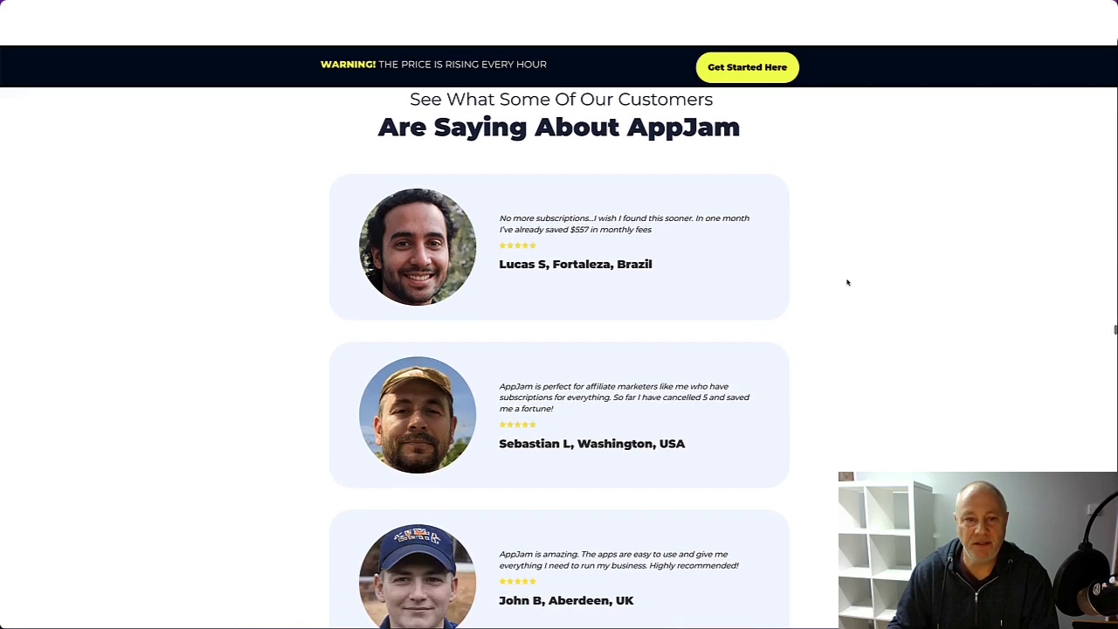
pyautogui.scroll(-3)
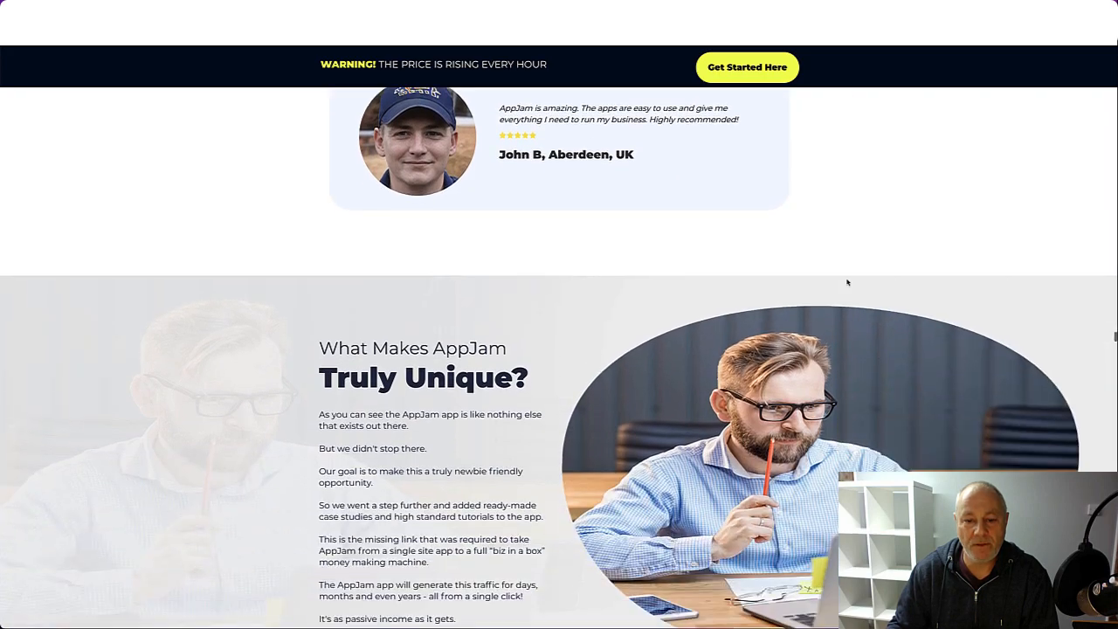
# Scroll through the 8 reasons and the cost discussion sections
pyautogui.scroll(-3)
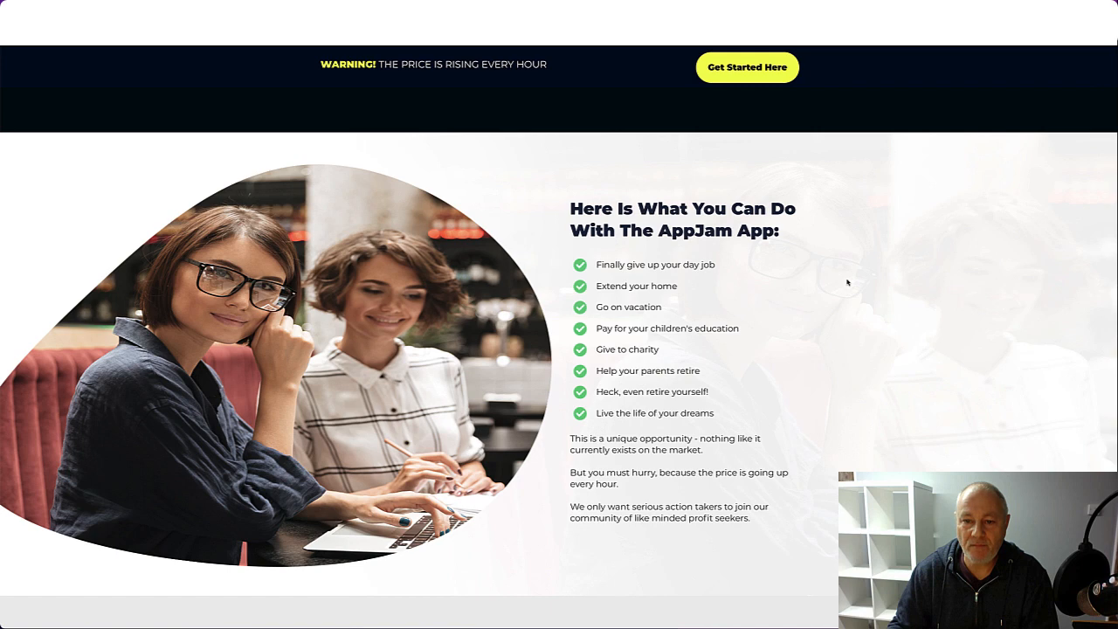
pyautogui.scroll(-3)
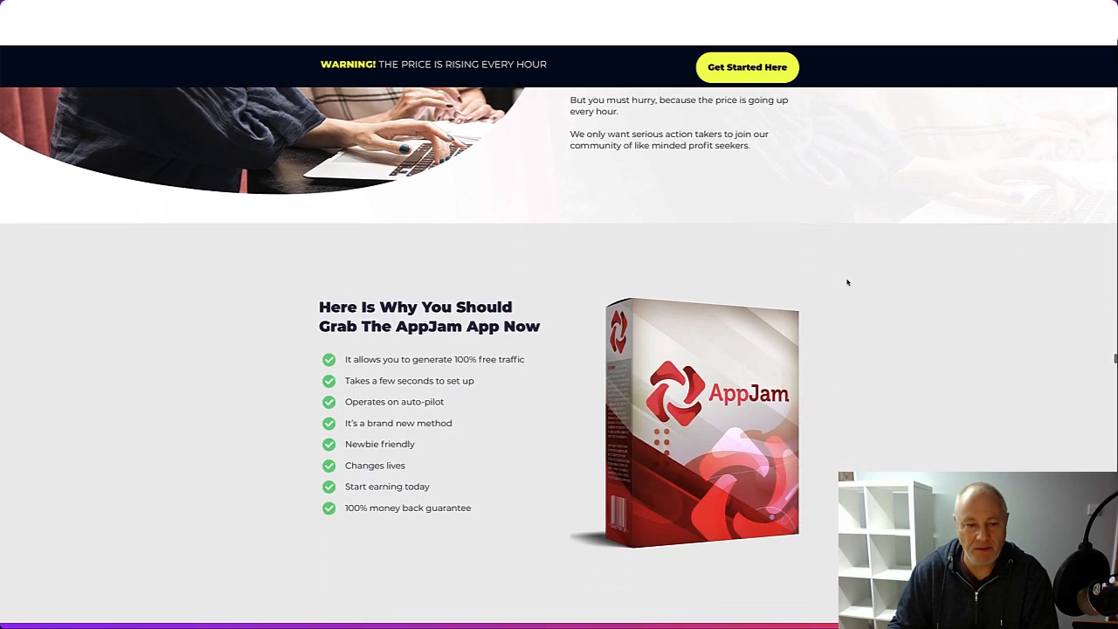
pyautogui.scroll(-3)
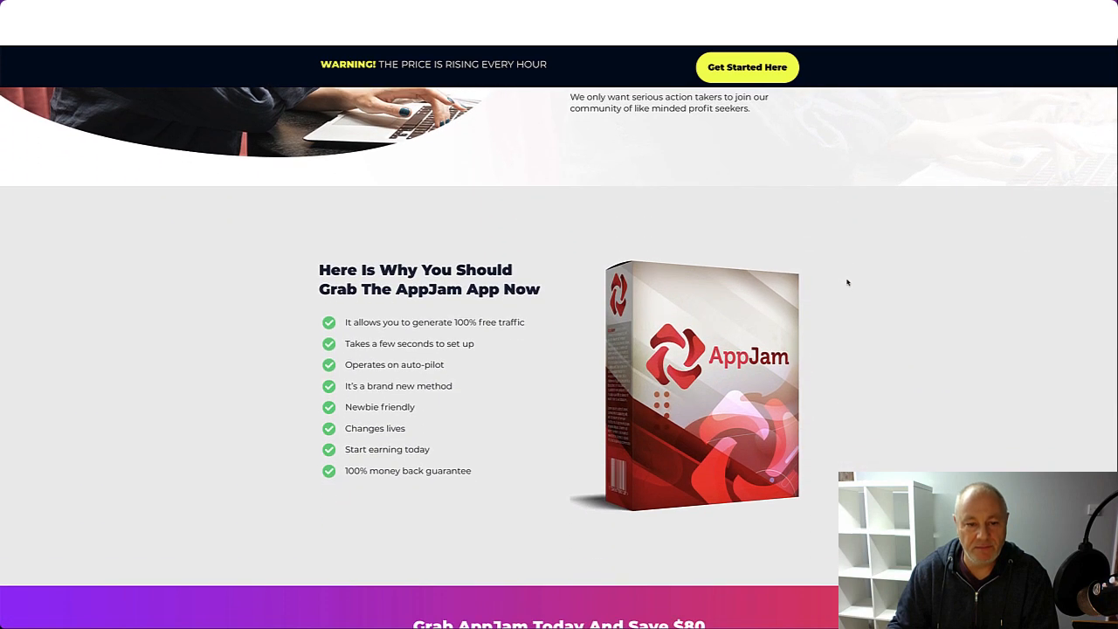
pyautogui.scroll(-3)
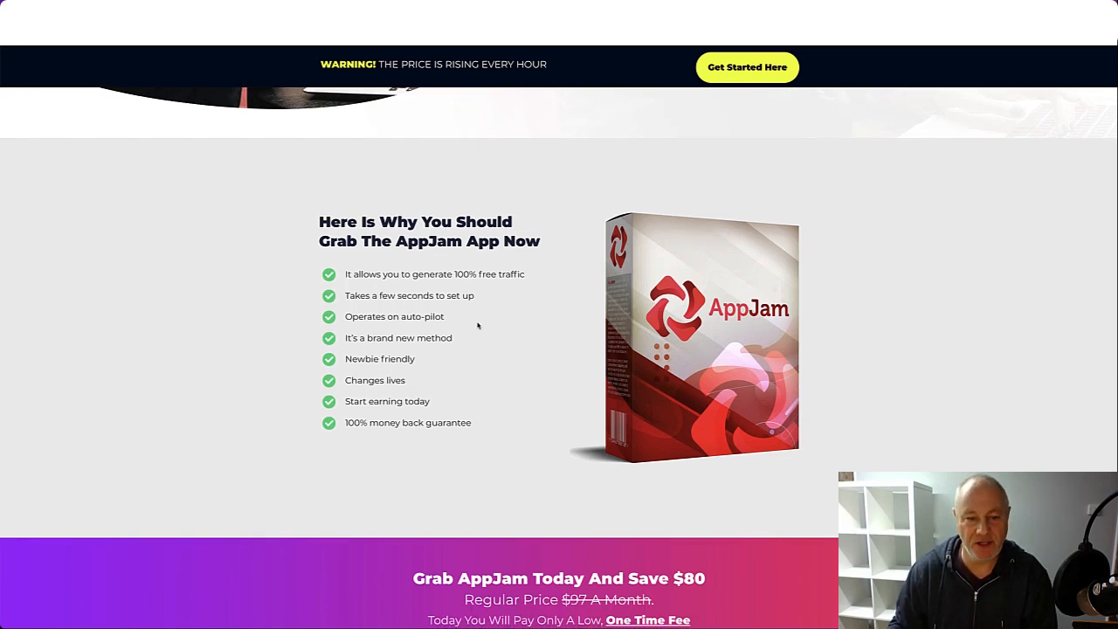
pyautogui.moveTo(467, 346)
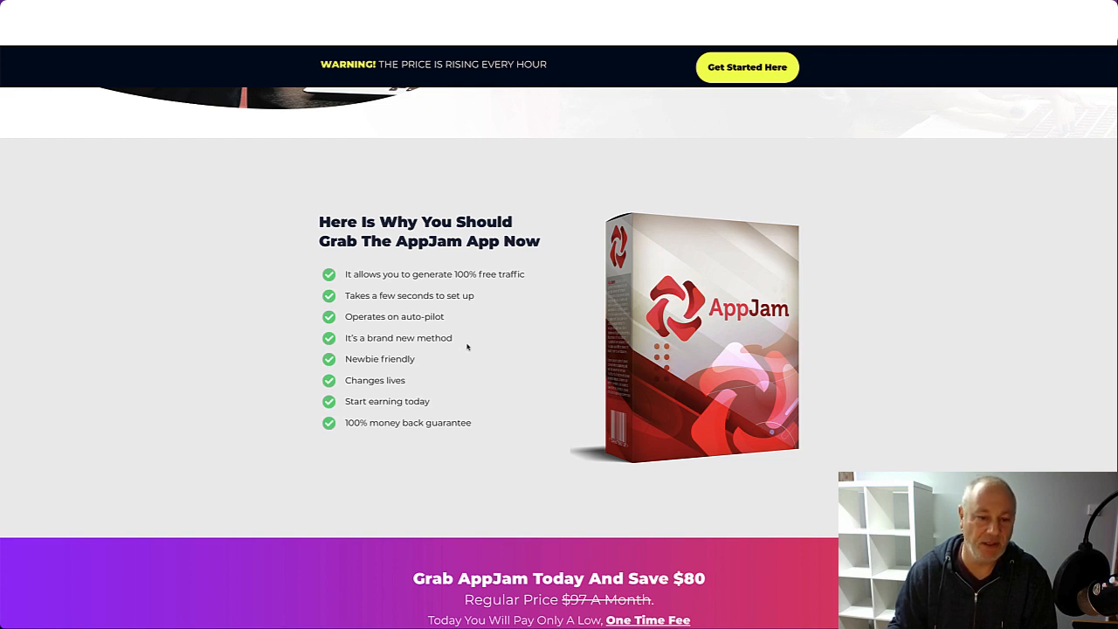
pyautogui.moveTo(447, 378)
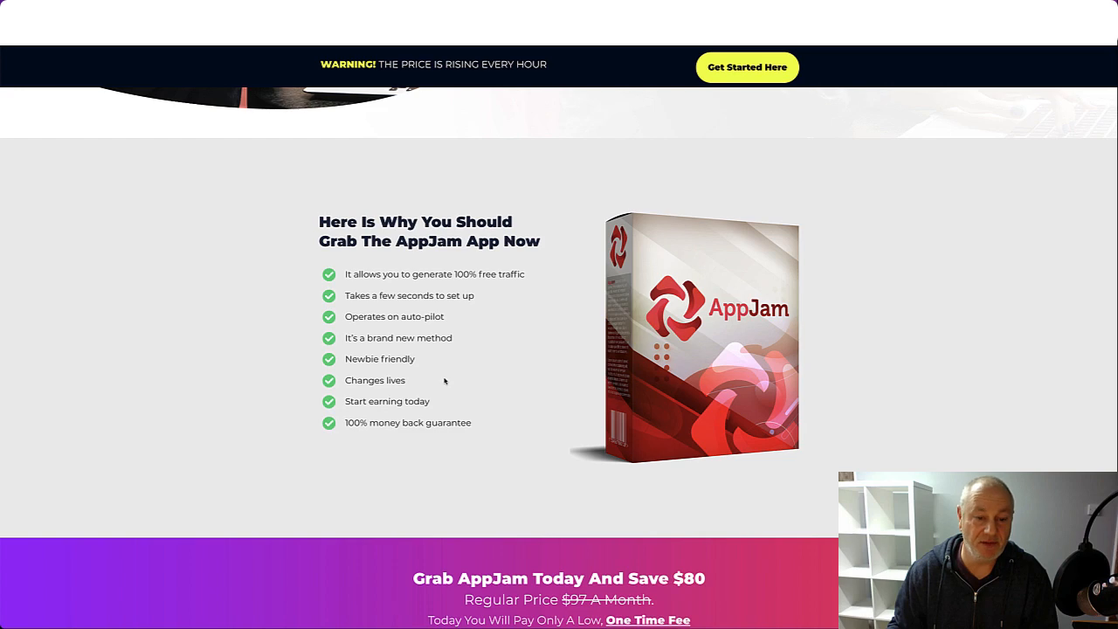
pyautogui.scroll(-3)
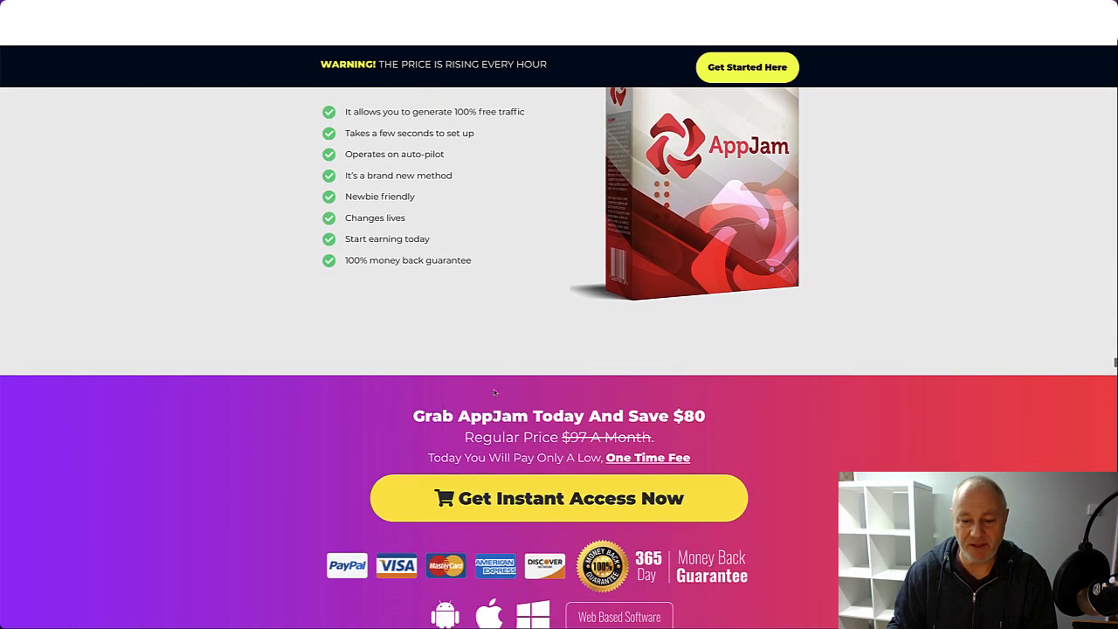
pyautogui.scroll(-3)
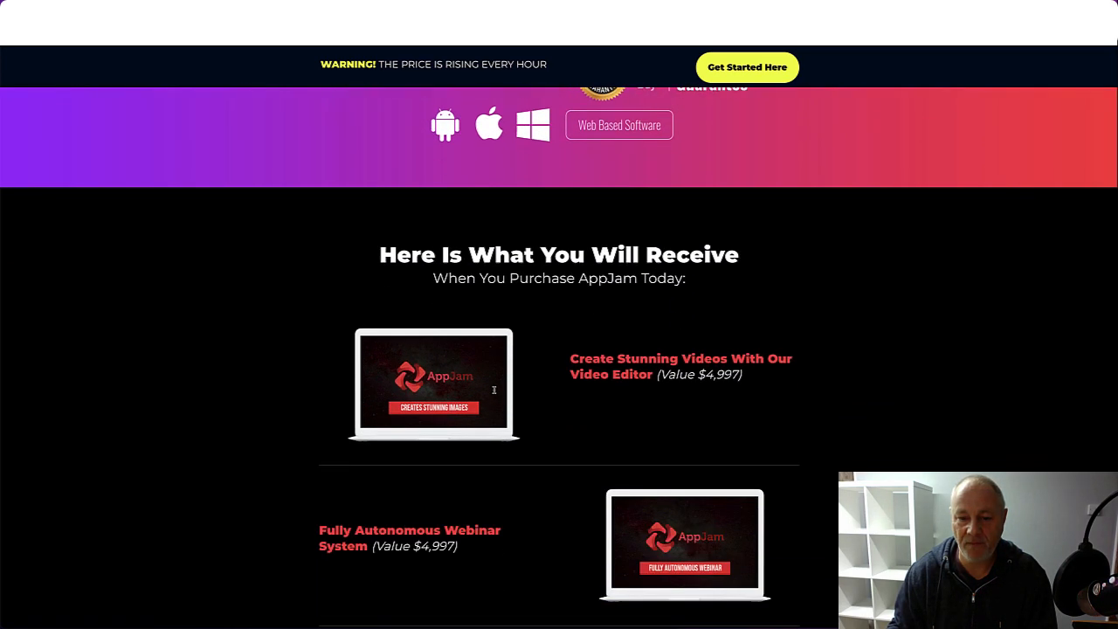
pyautogui.scroll(-3)
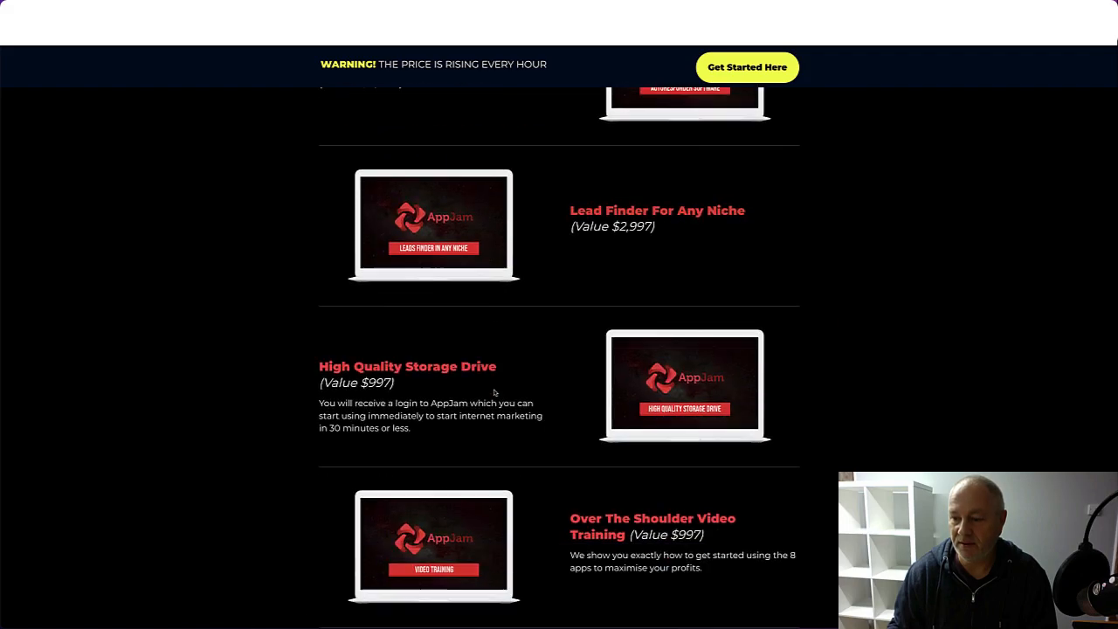
# Scroll past the time-limited offer to the Action Taker Bonuses heading and Bonus #1 Live Training
pyautogui.scroll(-3)
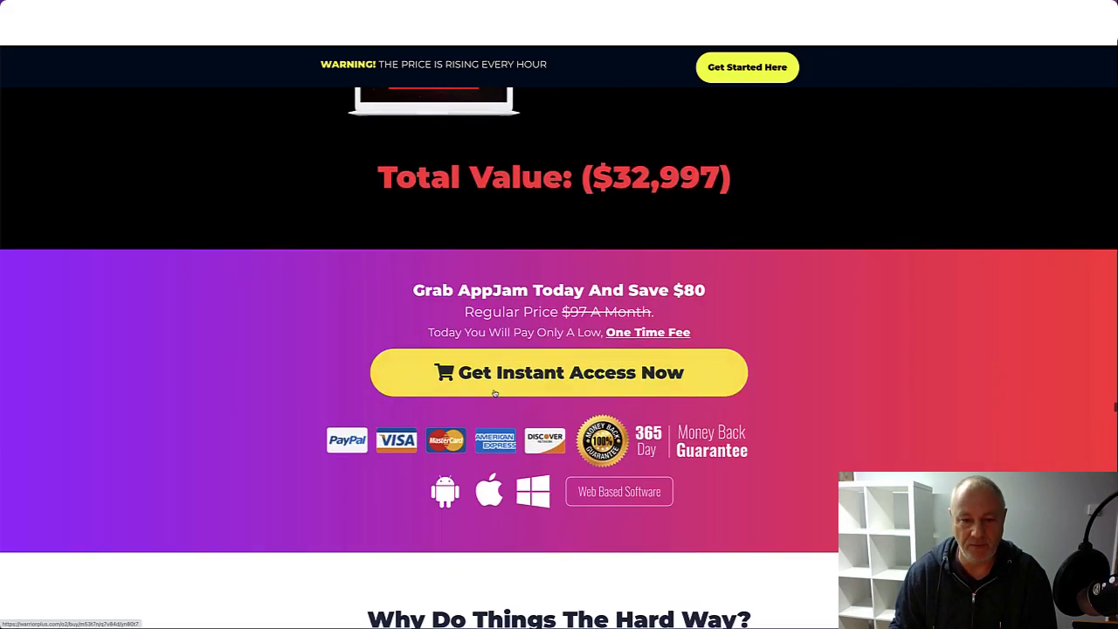
pyautogui.scroll(-3)
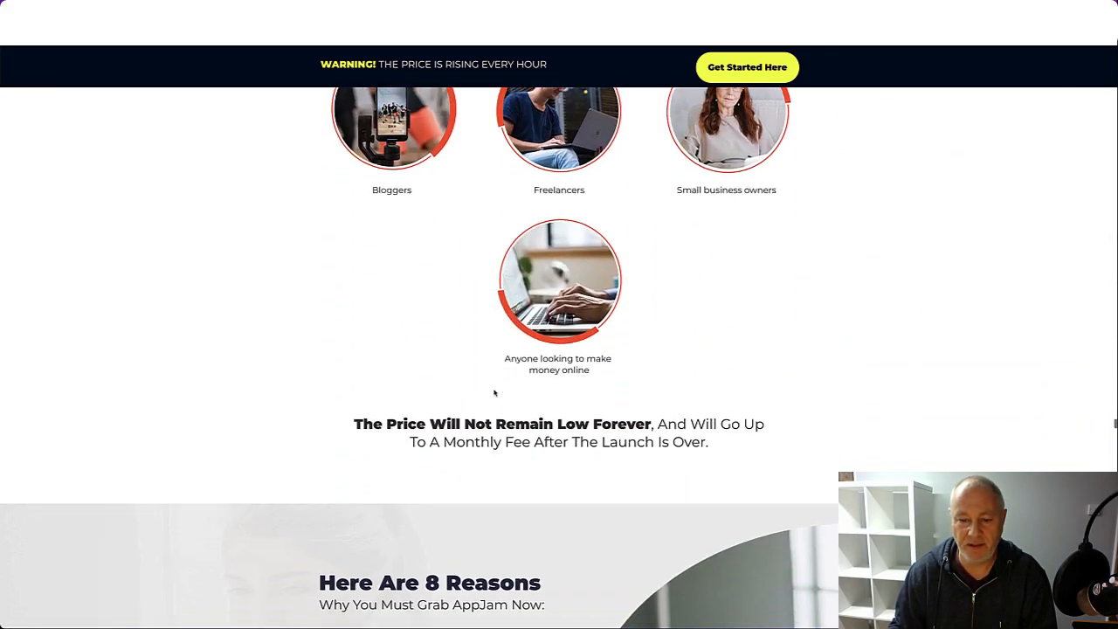
pyautogui.scroll(-3)
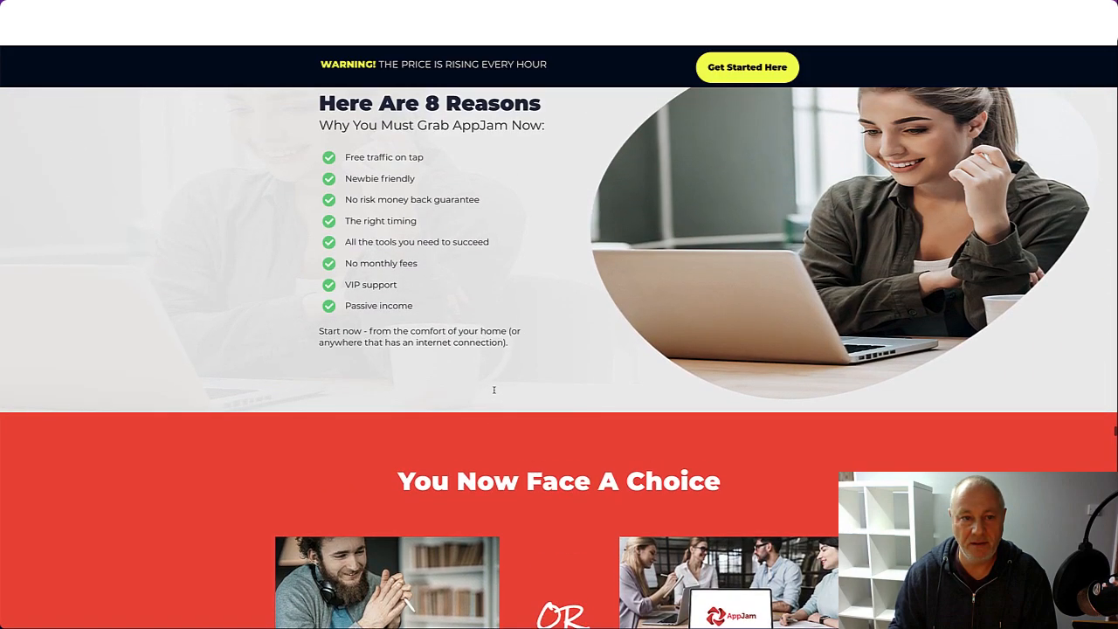
pyautogui.scroll(-3)
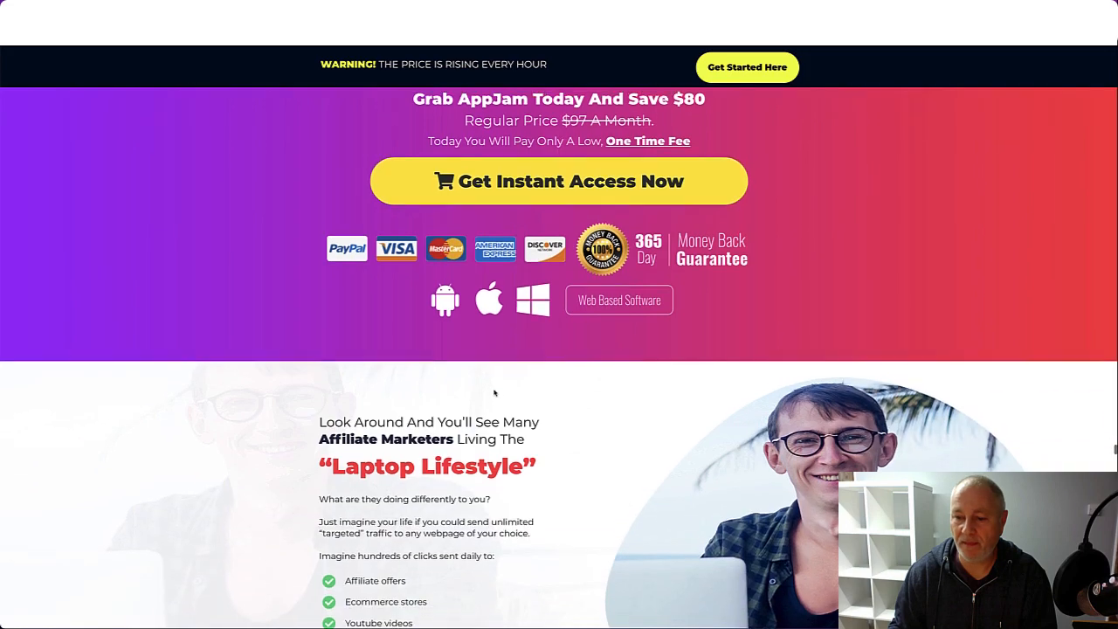
pyautogui.scroll(-3)
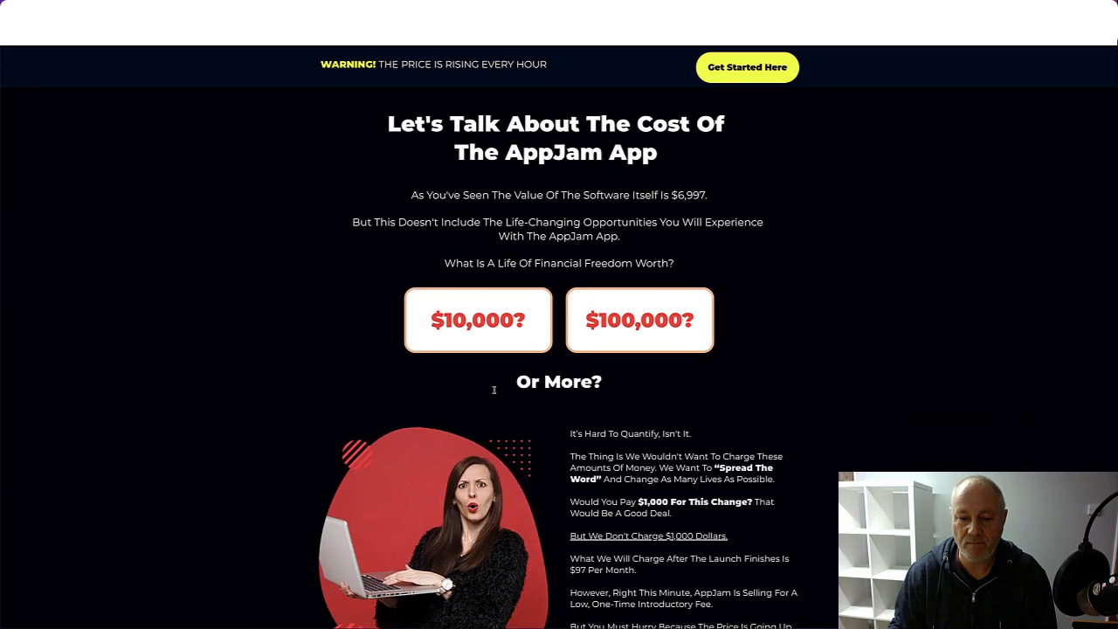
pyautogui.scroll(-3)
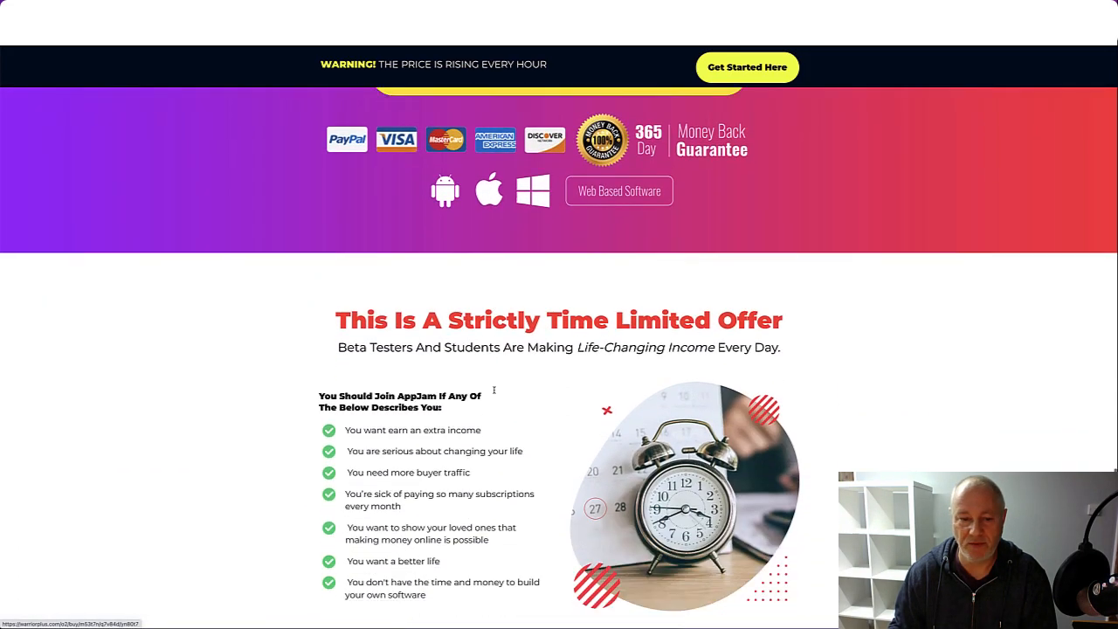
pyautogui.scroll(-3)
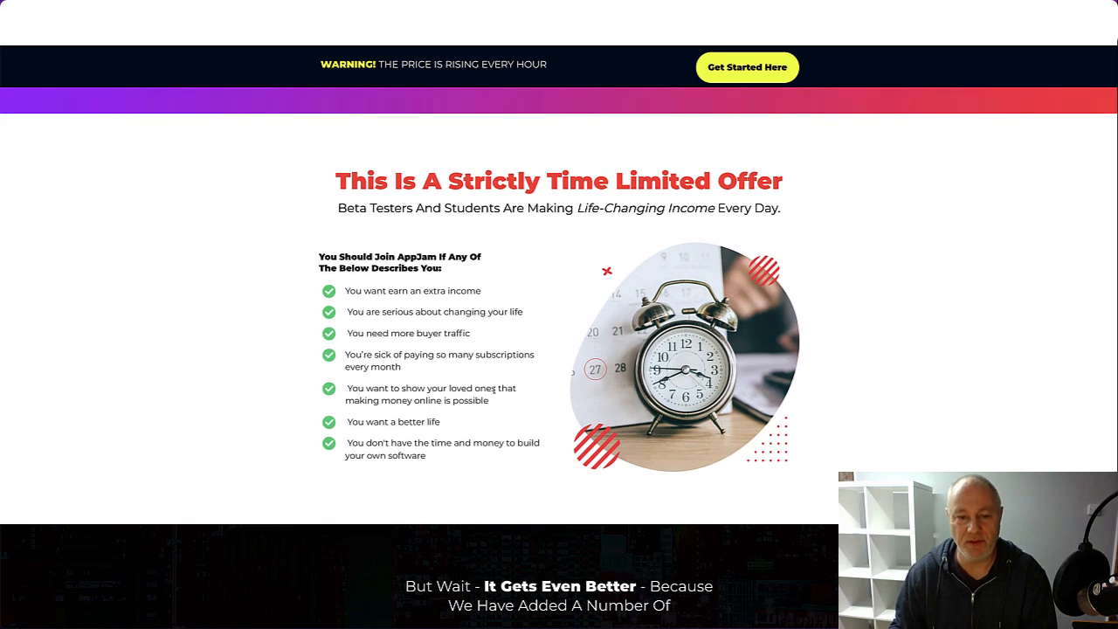
pyautogui.scroll(-3)
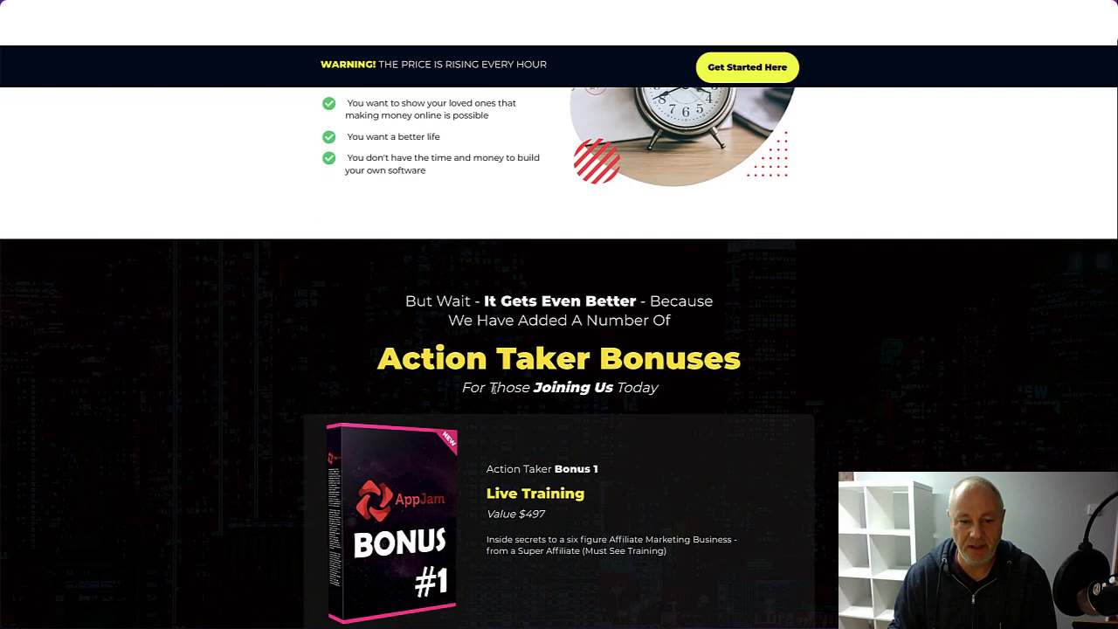
# Scroll the sales page down through Action Taker Bonuses #2, #3 and #4
pyautogui.scroll(-3)
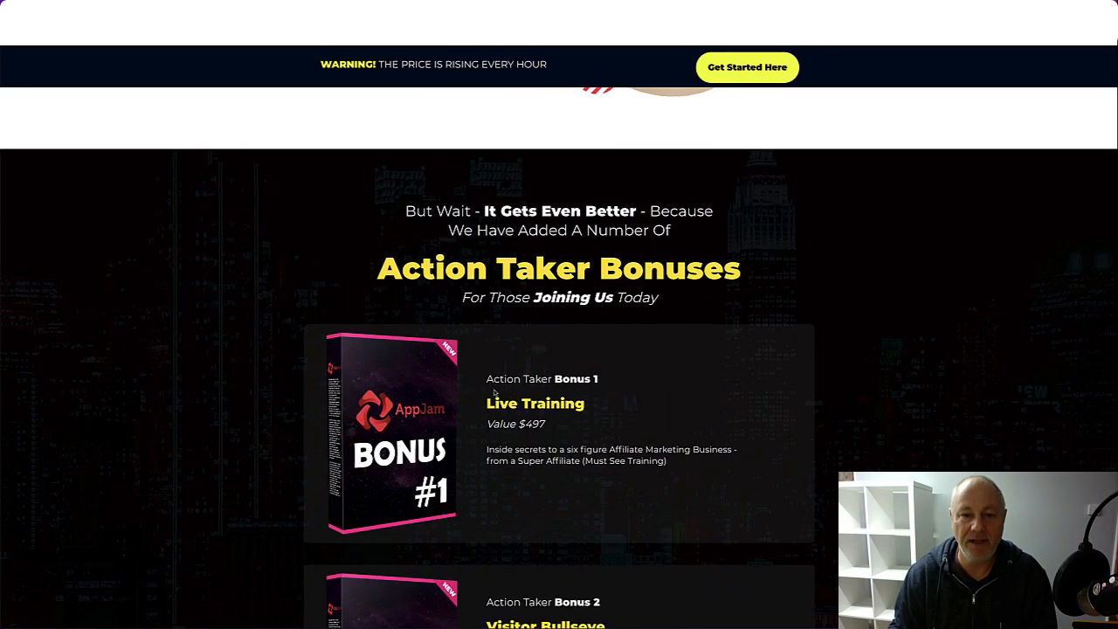
pyautogui.scroll(-3)
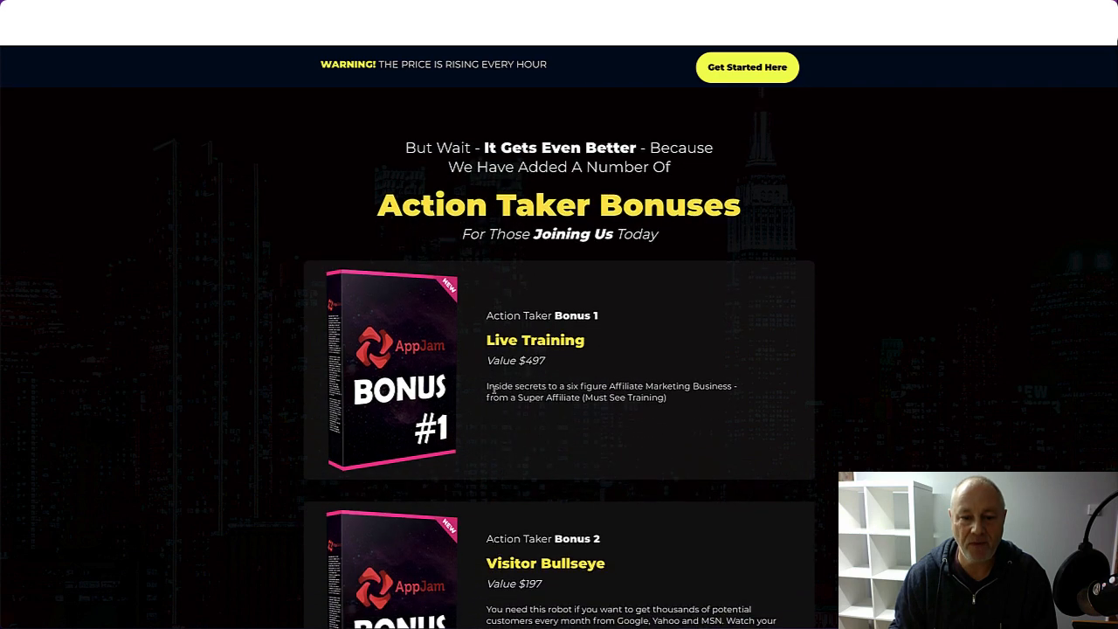
pyautogui.scroll(-3)
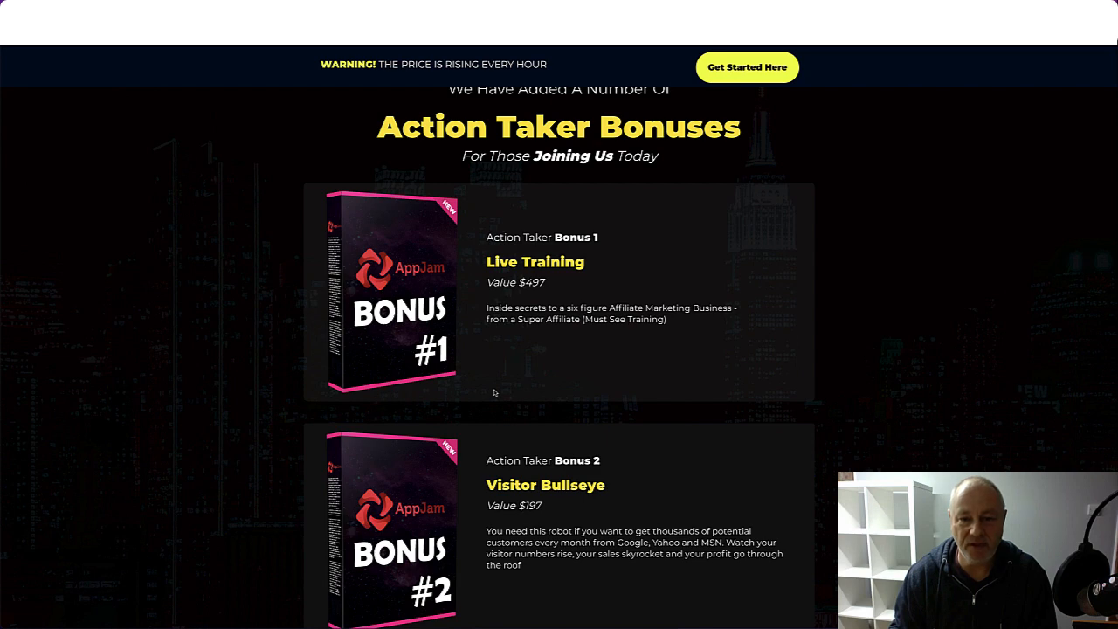
pyautogui.scroll(-3)
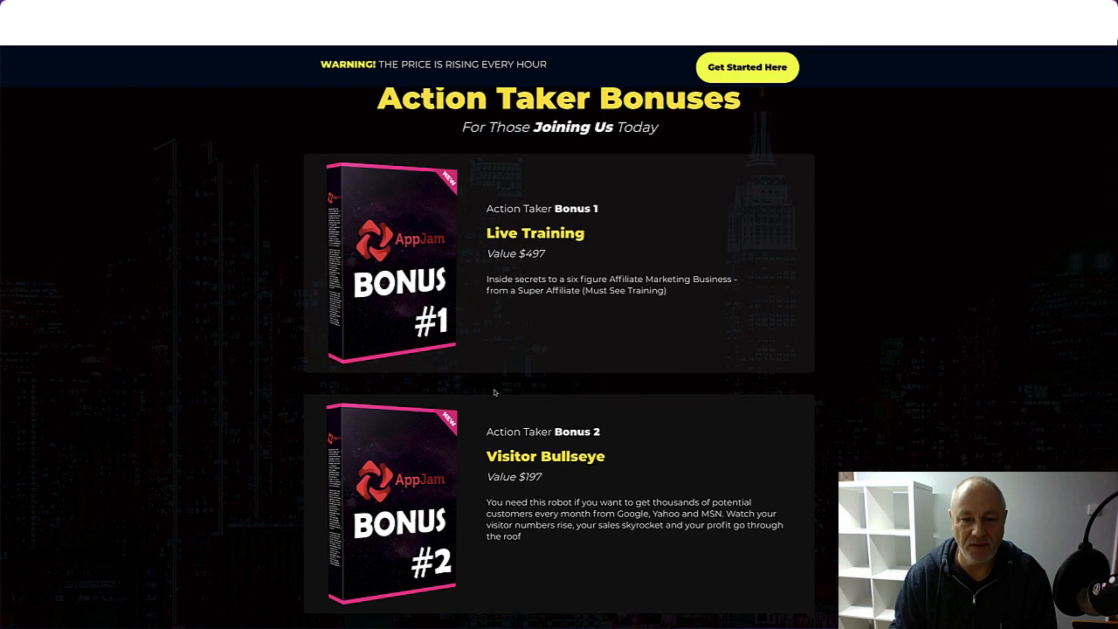
pyautogui.scroll(-3)
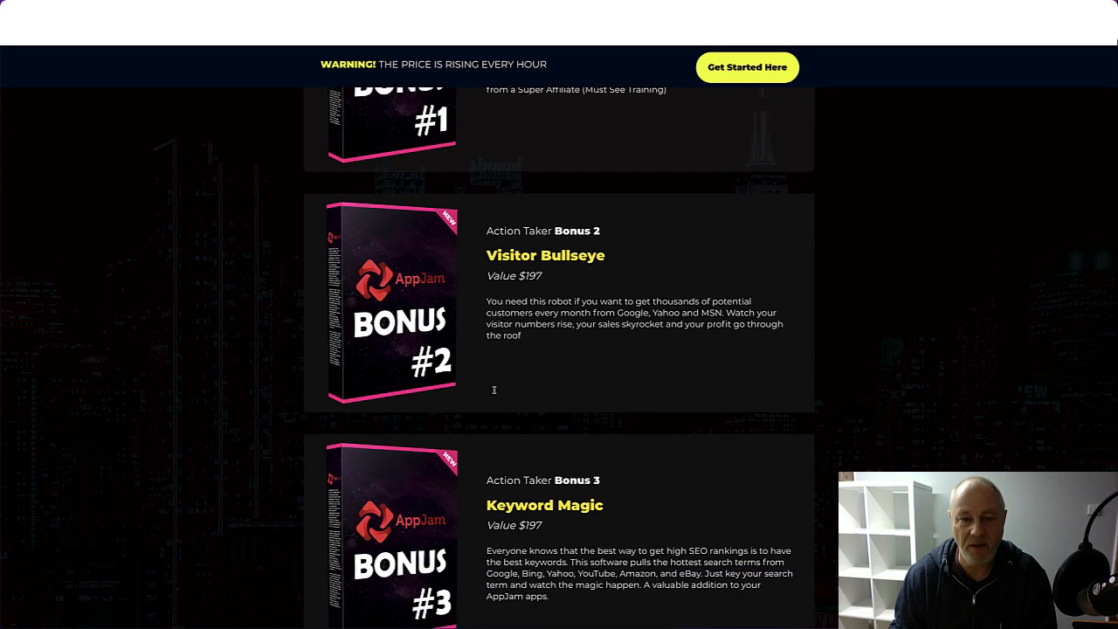
pyautogui.scroll(-3)
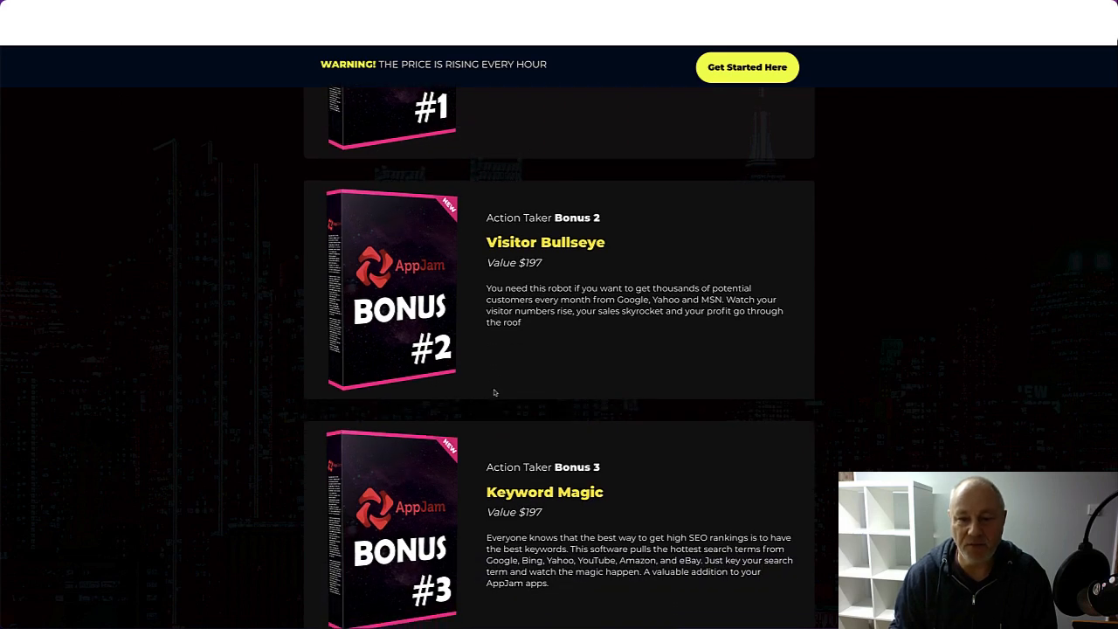
pyautogui.scroll(-3)
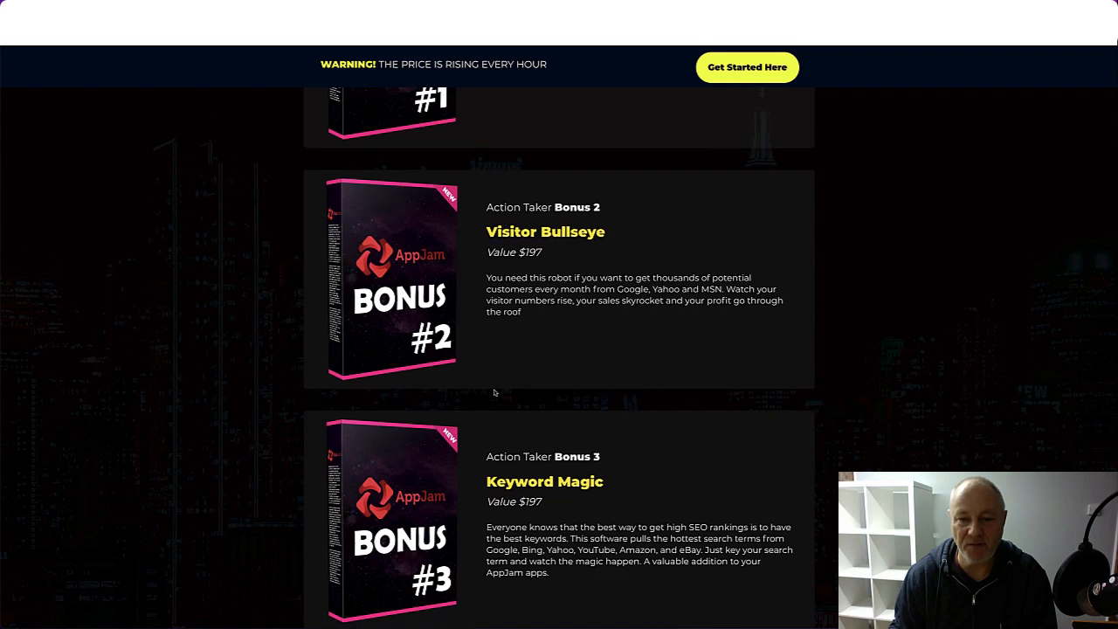
pyautogui.scroll(-3)
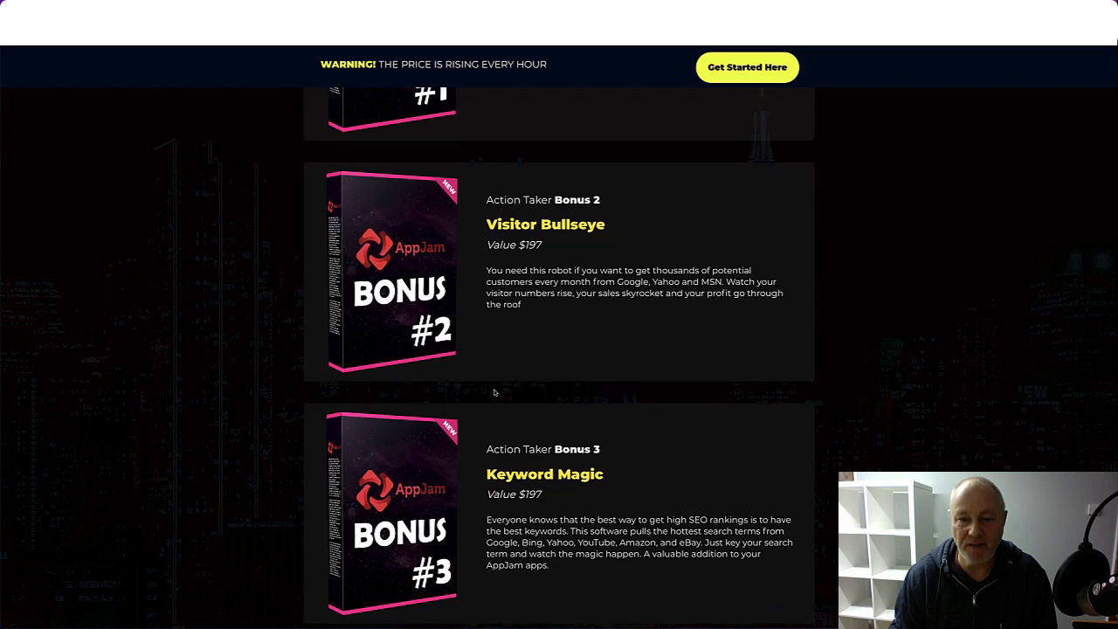
# Continue down into the receive list with the Image Editor and Video Maker apps
pyautogui.scroll(-3)
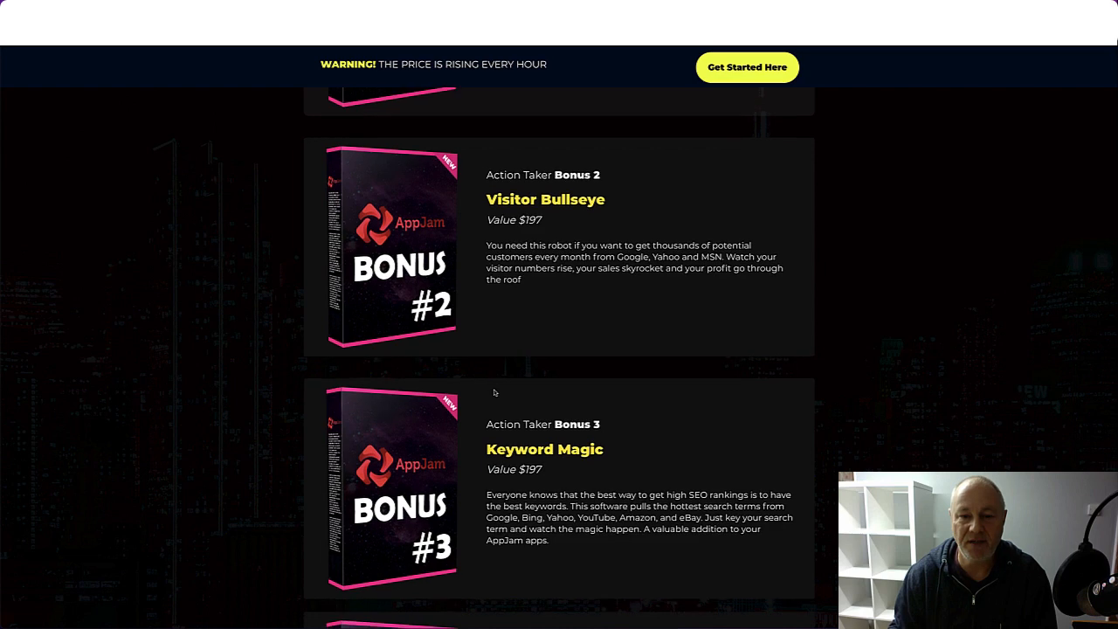
pyautogui.scroll(-3)
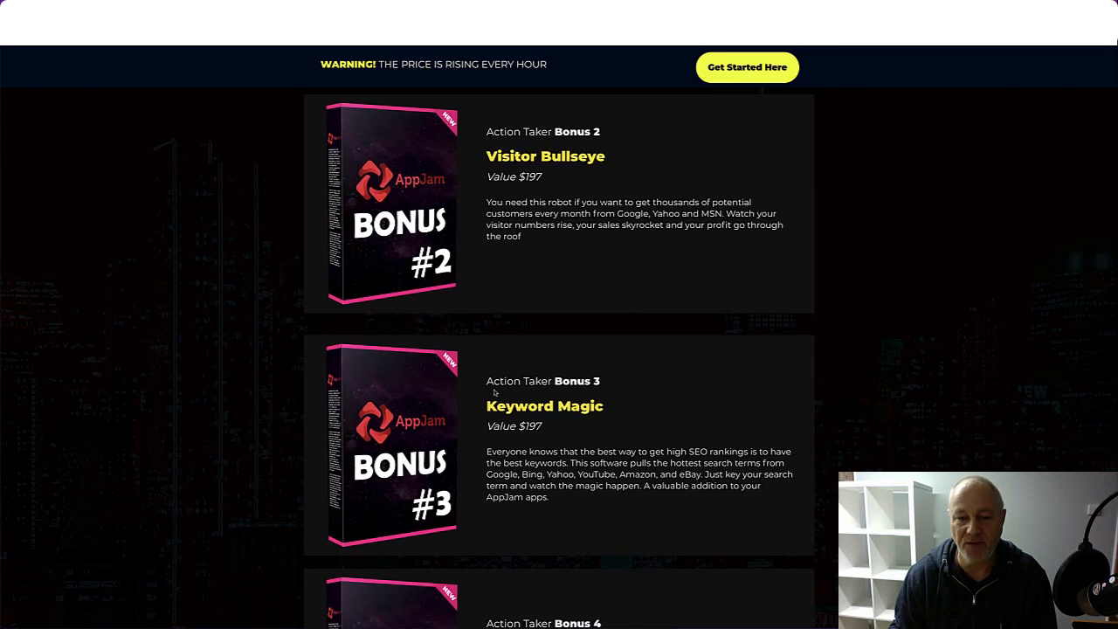
pyautogui.scroll(-3)
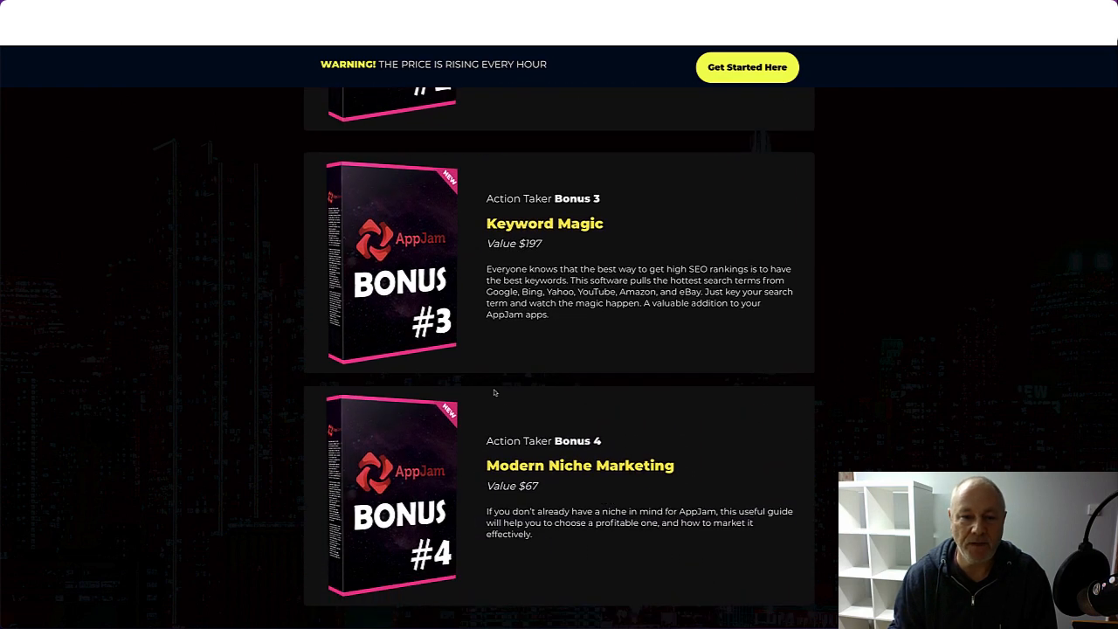
pyautogui.scroll(-3)
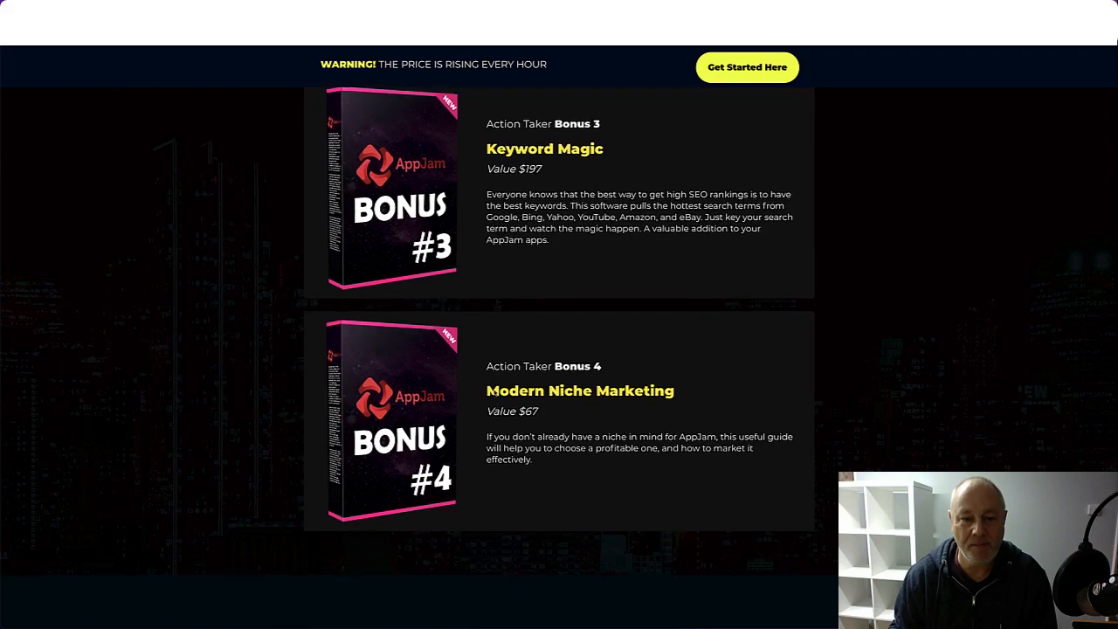
pyautogui.scroll(-3)
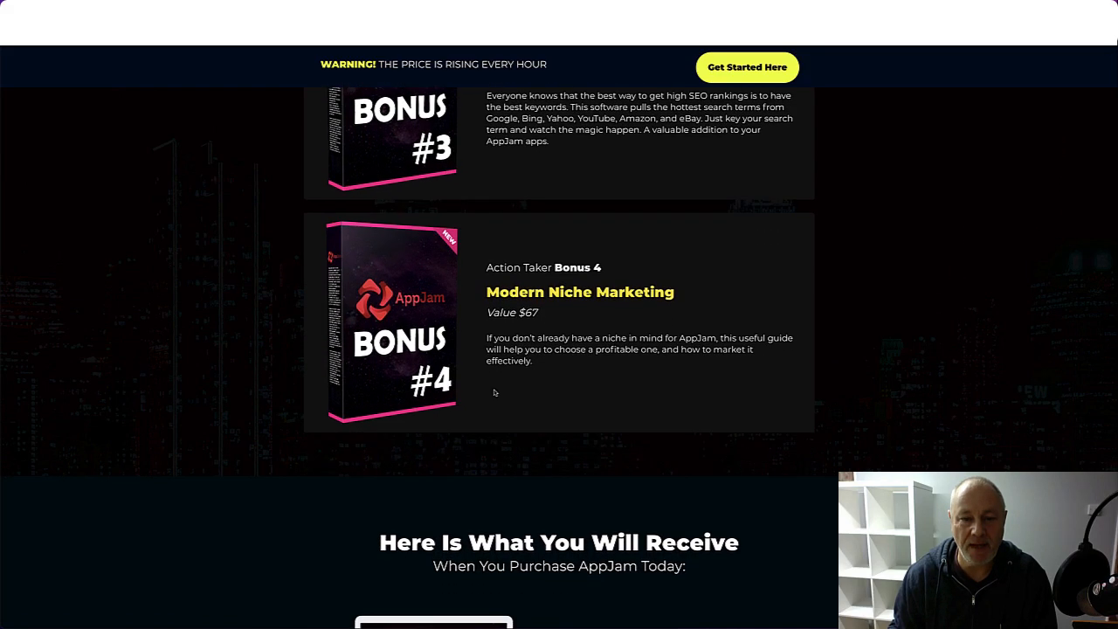
pyautogui.scroll(-3)
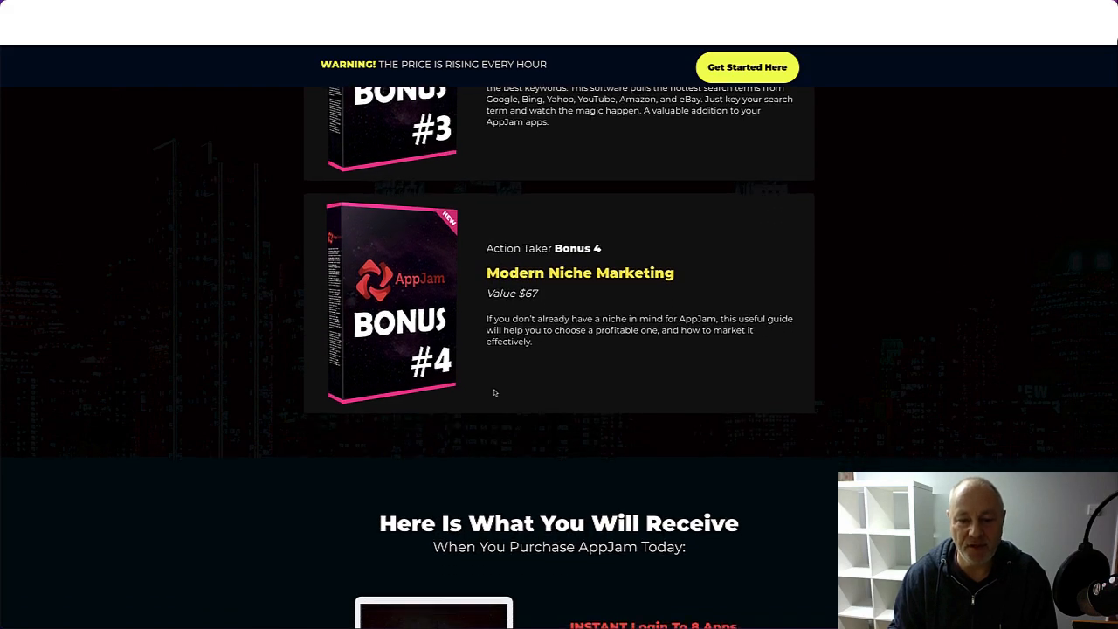
pyautogui.scroll(-3)
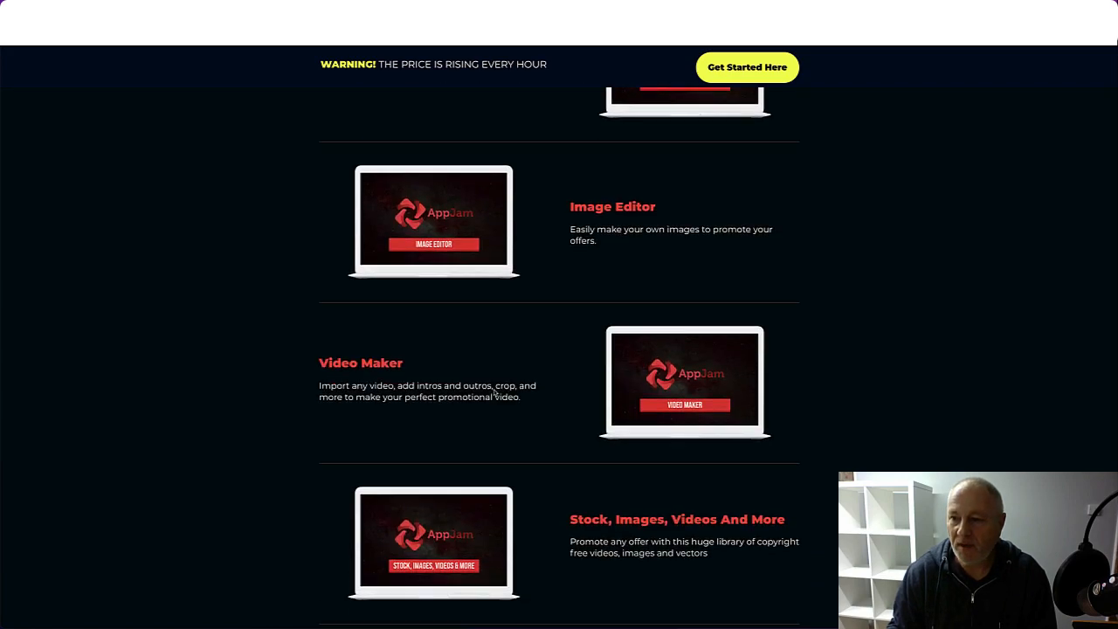
# Scroll past the 'Get Instant Access Now' price box through the receive list to the case studies item
pyautogui.scroll(-3)
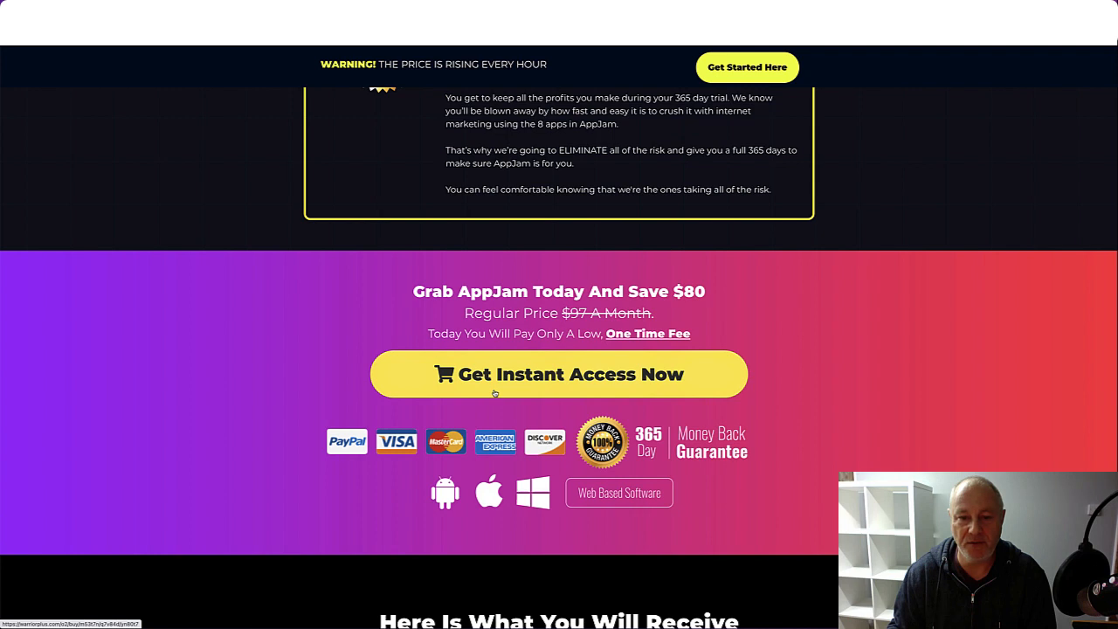
pyautogui.moveTo(573, 377)
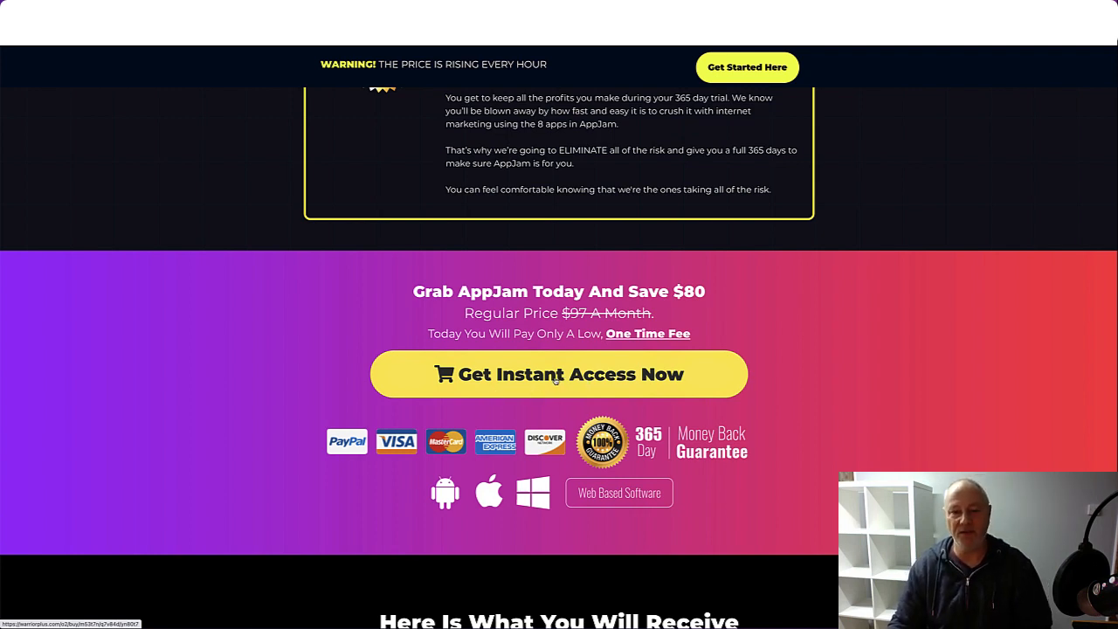
pyautogui.scroll(-3)
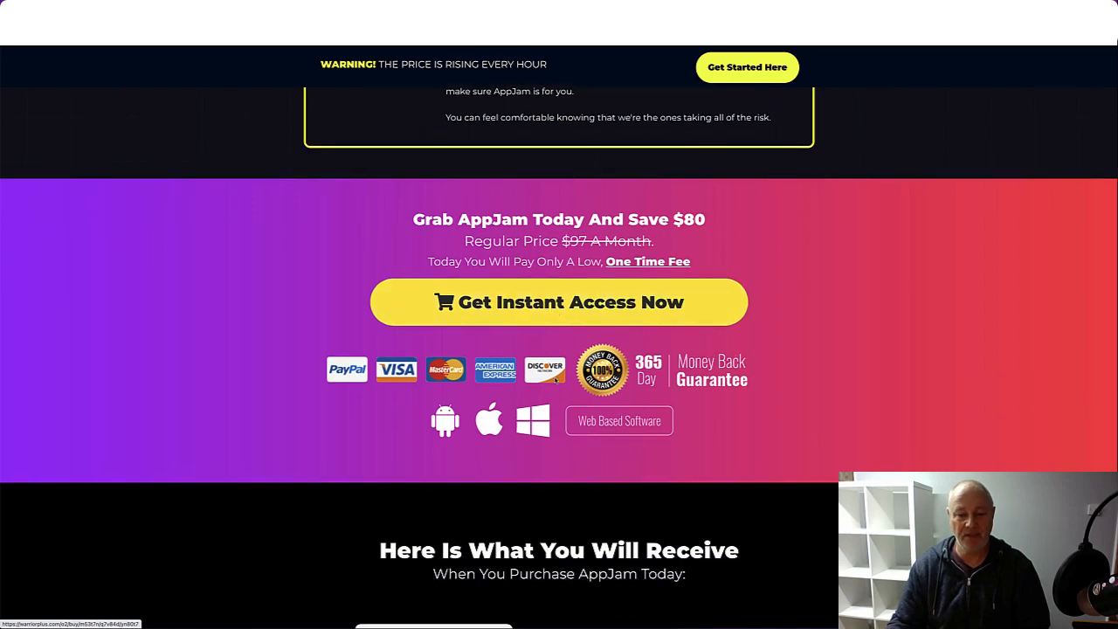
pyautogui.scroll(-3)
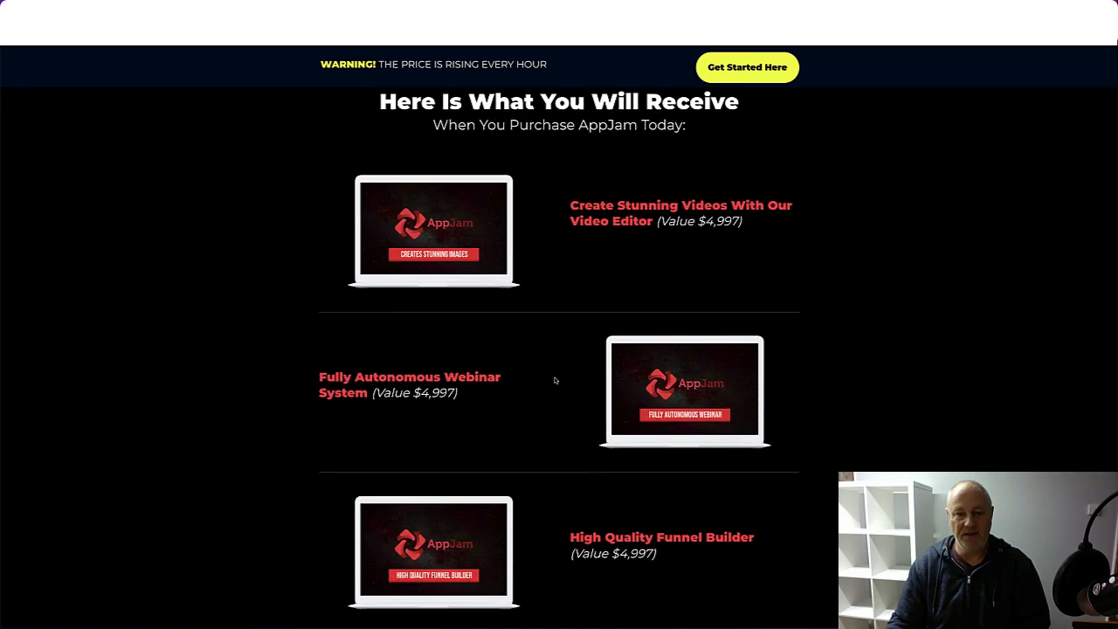
pyautogui.scroll(-3)
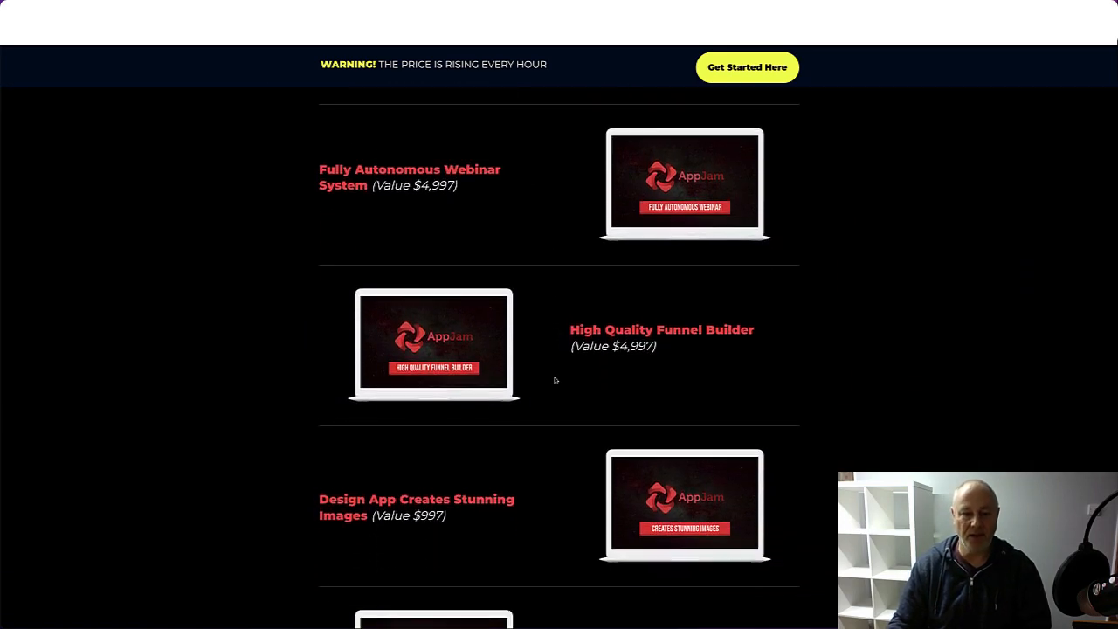
pyautogui.scroll(-3)
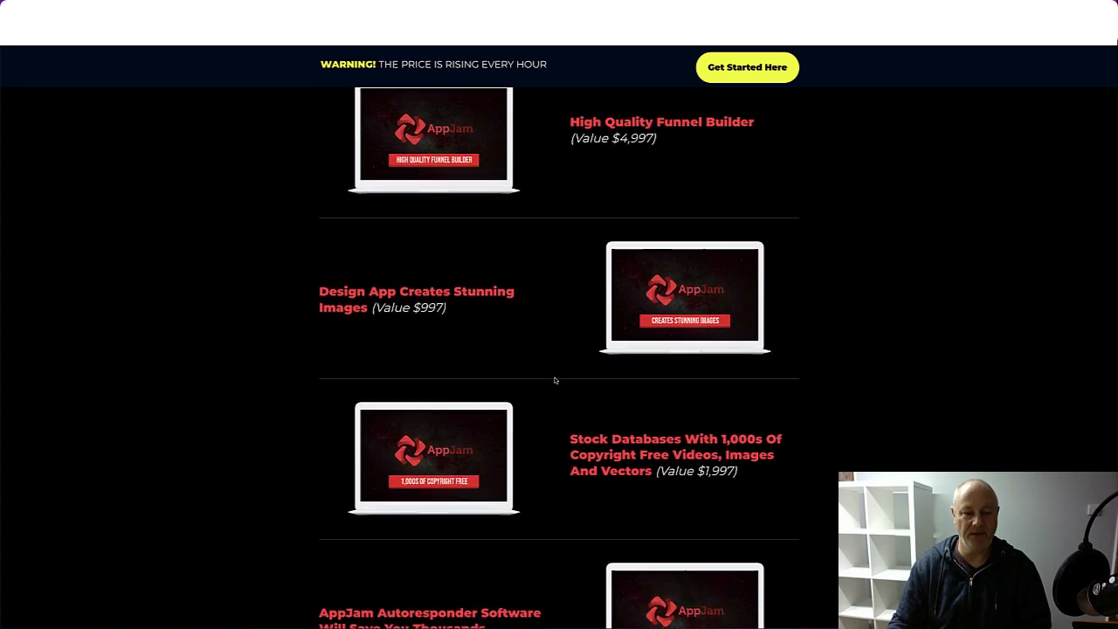
pyautogui.scroll(-3)
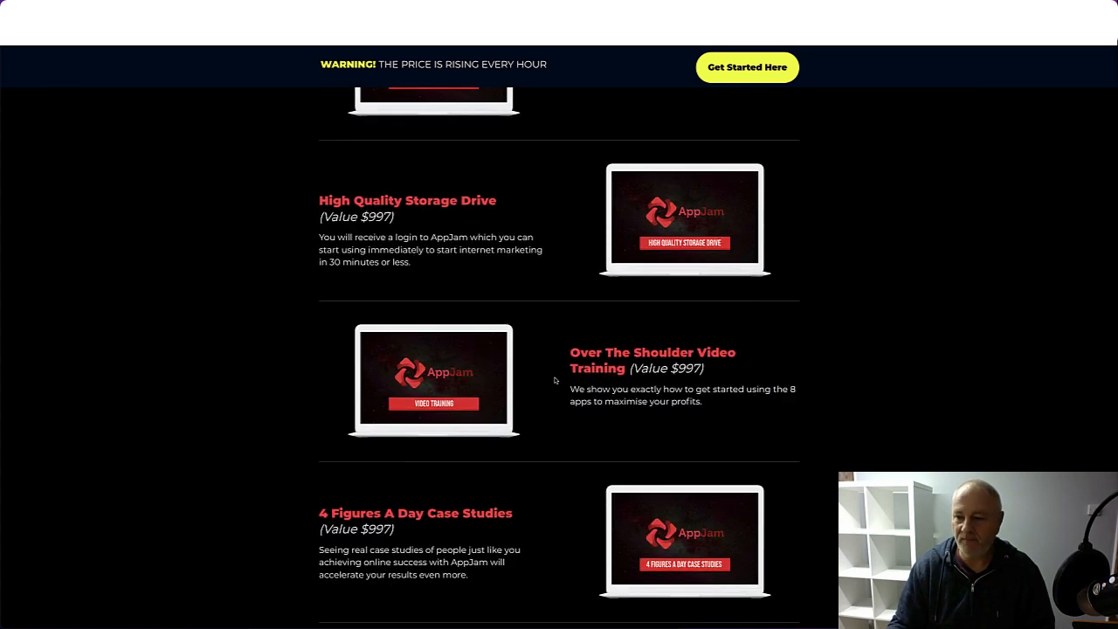
pyautogui.scroll(-3)
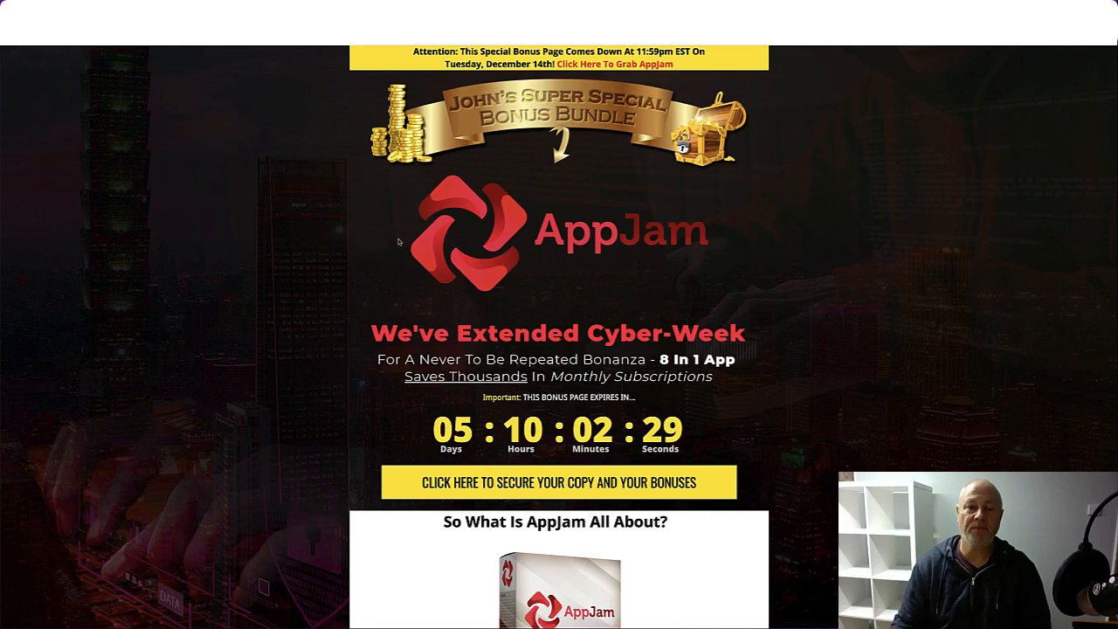
pyautogui.moveTo(417, 250)
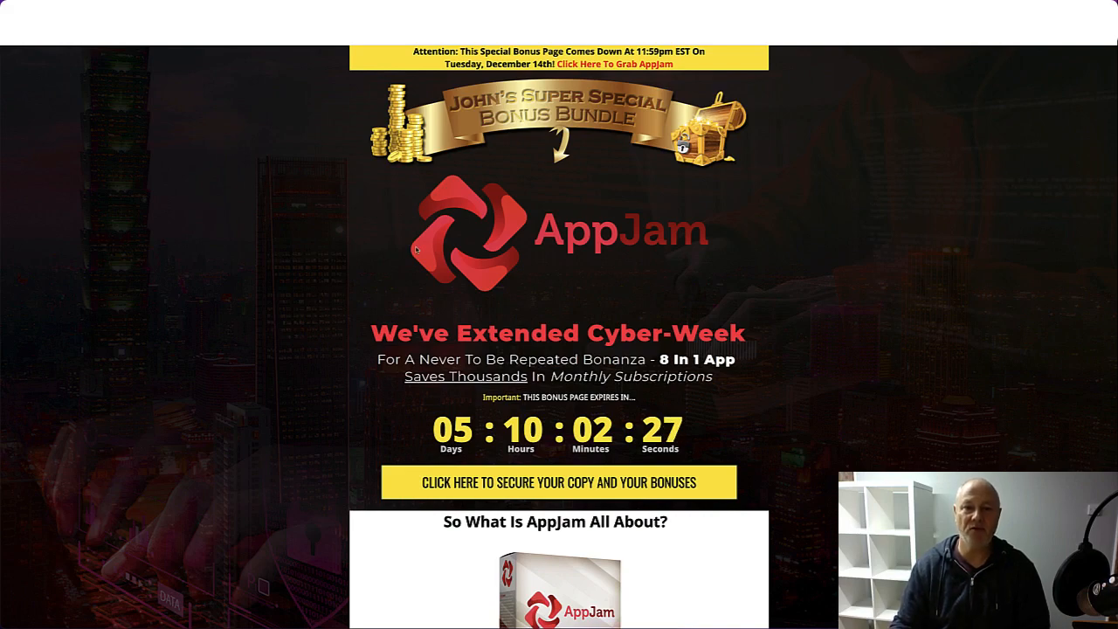
# Scroll the bonus page down through bonuses #1 to #3 starting with 25 Fast Traffic Methods
pyautogui.scroll(-3)
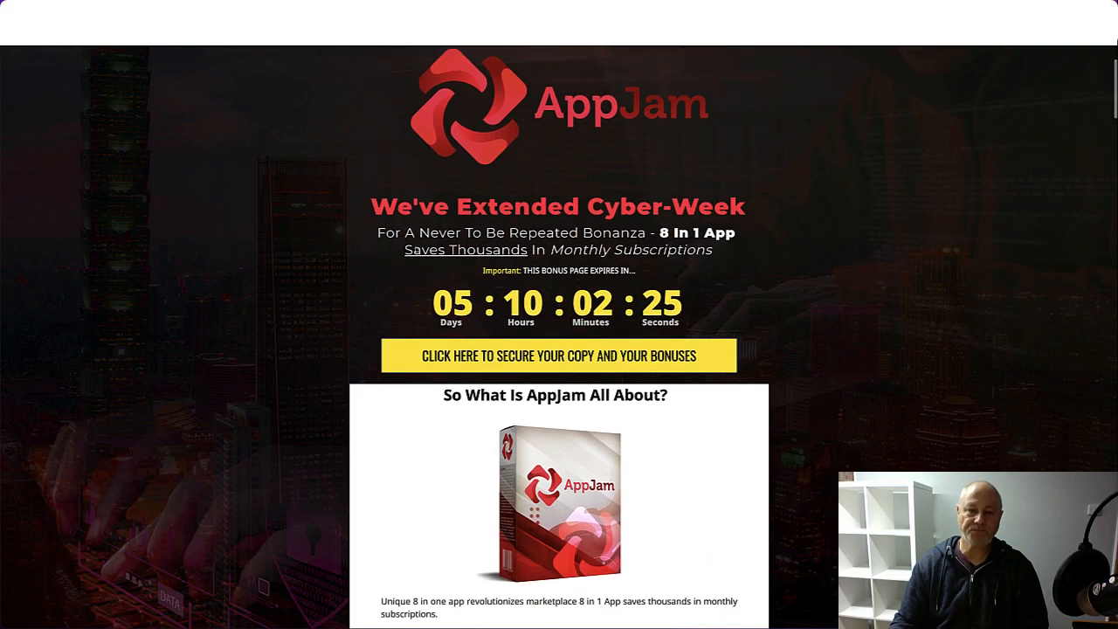
pyautogui.scroll(-3)
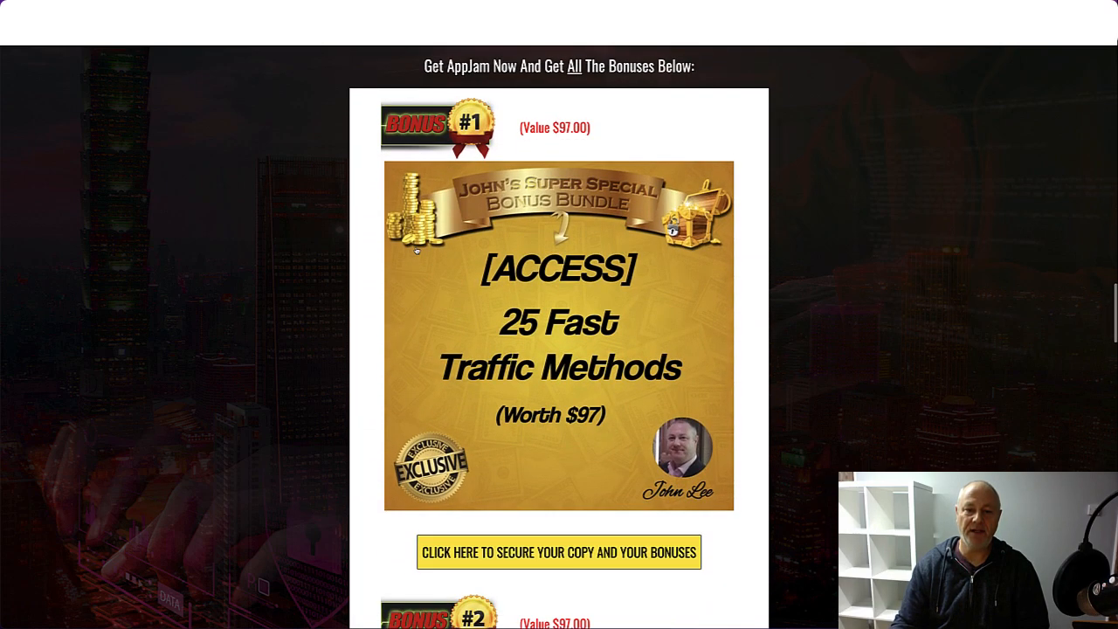
pyautogui.scroll(-3)
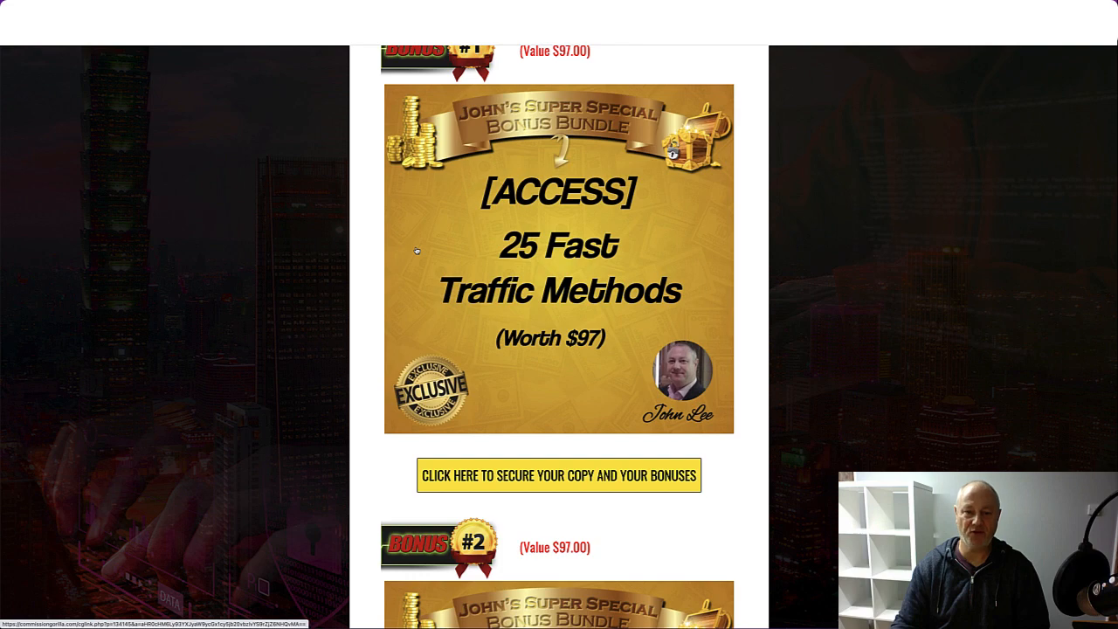
pyautogui.scroll(-3)
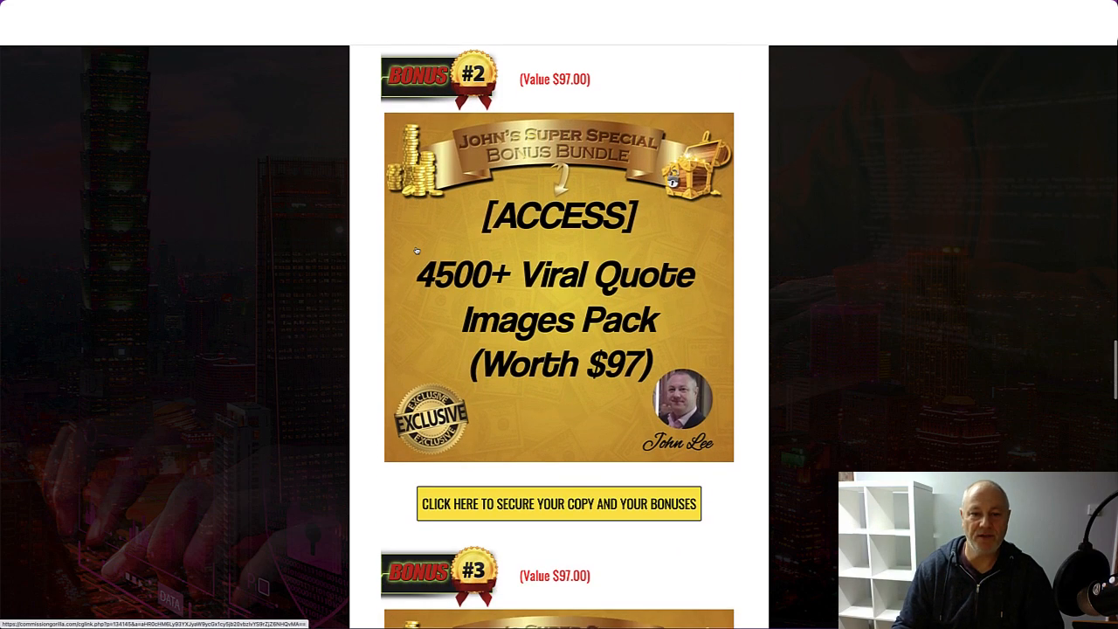
pyautogui.scroll(-3)
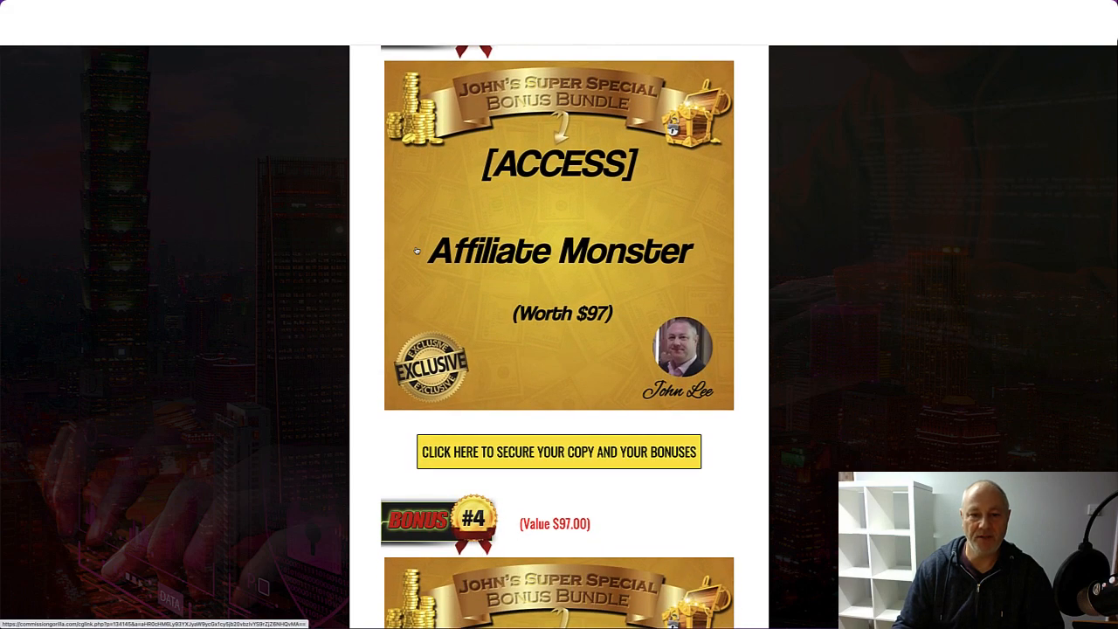
# Continue to bonus #5 Piggyback Cash System, then settle back near Affiliate Monster
pyautogui.scroll(-3)
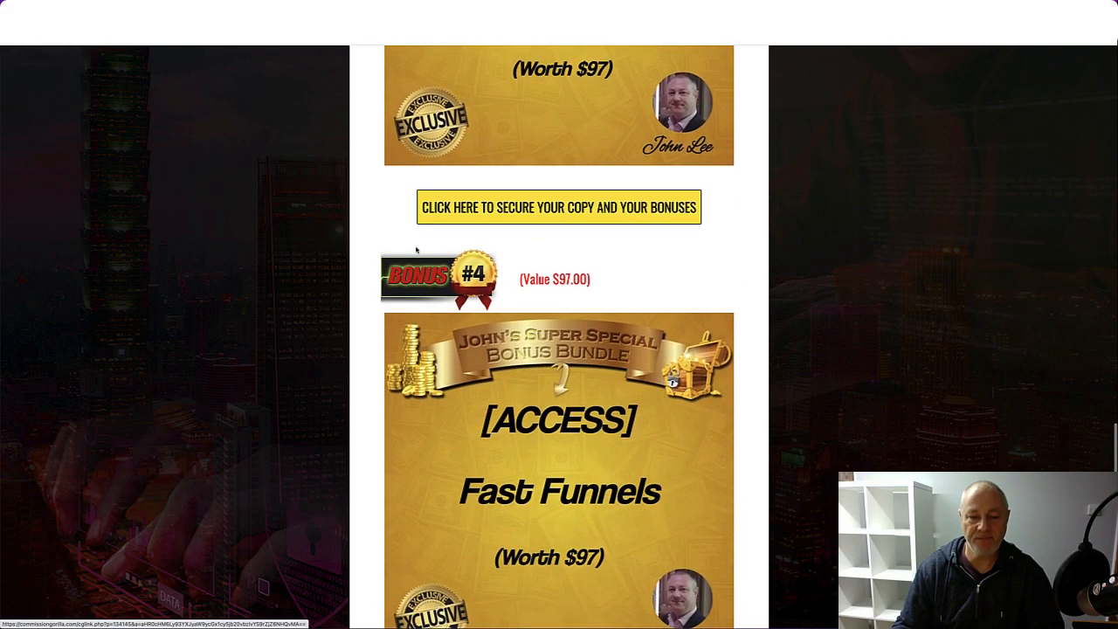
pyautogui.scroll(-3)
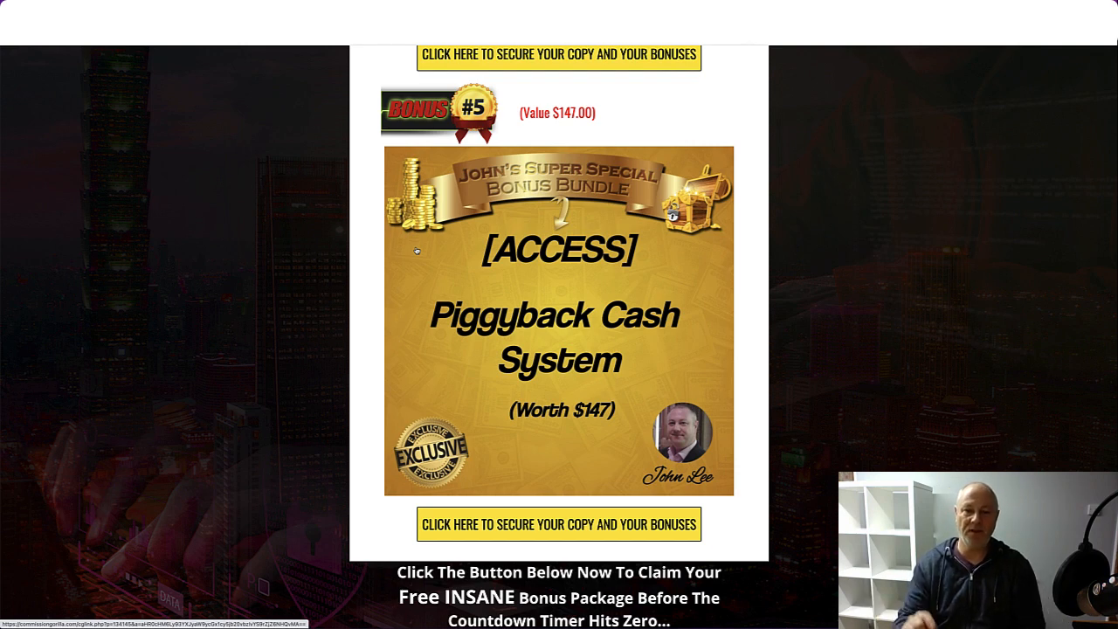
pyautogui.scroll(-3)
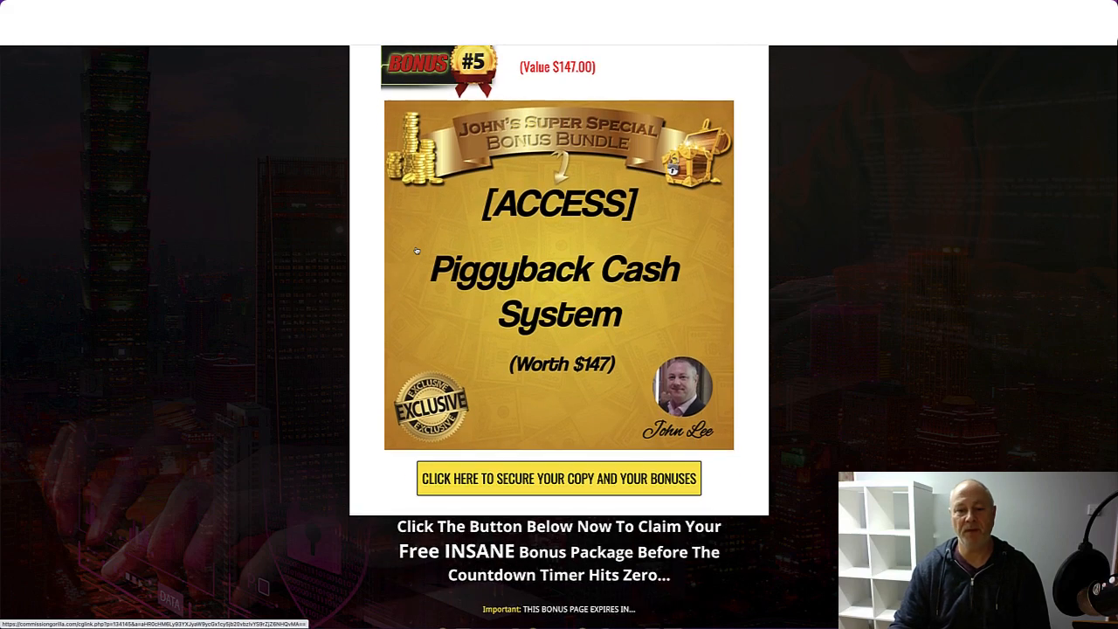
pyautogui.scroll(3)
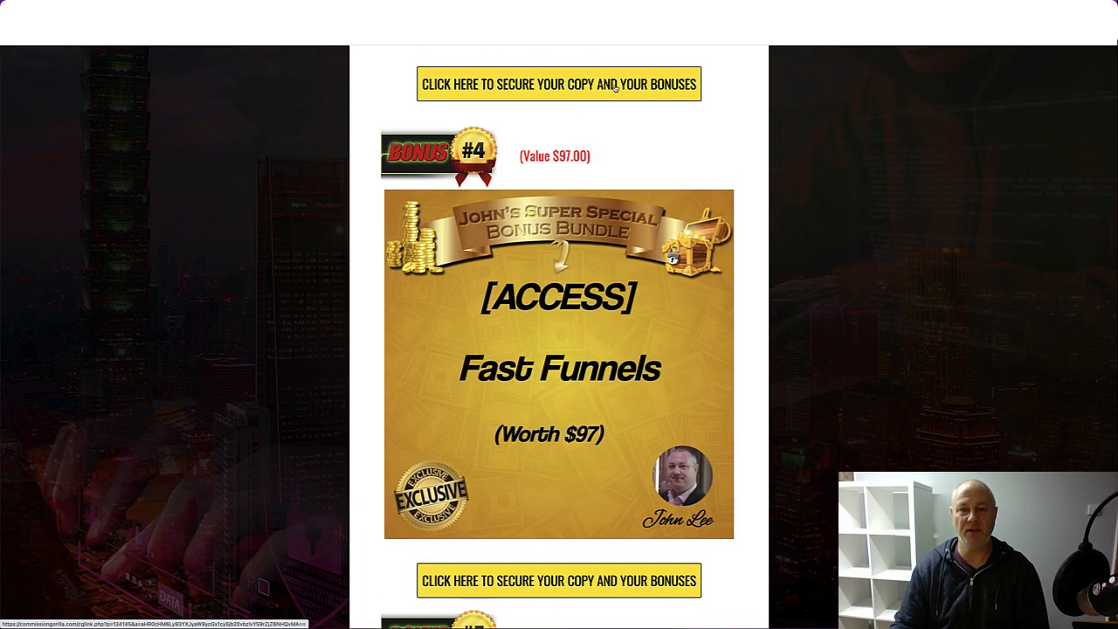
pyautogui.scroll(-3)
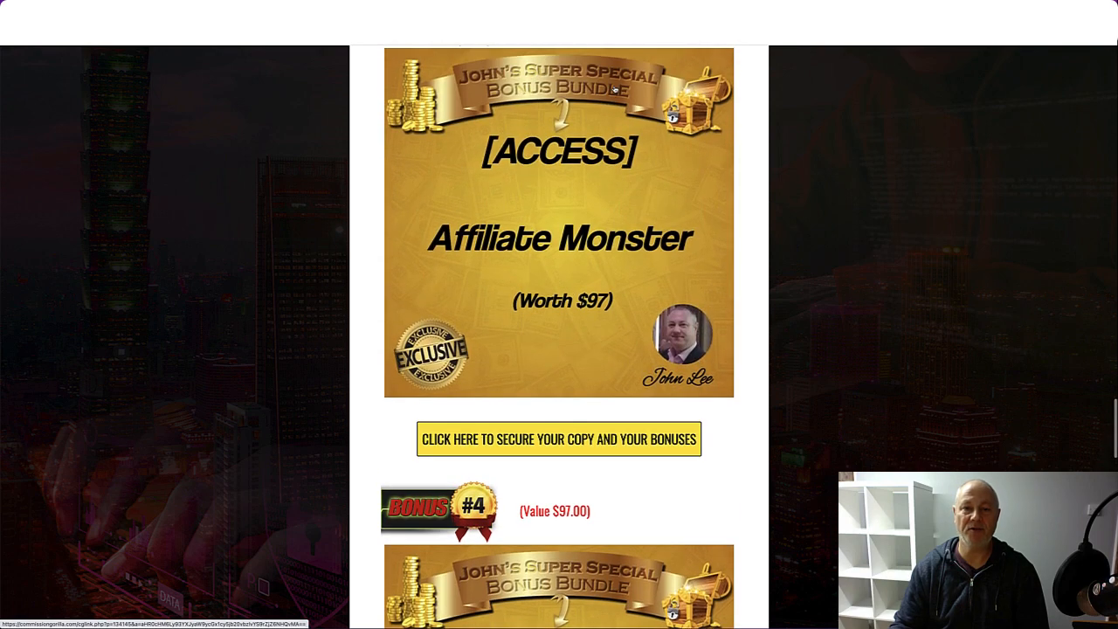